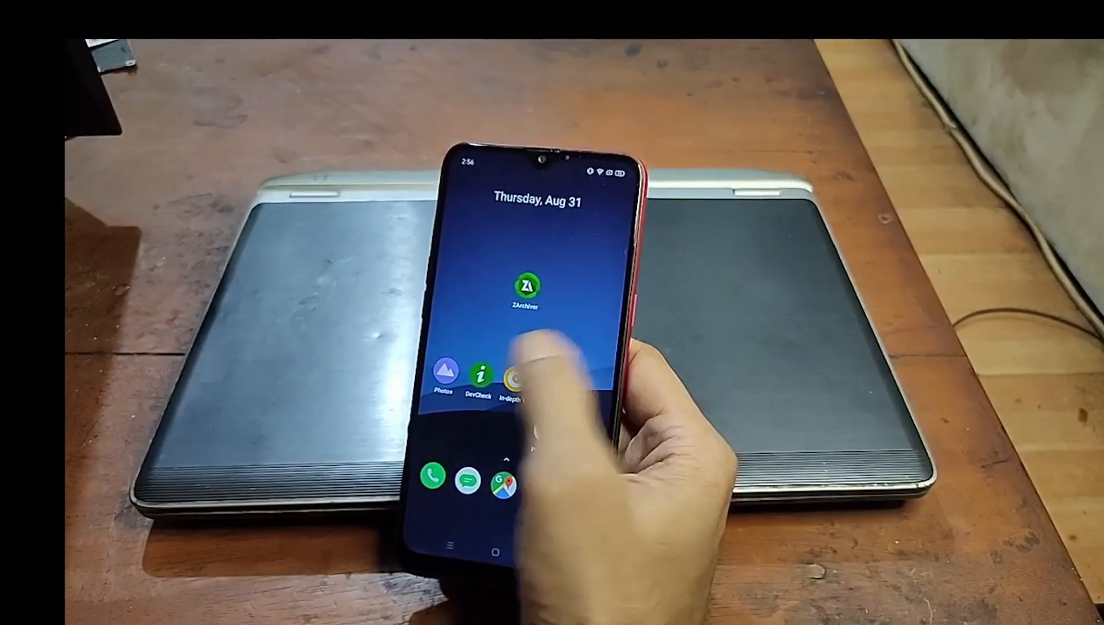
# - Check the phone's system and processor details in DevCheck and apply for the in-depth test
pyautogui.click(479, 372)
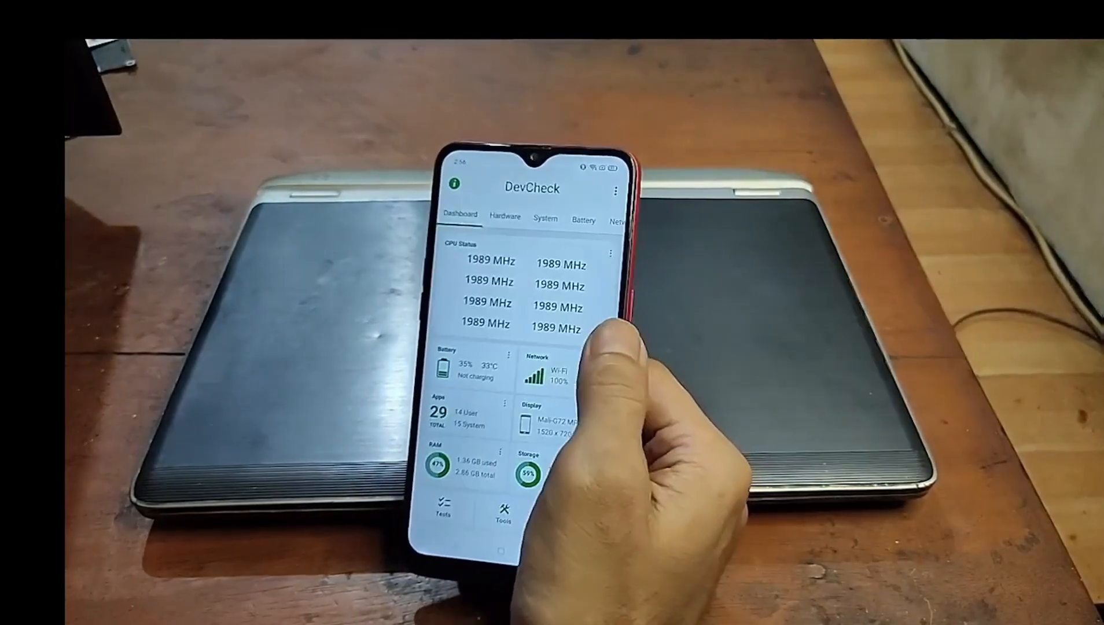
pyautogui.click(545, 219)
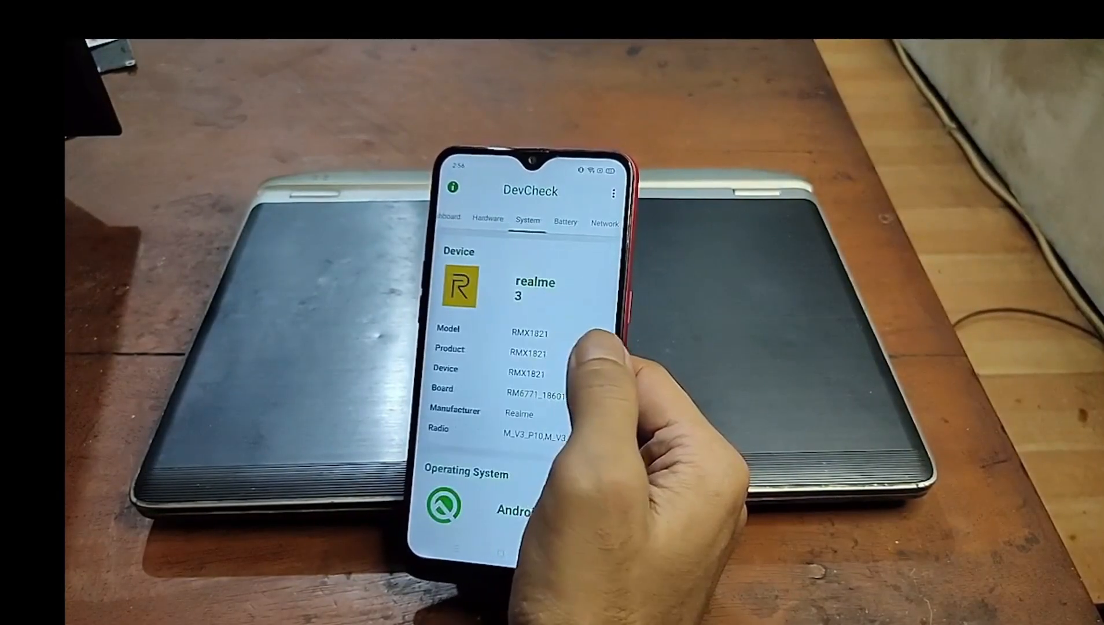
pyautogui.click(504, 219)
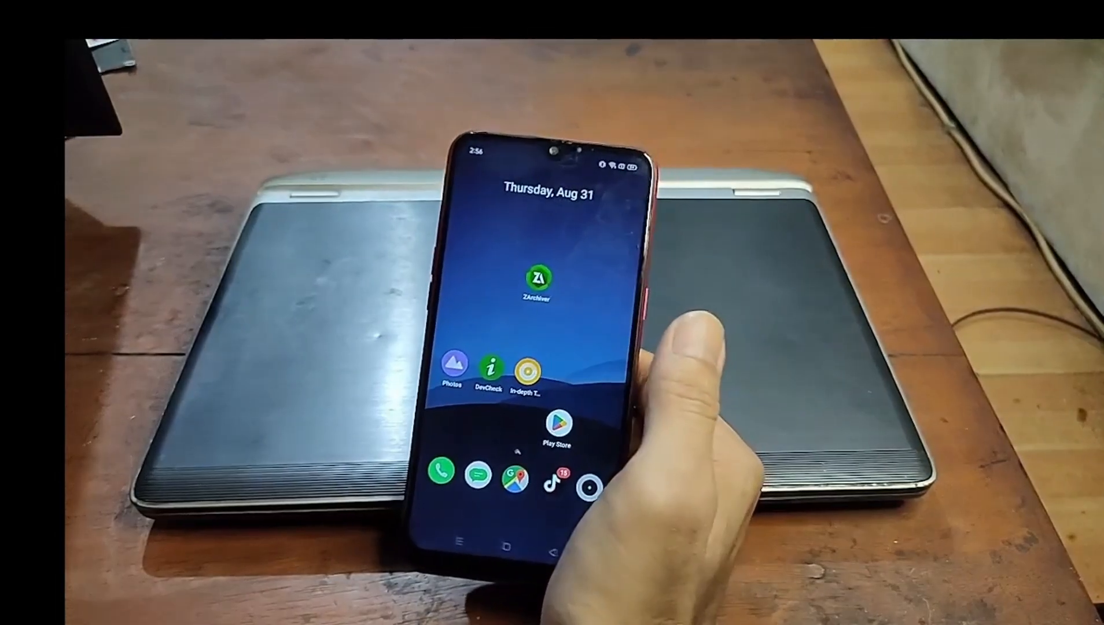
pyautogui.click(533, 369)
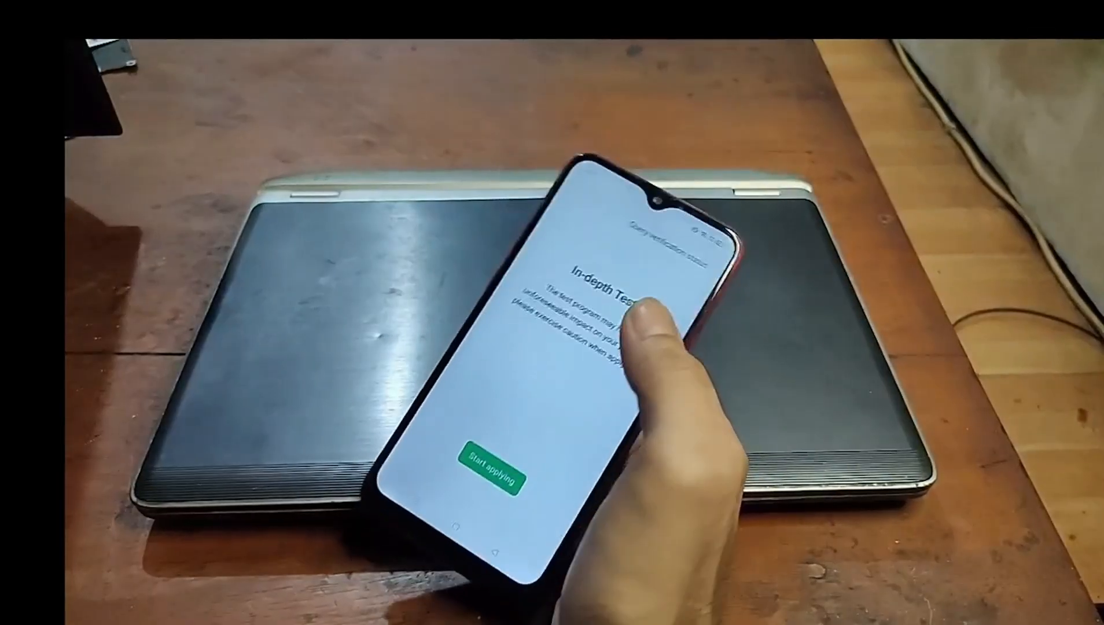
pyautogui.click(495, 469)
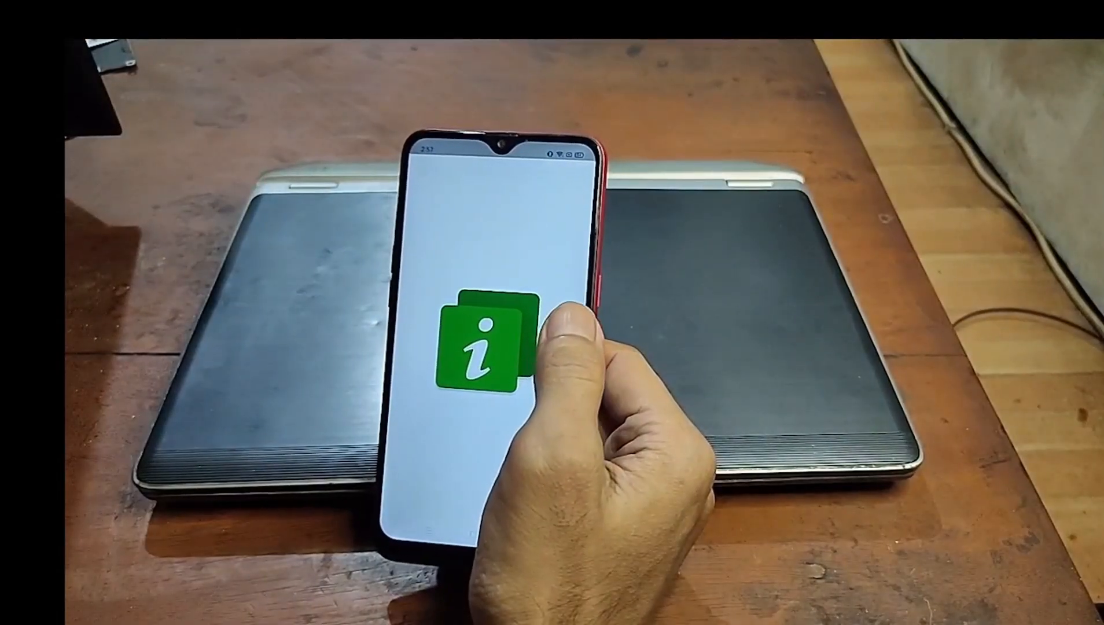
pyautogui.click(486, 337)
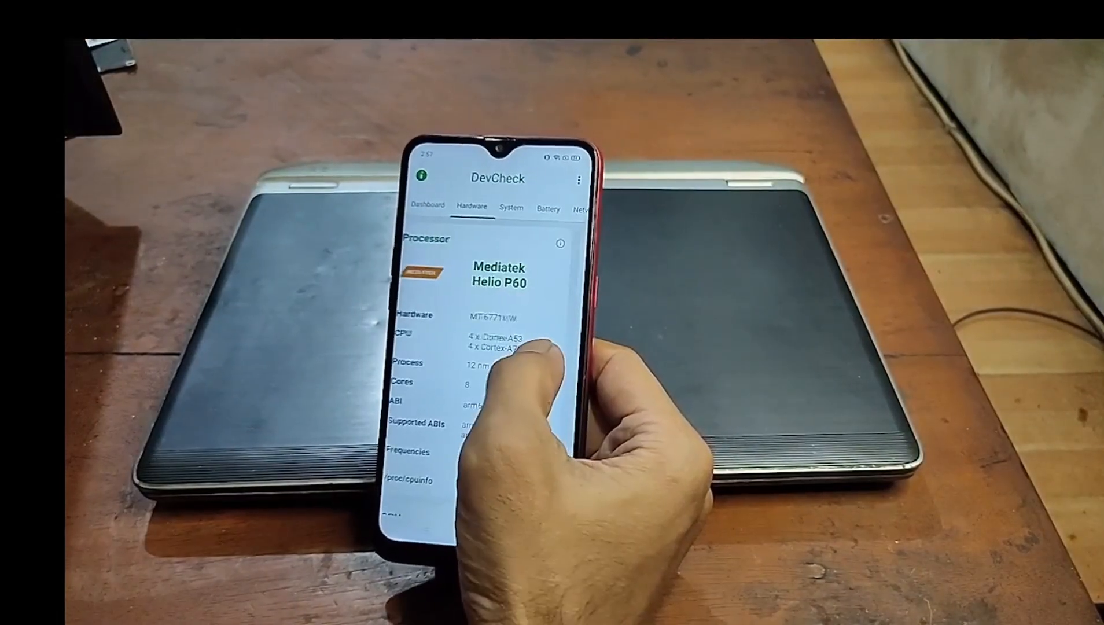
pyautogui.click(495, 209)
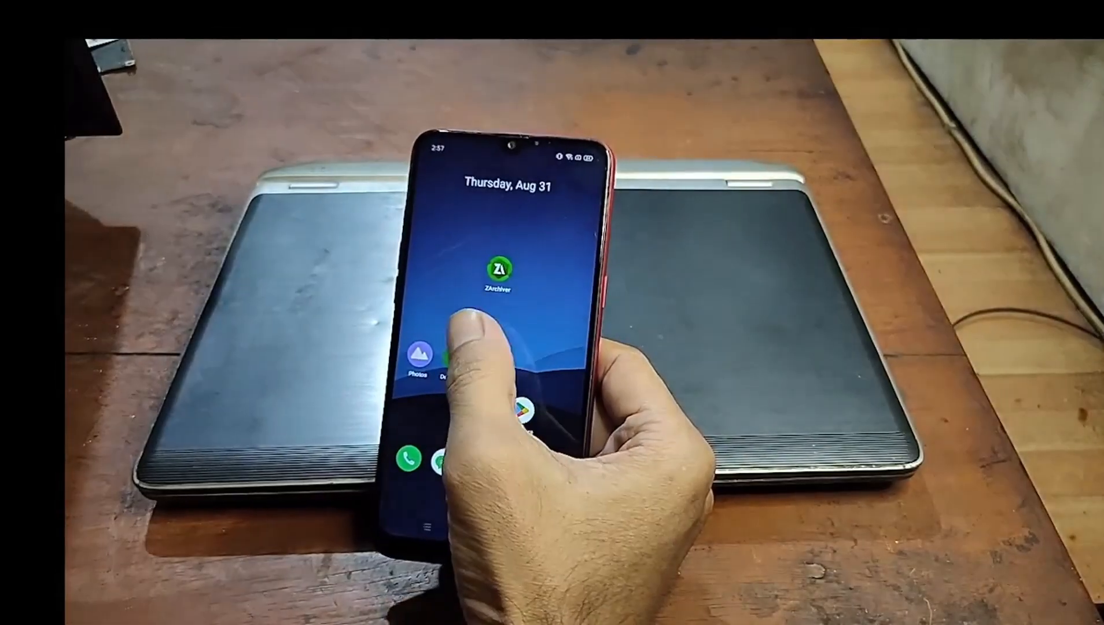
# - Enable OEM unlocking in Settings > Additional settings > Developer options
pyautogui.click(495, 274)
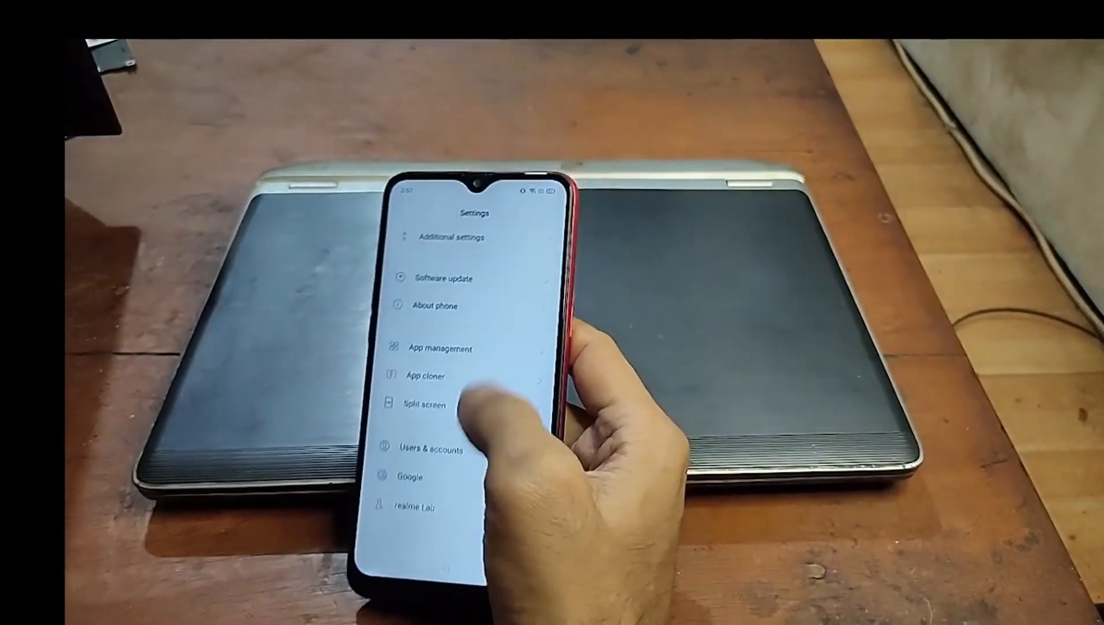
pyautogui.click(433, 305)
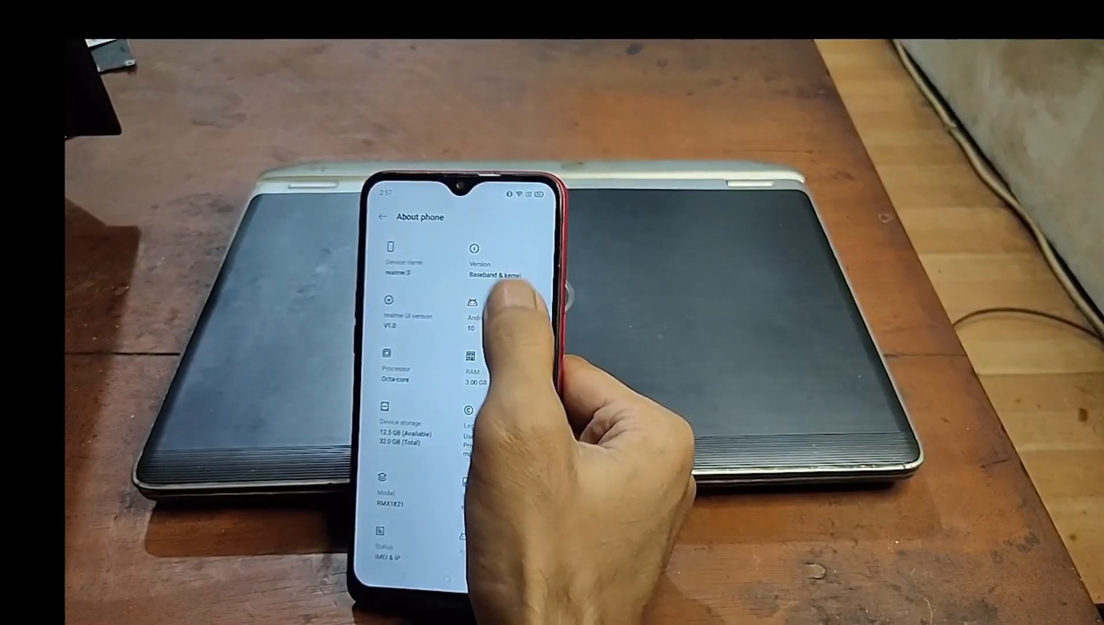
pyautogui.click(493, 274)
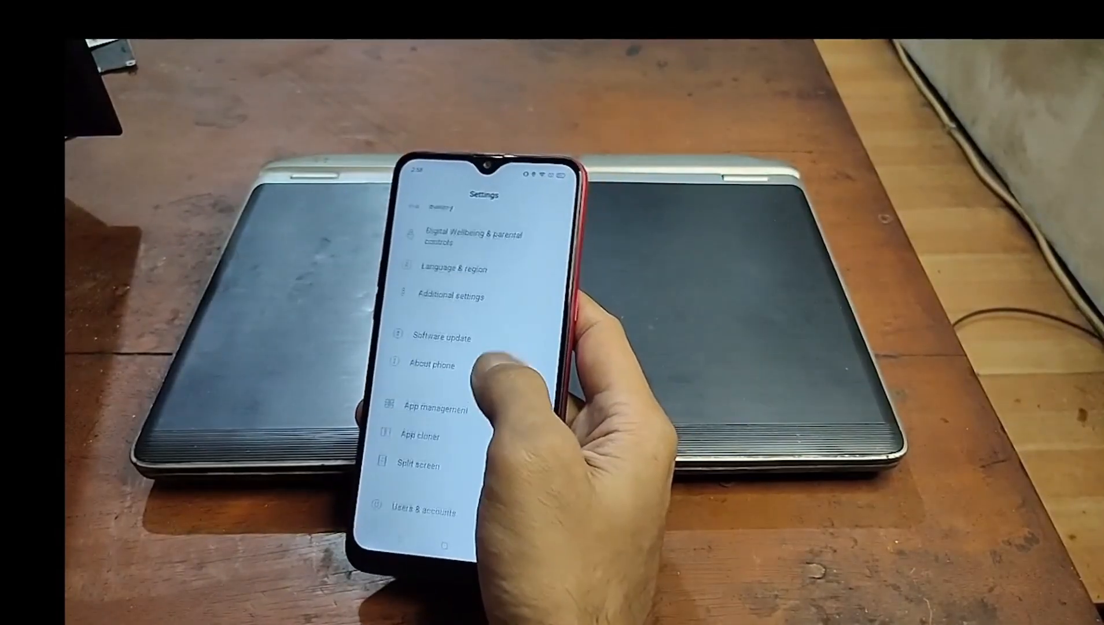
pyautogui.click(449, 295)
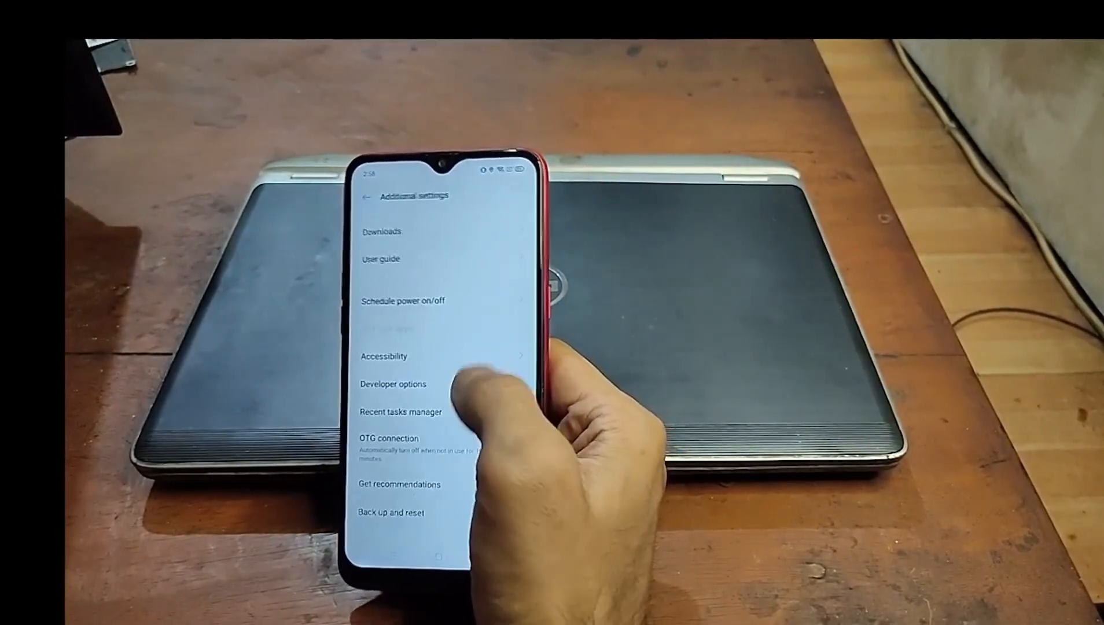
pyautogui.click(392, 383)
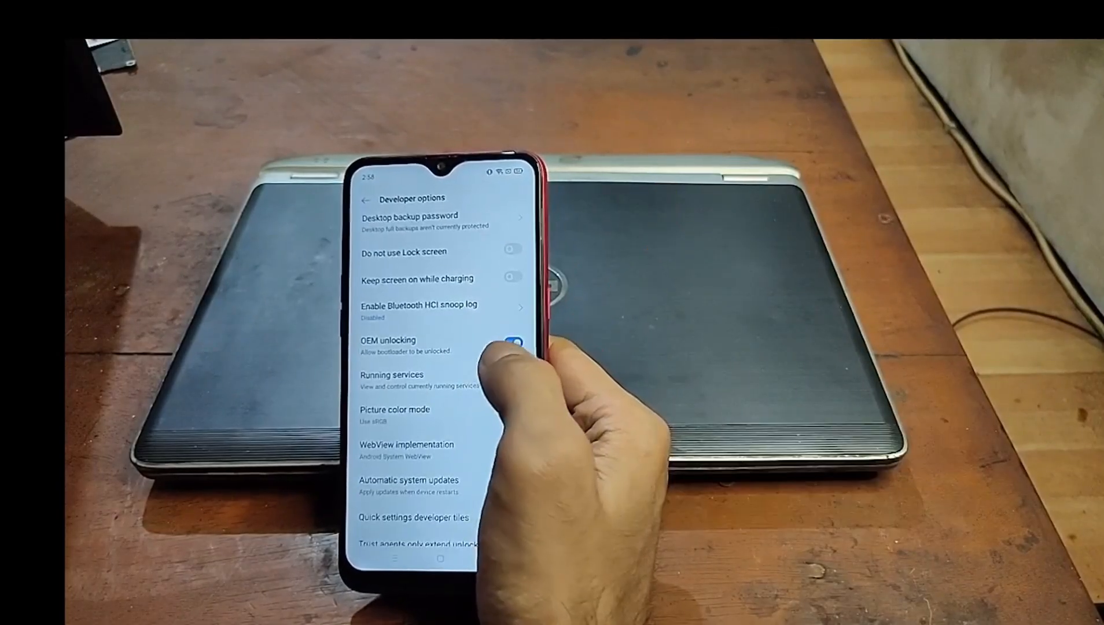
pyautogui.click(511, 341)
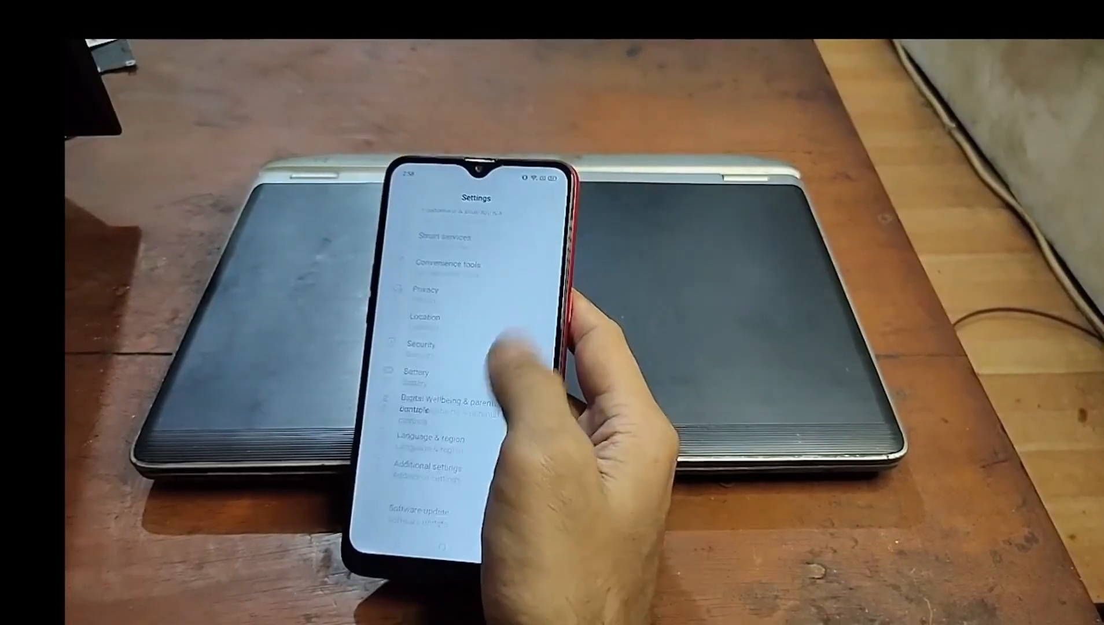
pyautogui.scroll(-3)
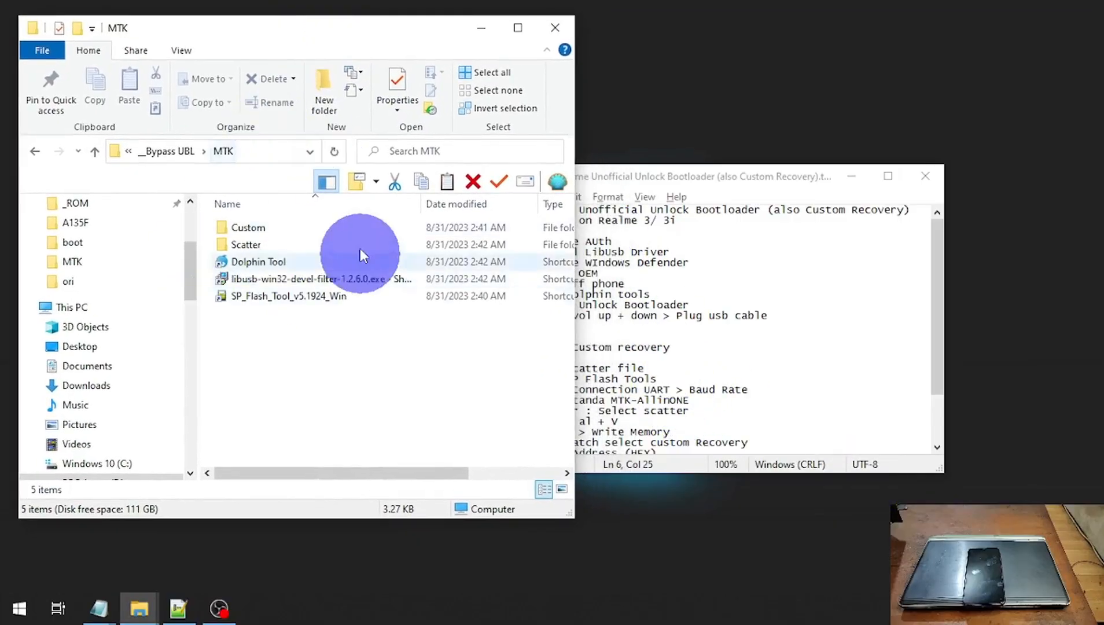
pyautogui.click(660, 294)
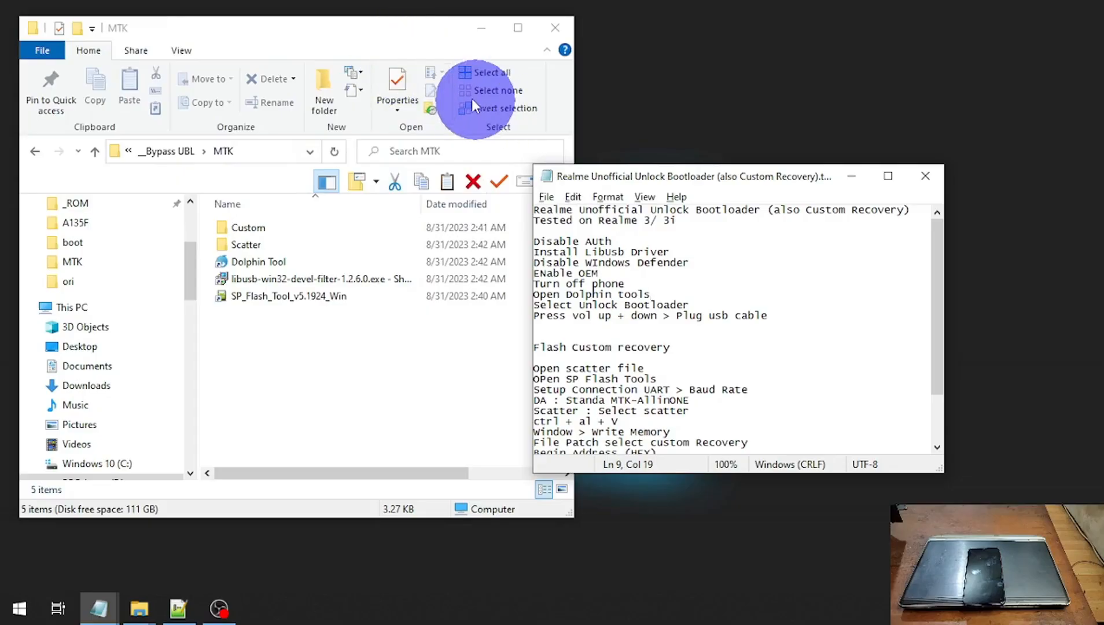
pyautogui.click(245, 244)
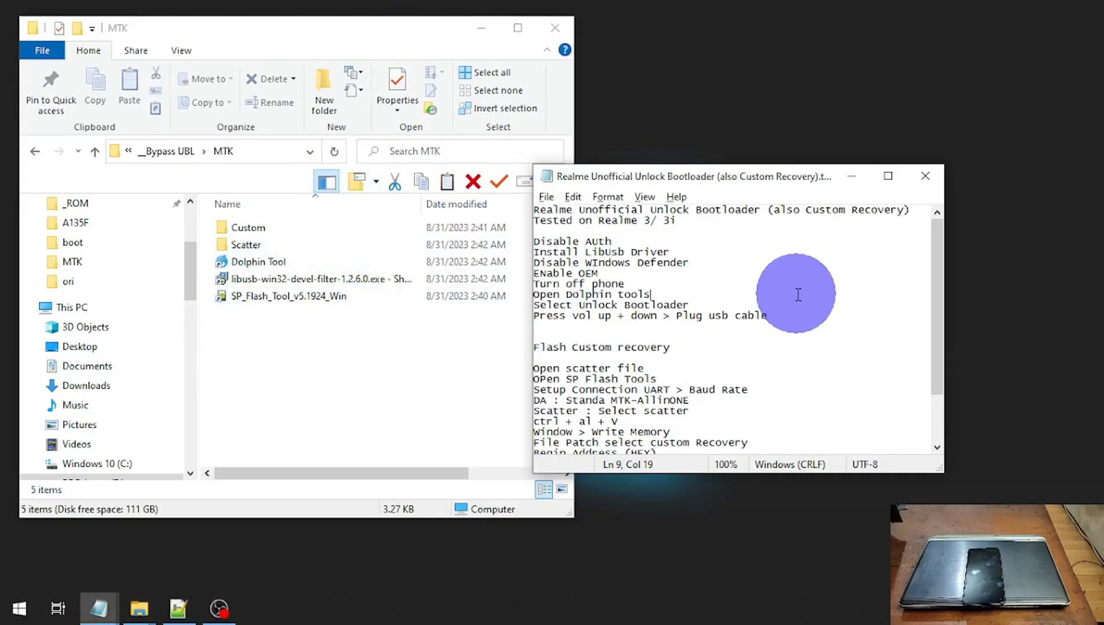
pyautogui.click(245, 244)
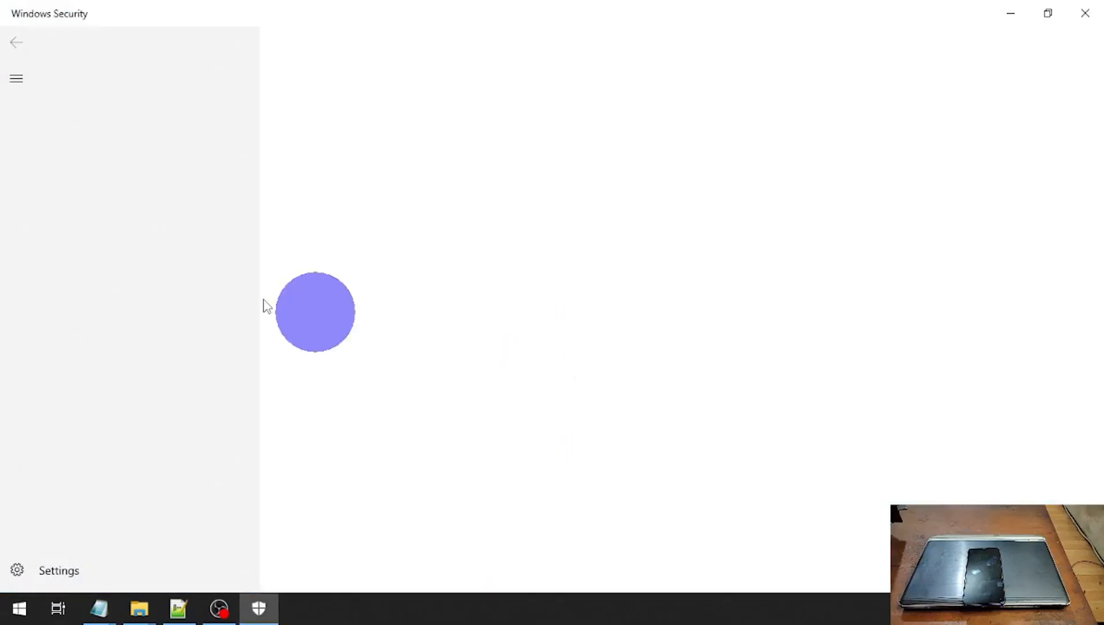
# - Turn off real-time protection under Virus & threat protection in Windows Security
pyautogui.click(102, 151)
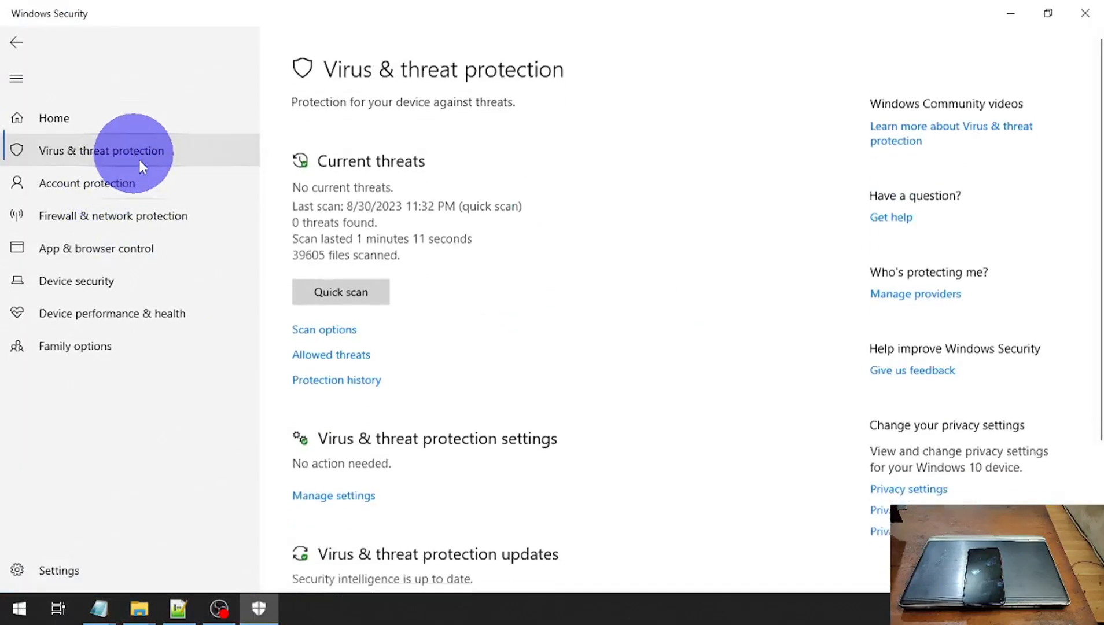
pyautogui.scroll(-3)
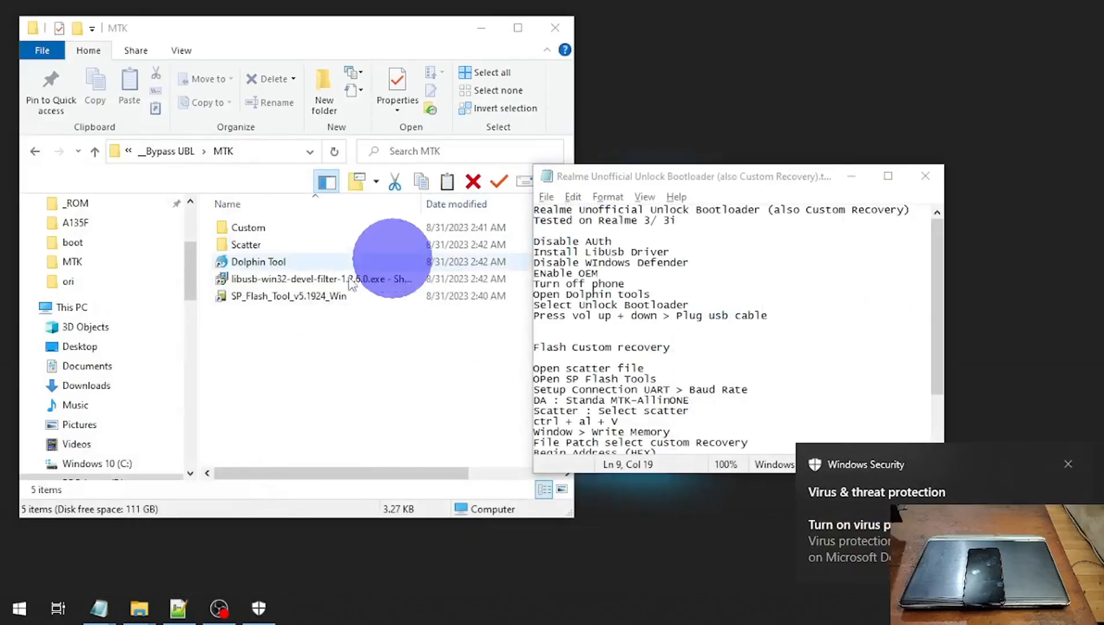
pyautogui.moveTo(341, 267)
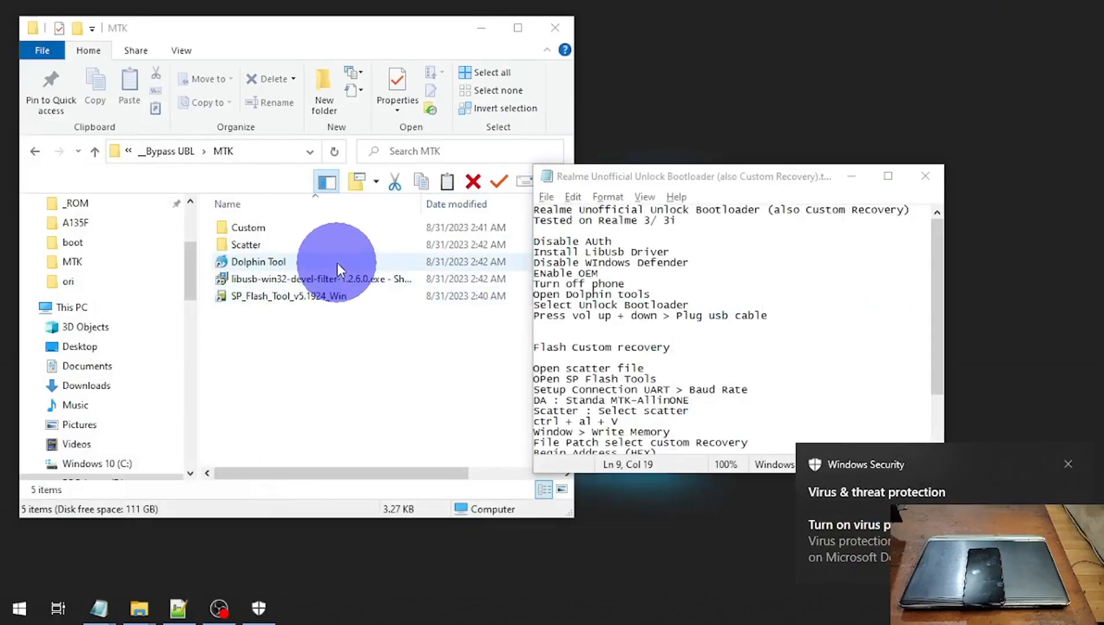
pyautogui.click(258, 262)
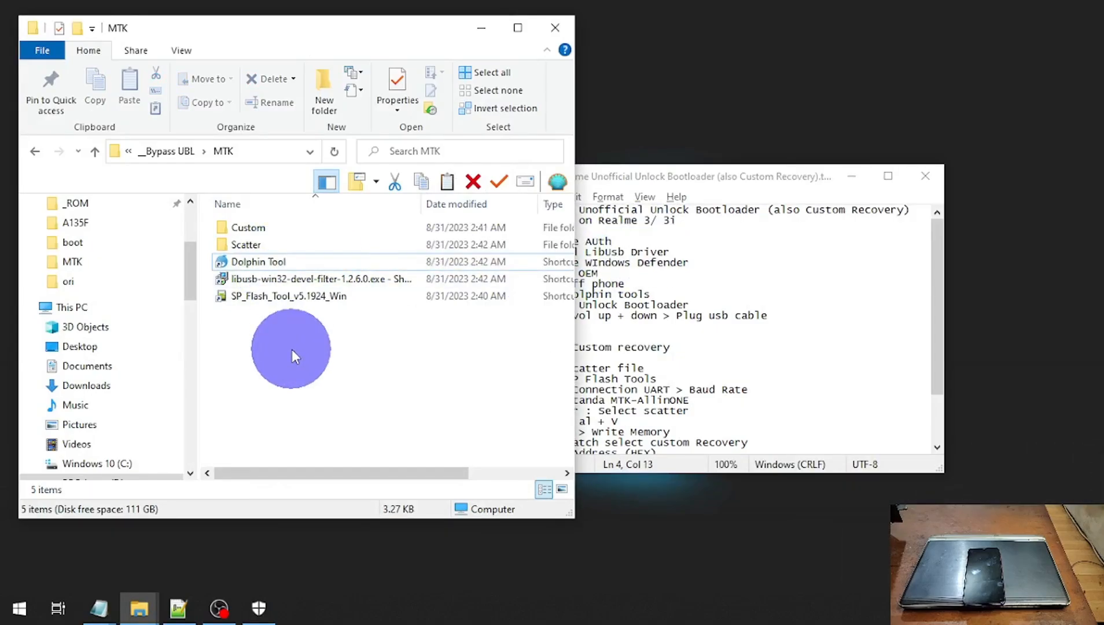
pyautogui.moveTo(292, 352)
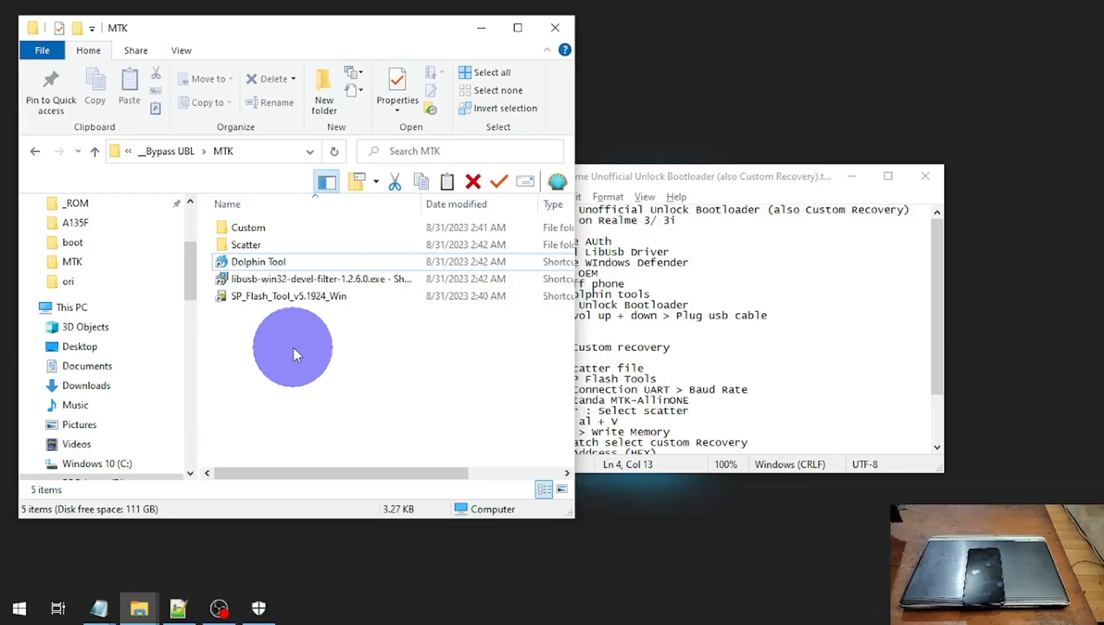
pyautogui.click(258, 261)
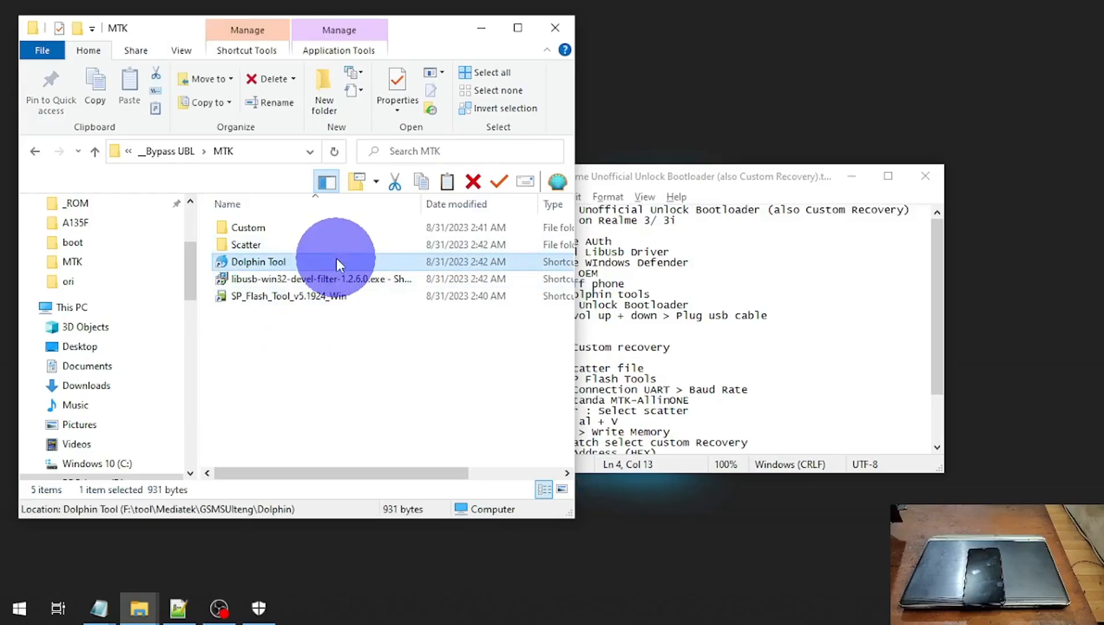
pyautogui.moveTo(373, 256)
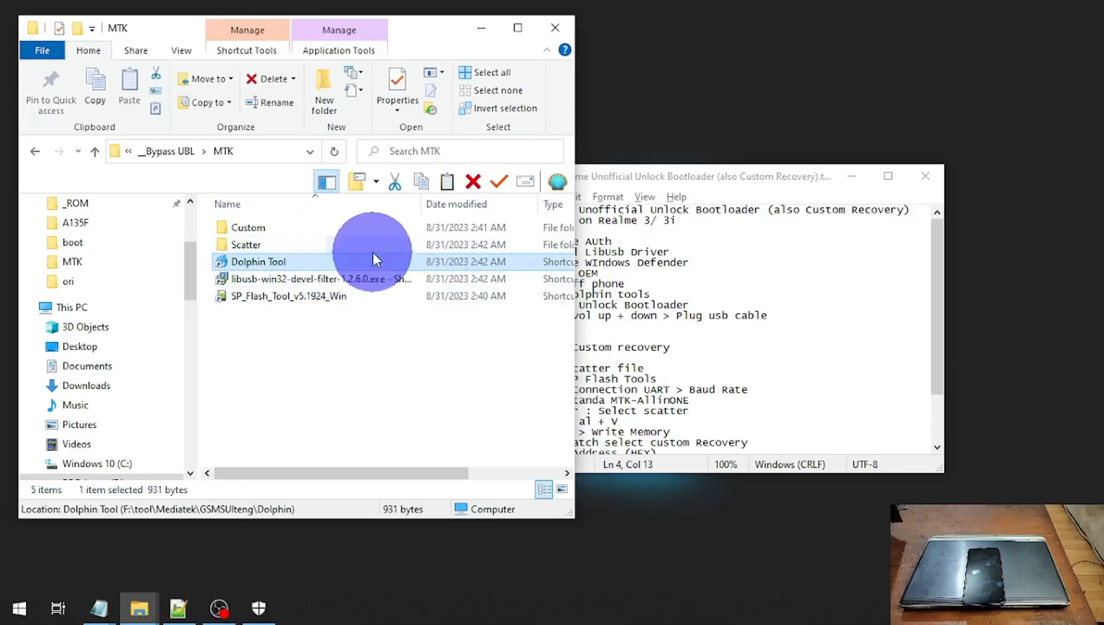
pyautogui.moveTo(445, 131)
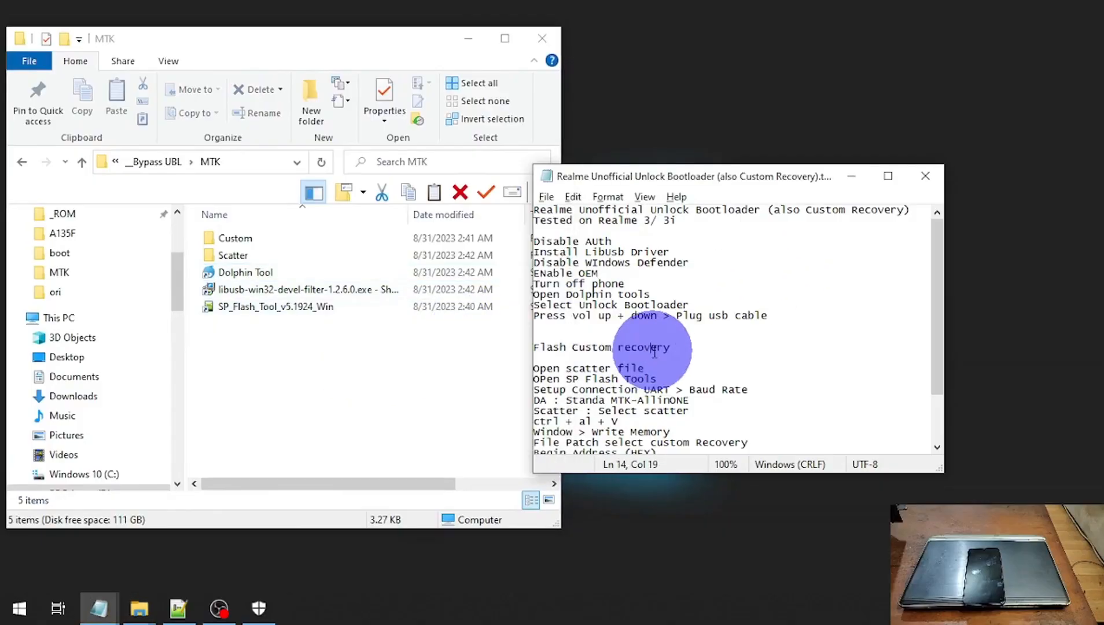
pyautogui.click(307, 289)
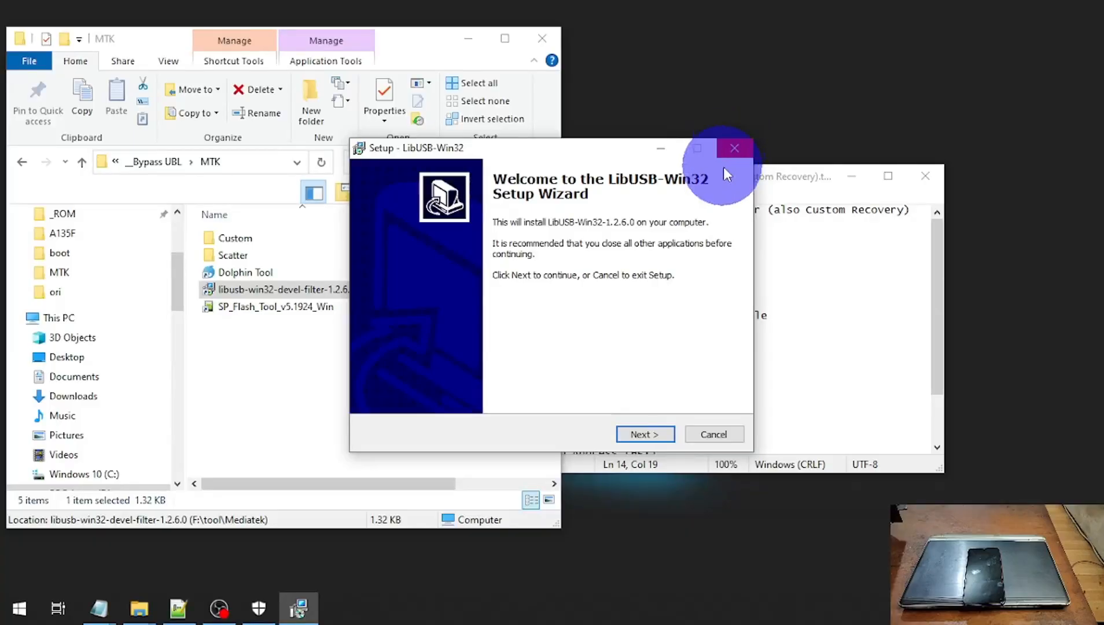
pyautogui.click(735, 149)
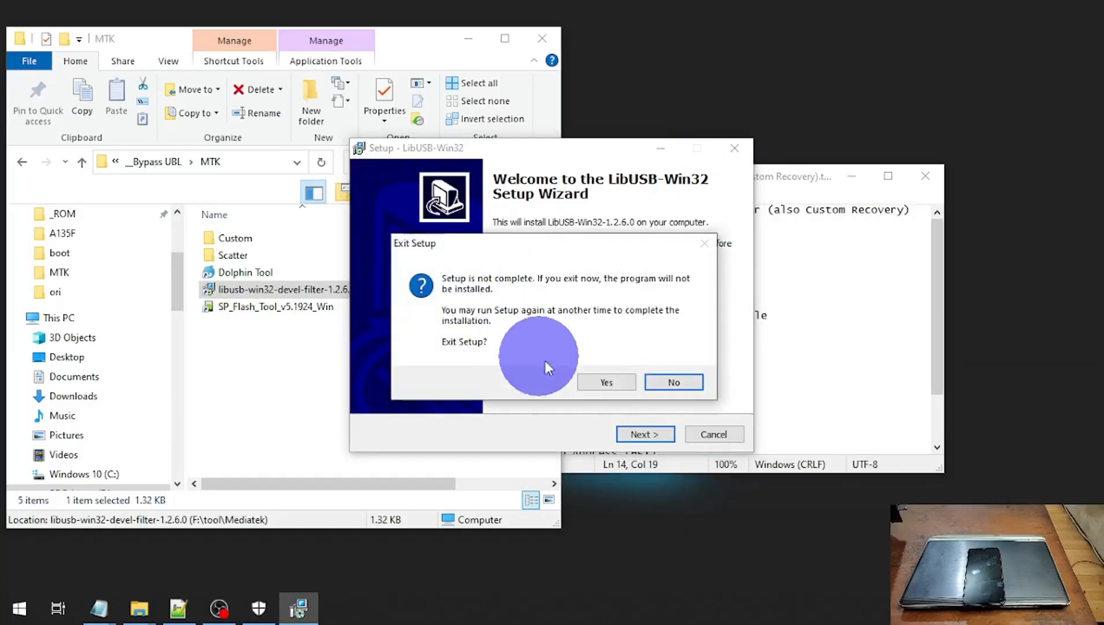
pyautogui.click(605, 382)
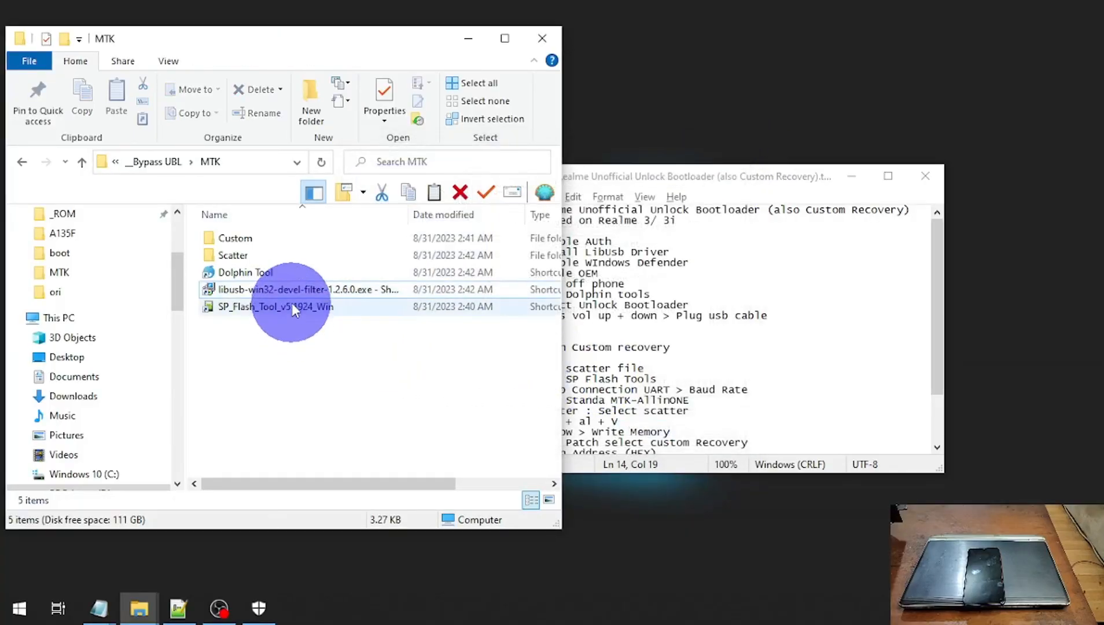
pyautogui.click(275, 306)
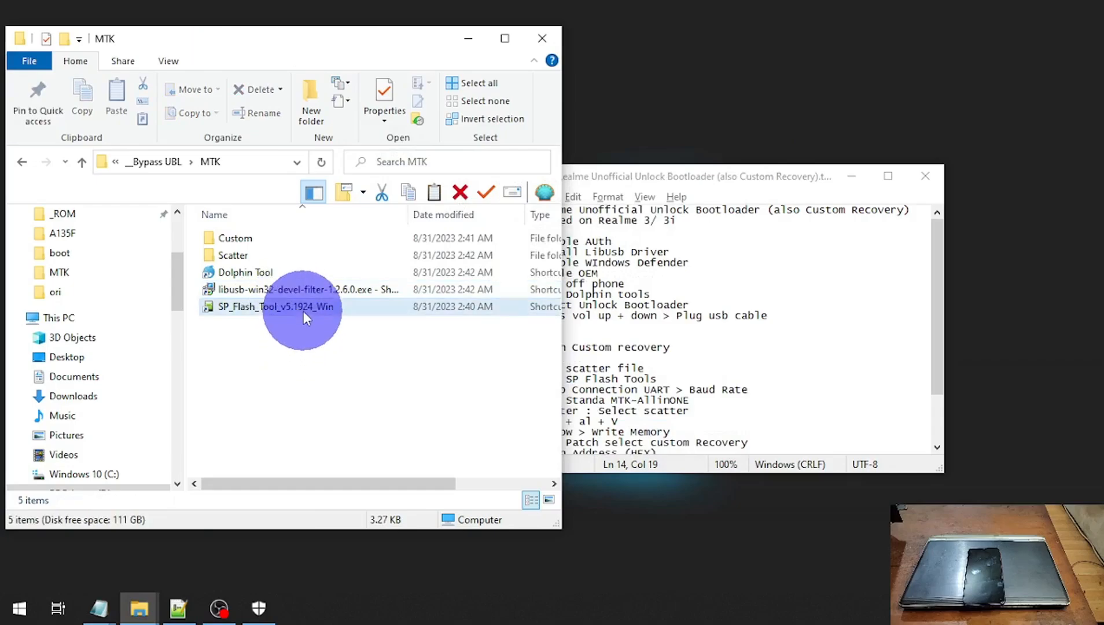
pyautogui.moveTo(334, 338)
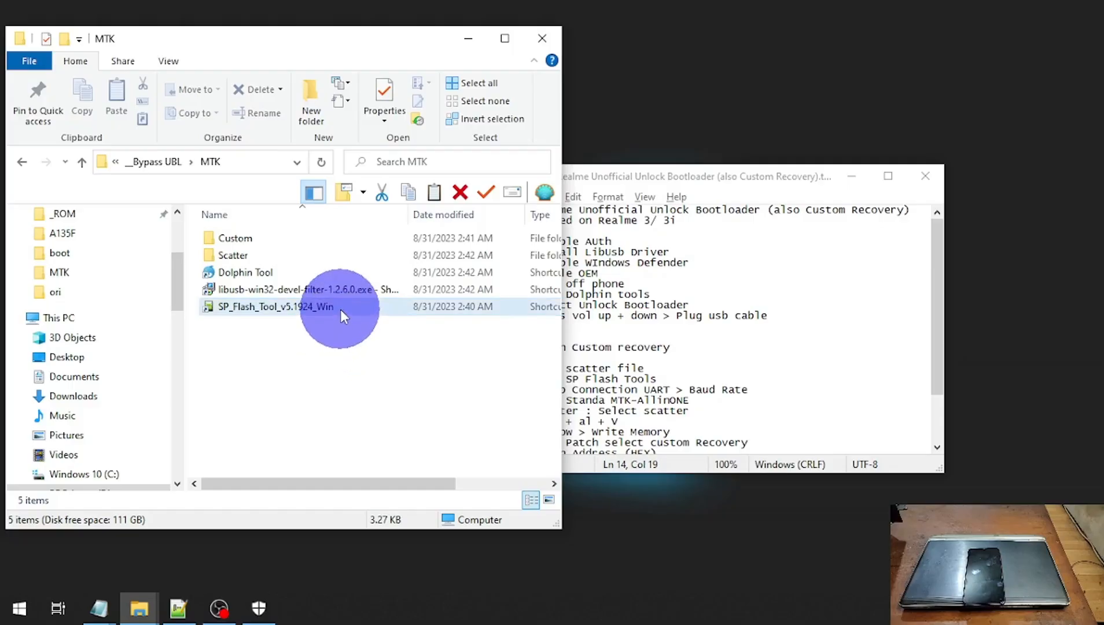
pyautogui.moveTo(331, 311)
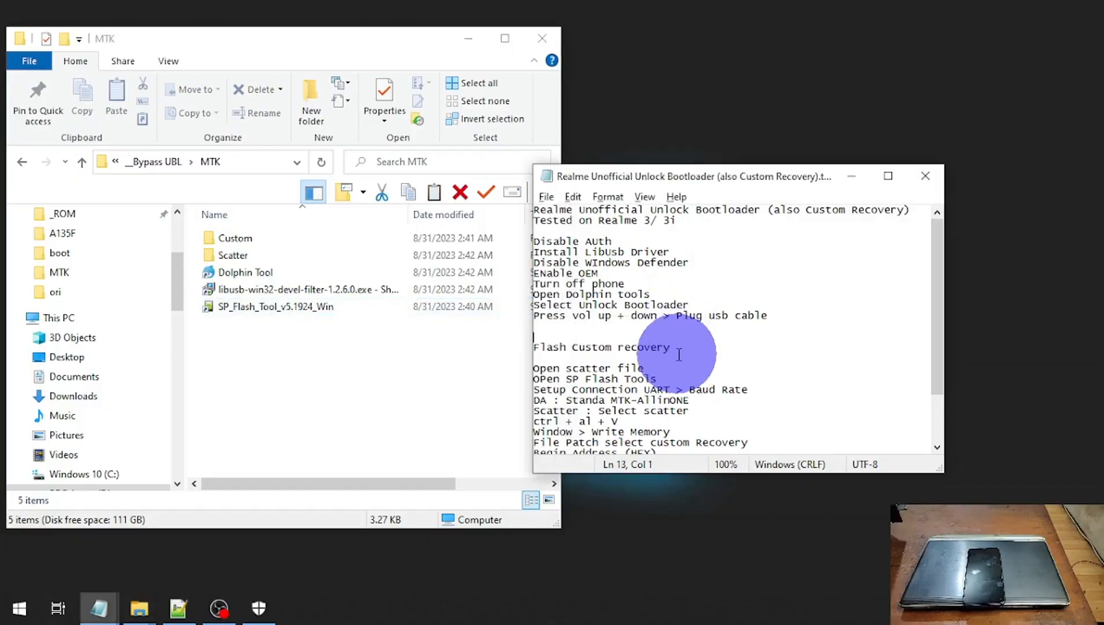
pyautogui.click(303, 289)
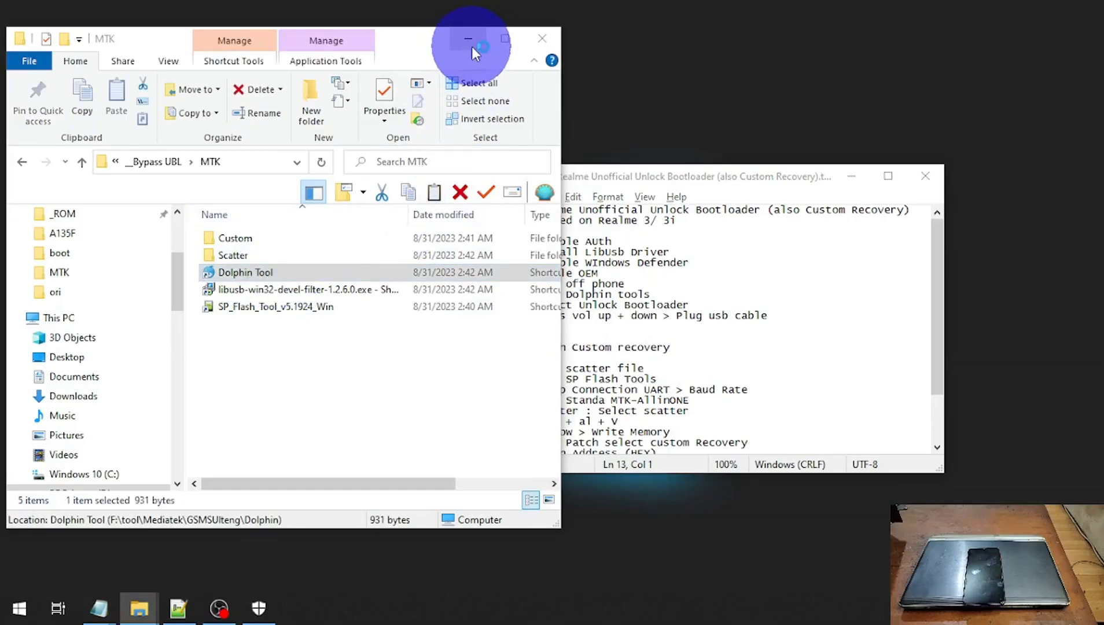
# - Launch Dolphin Tool and start the MTK universal bootloader unlock on the connected phone
pyautogui.doubleClick(244, 272)
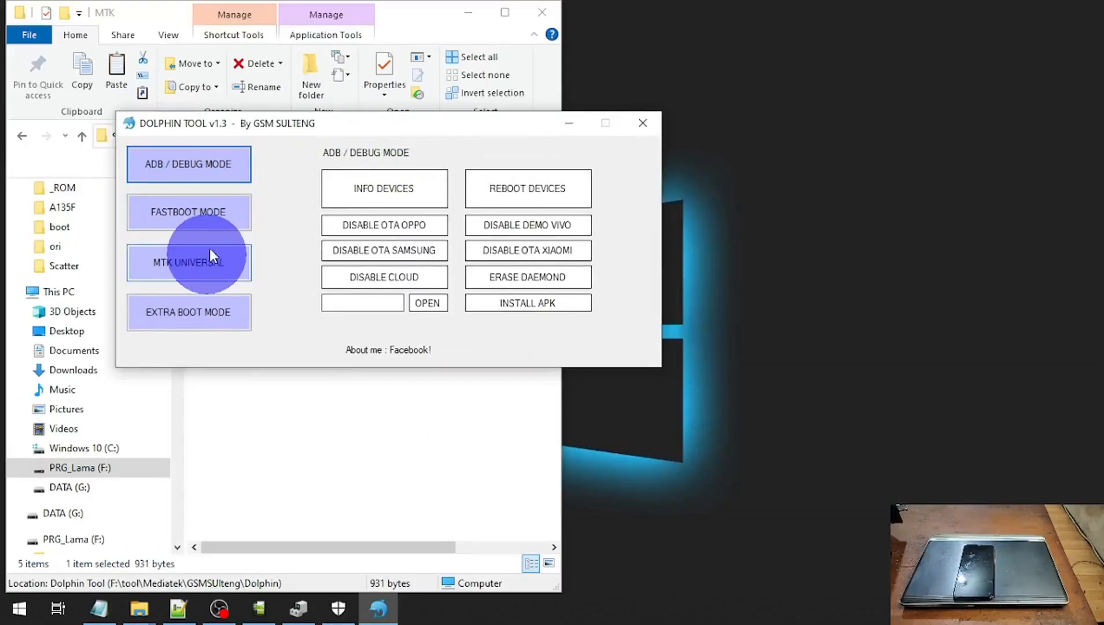
pyautogui.click(187, 261)
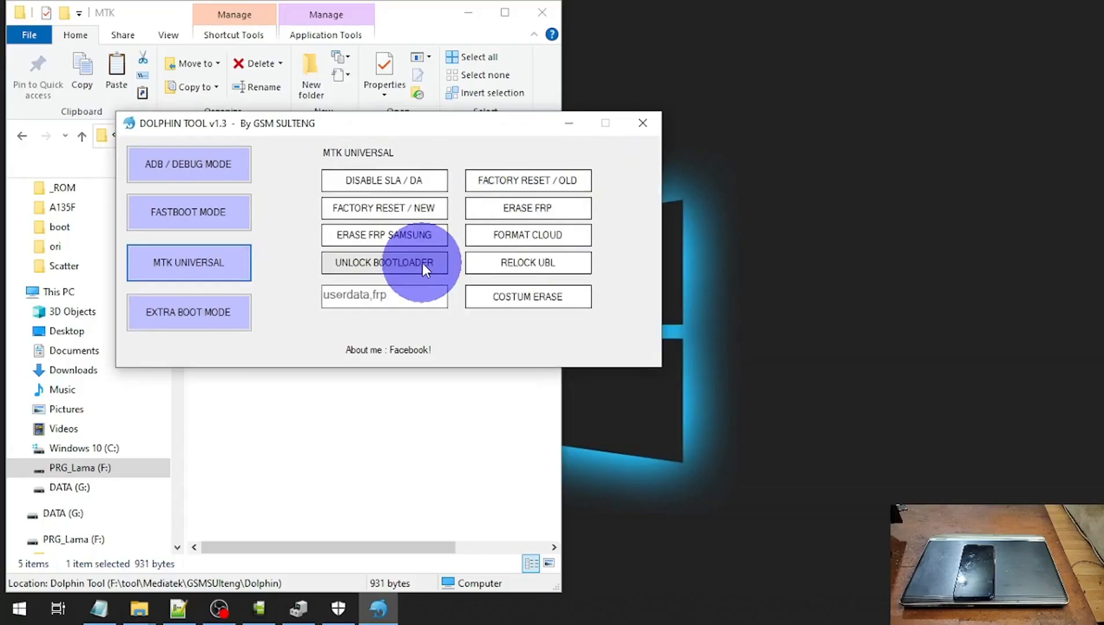
pyautogui.click(384, 263)
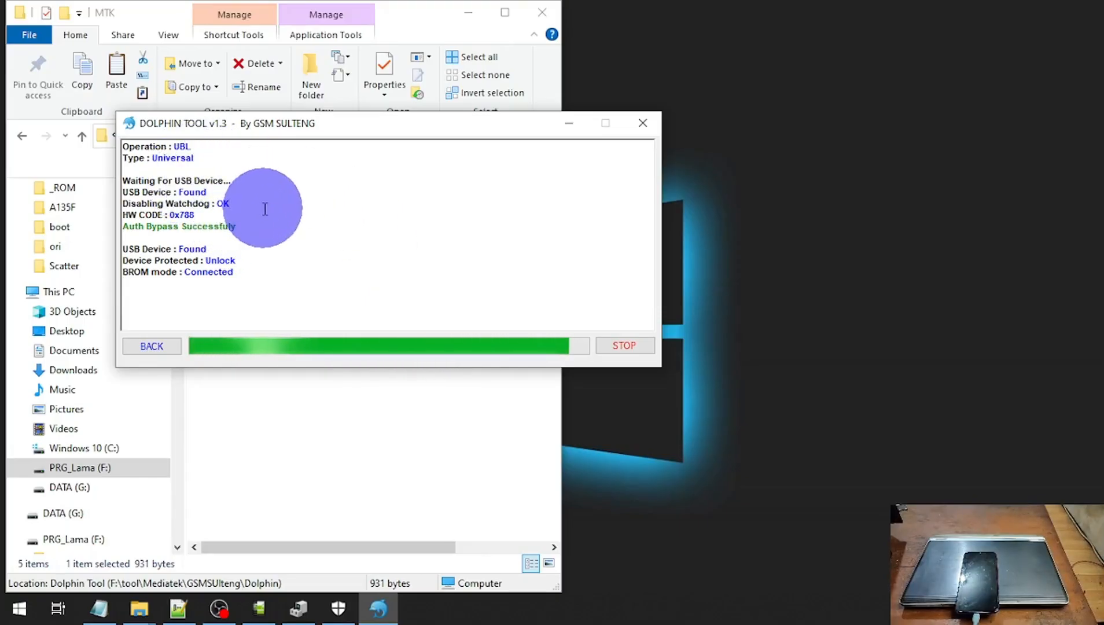
pyautogui.moveTo(280, 225)
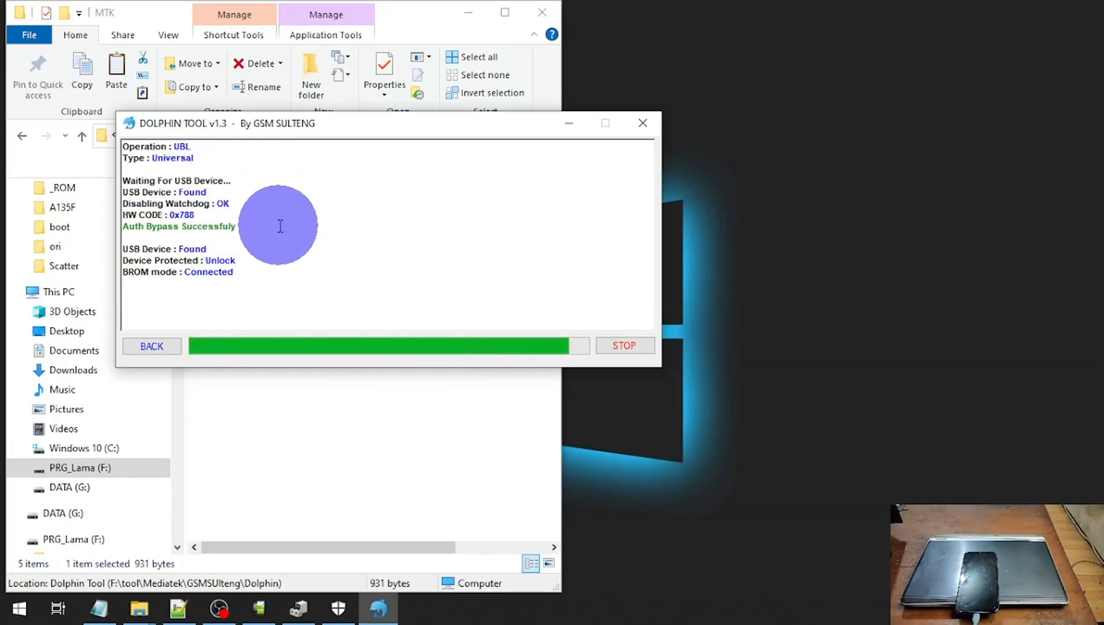
pyautogui.moveTo(256, 249)
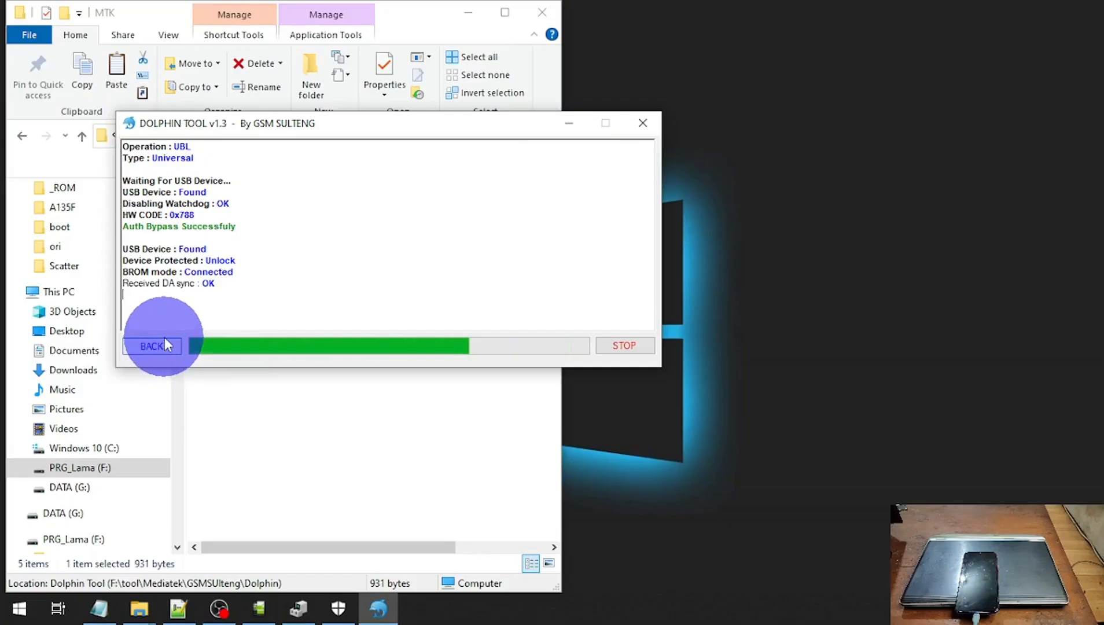
# - Return to Dolphin Tool's function list and disable the phone's SLA/DA authentication
pyautogui.click(153, 346)
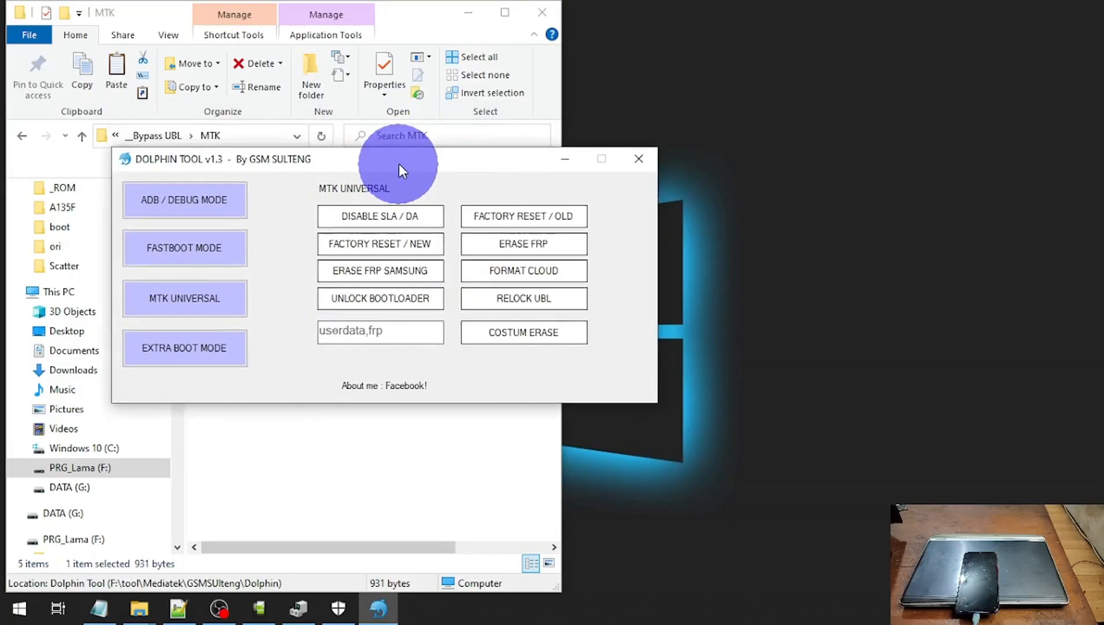
pyautogui.moveTo(398, 169); pyautogui.dragTo(398, 158)
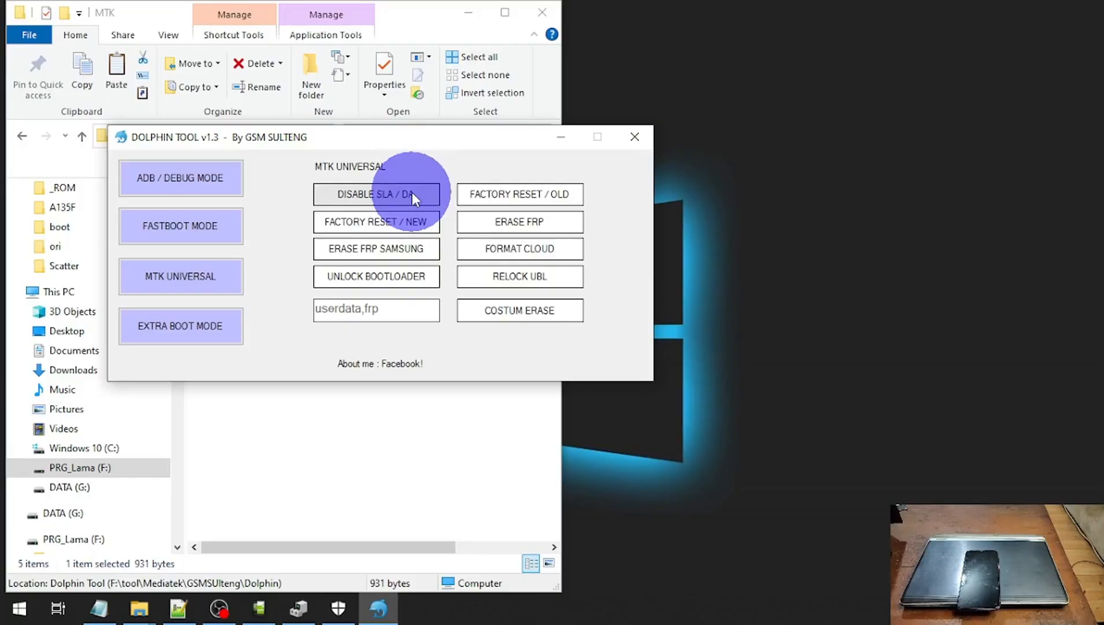
pyautogui.click(376, 194)
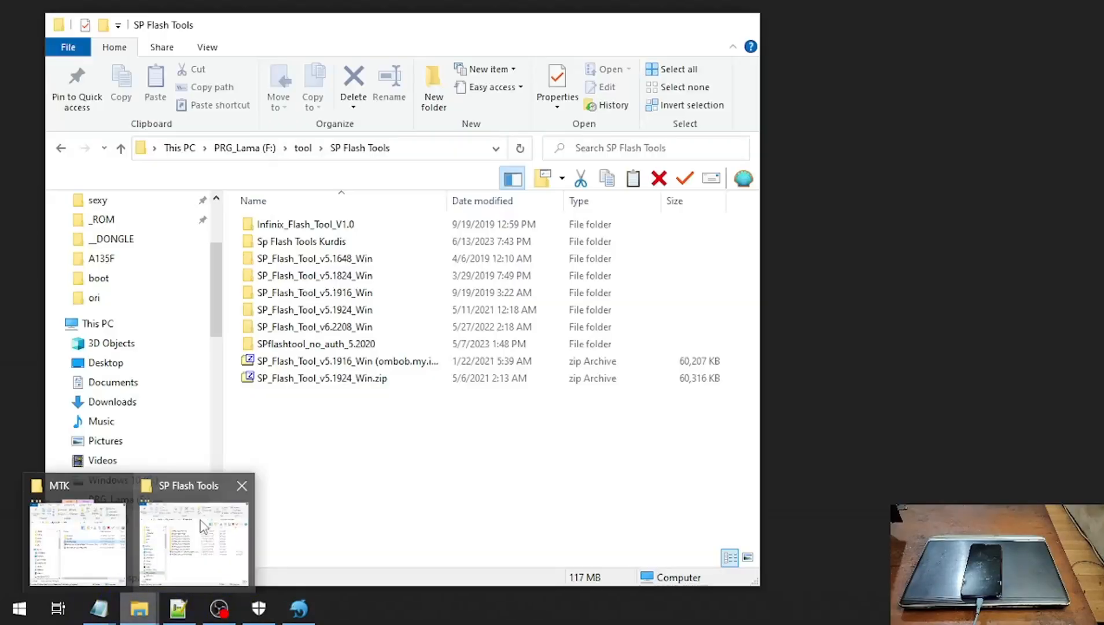
# - Launch SP Flash Tool and load the all-in-one download agent file
pyautogui.click(241, 486)
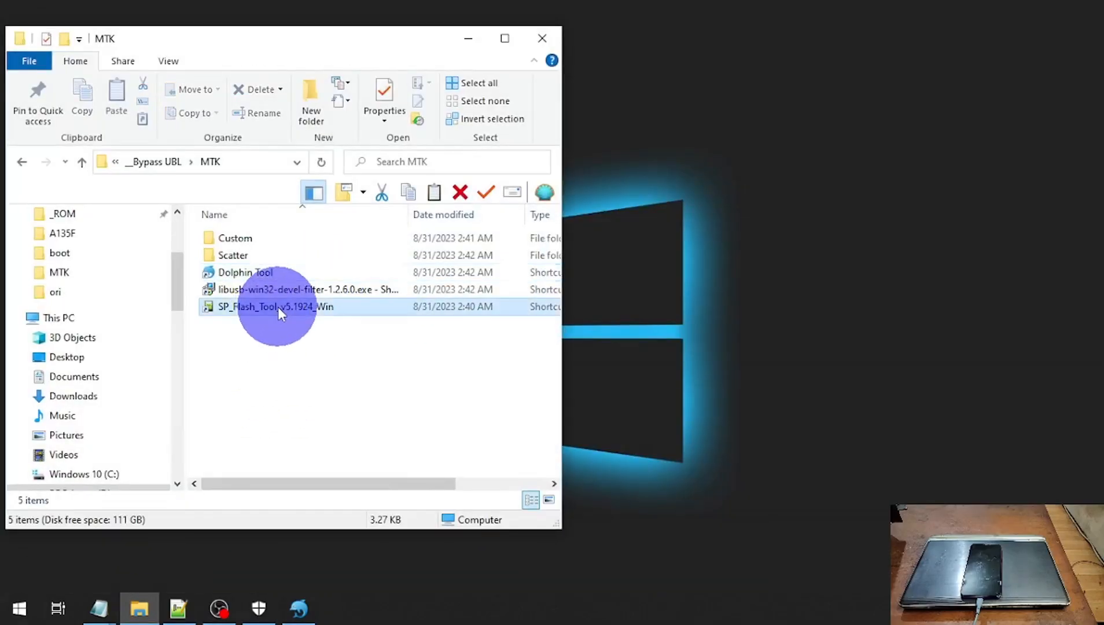
pyautogui.doubleClick(275, 307)
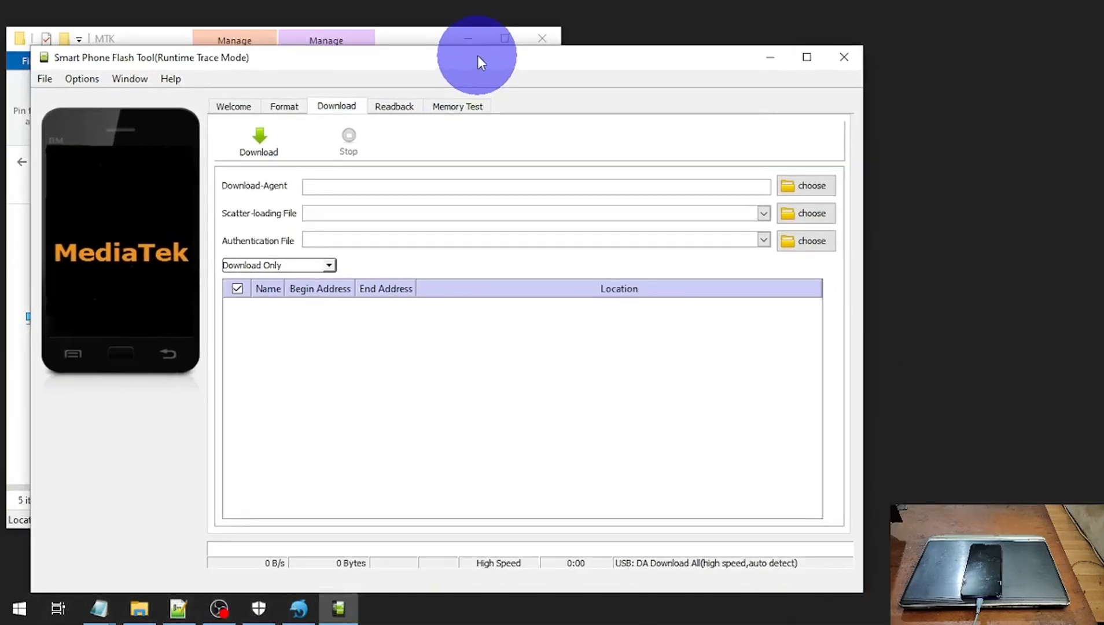
pyautogui.click(804, 185)
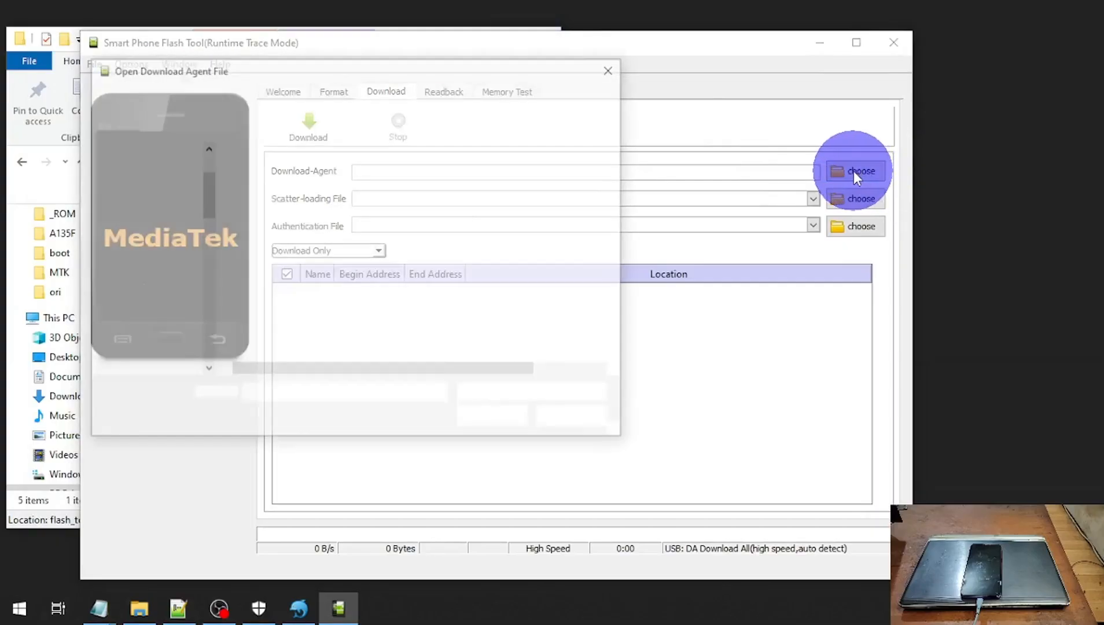
pyautogui.click(855, 170)
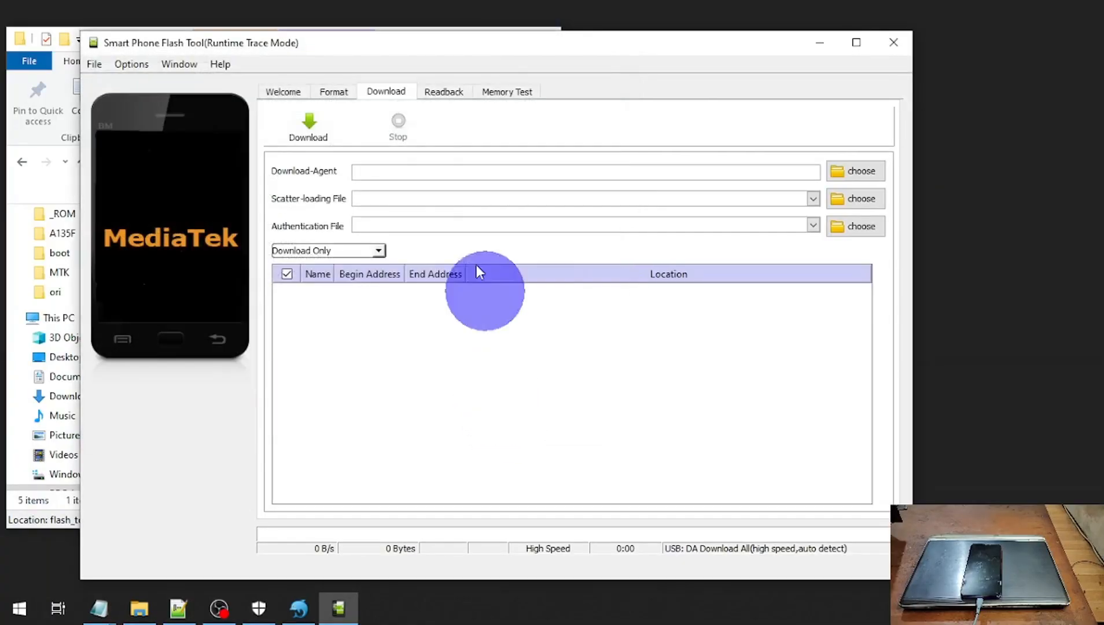
pyautogui.click(860, 170)
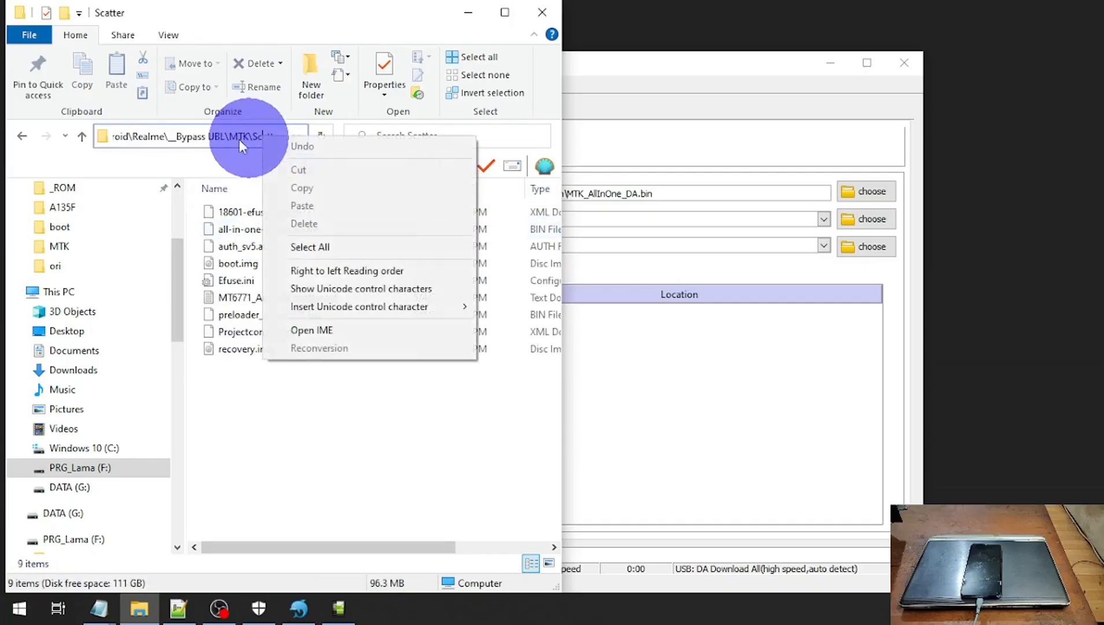
# - Load MT6771_Android_scatter.txt from the Scatter folder as the scatter-loading file
pyautogui.doubleClick(236, 136)
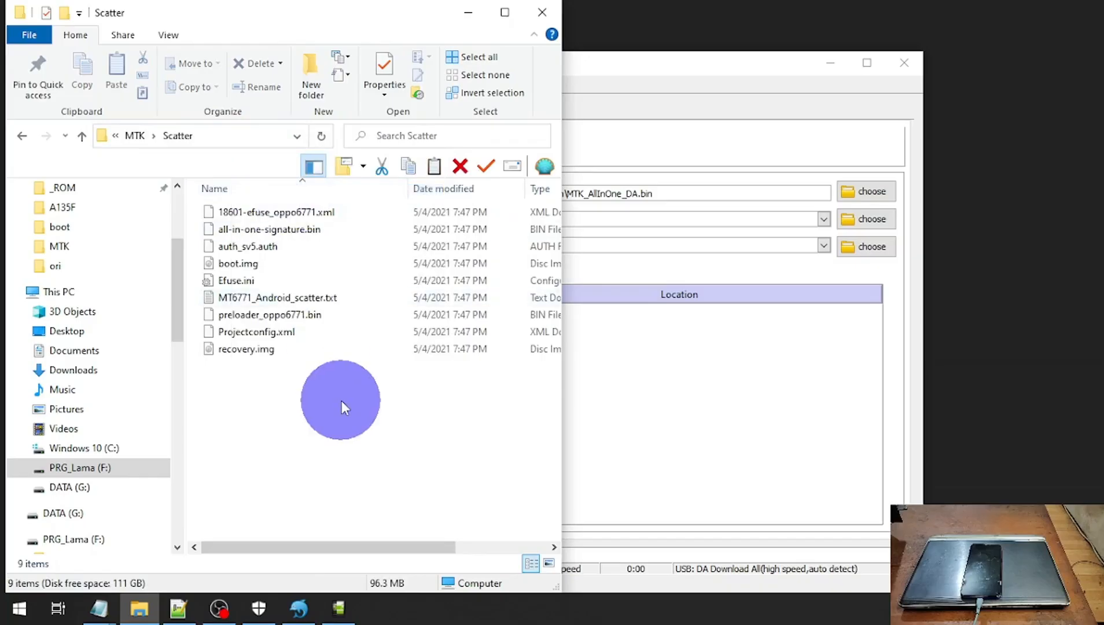
pyautogui.click(866, 219)
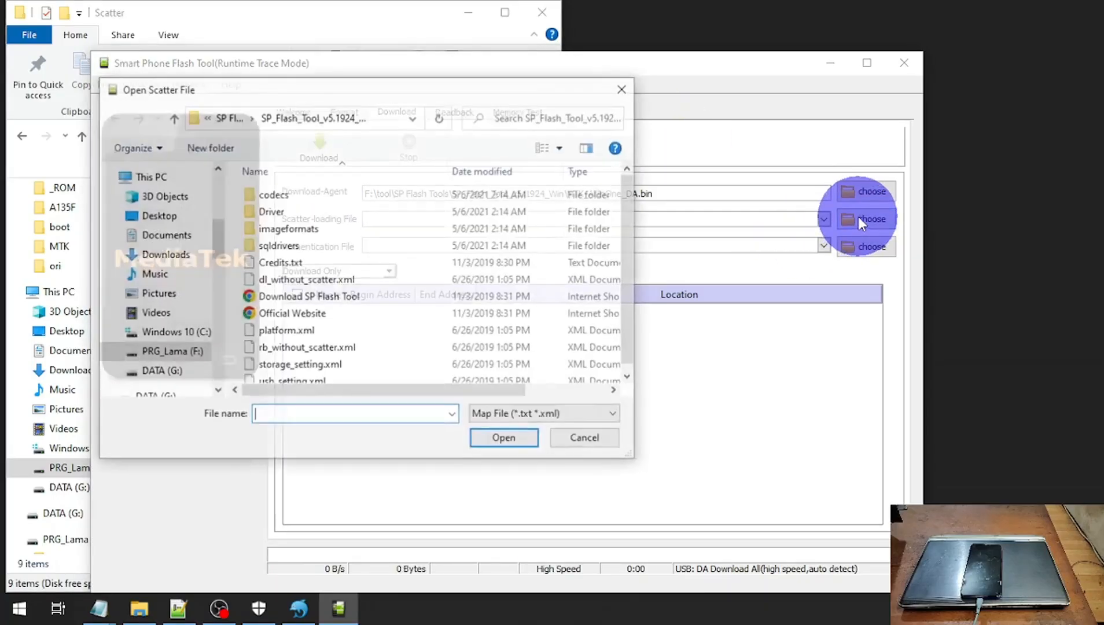
pyautogui.rightClick(352, 414)
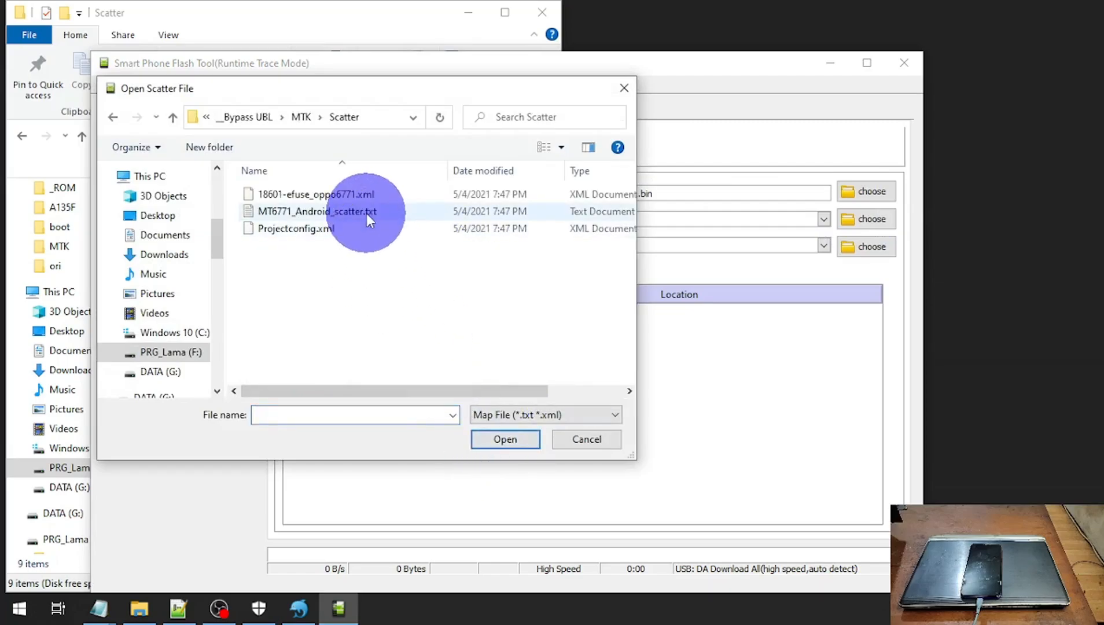
pyautogui.moveTo(369, 214)
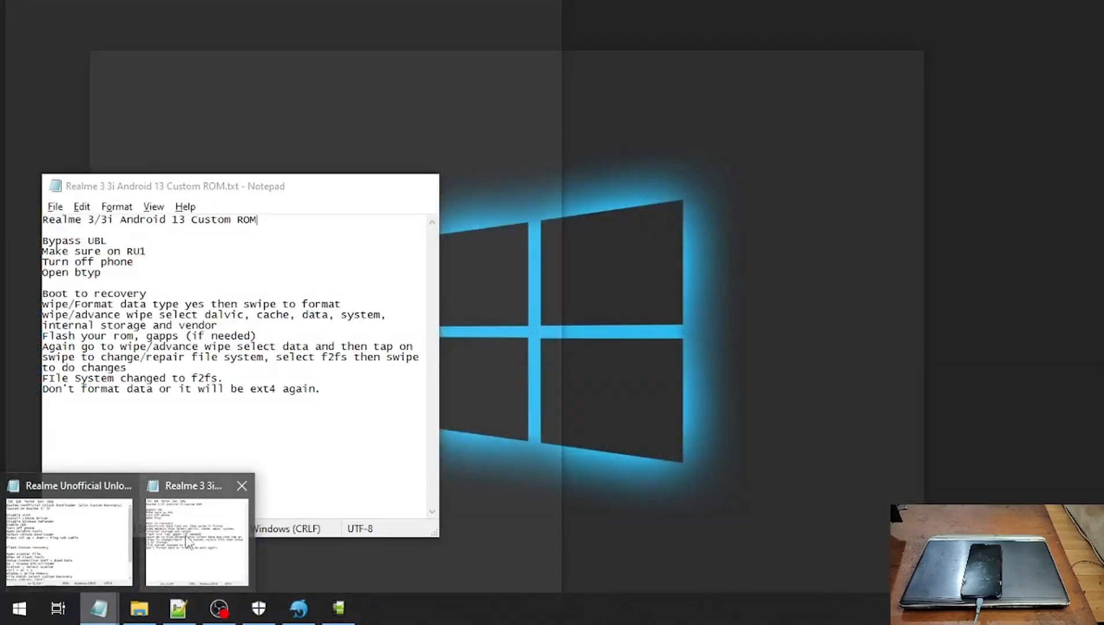
pyautogui.click(67, 486)
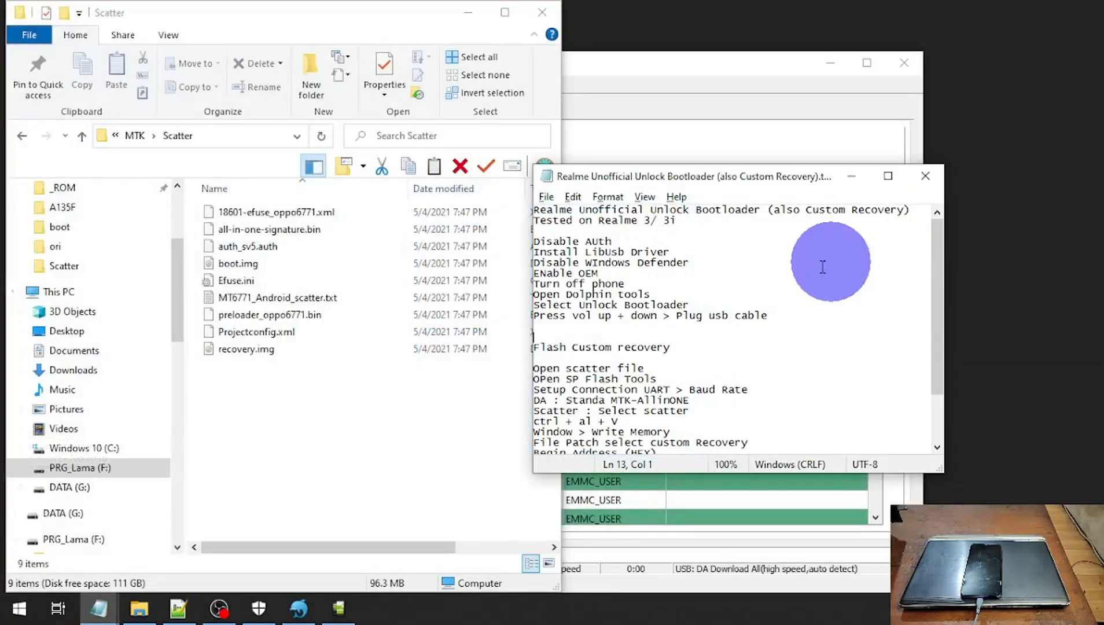
pyautogui.moveTo(722, 314)
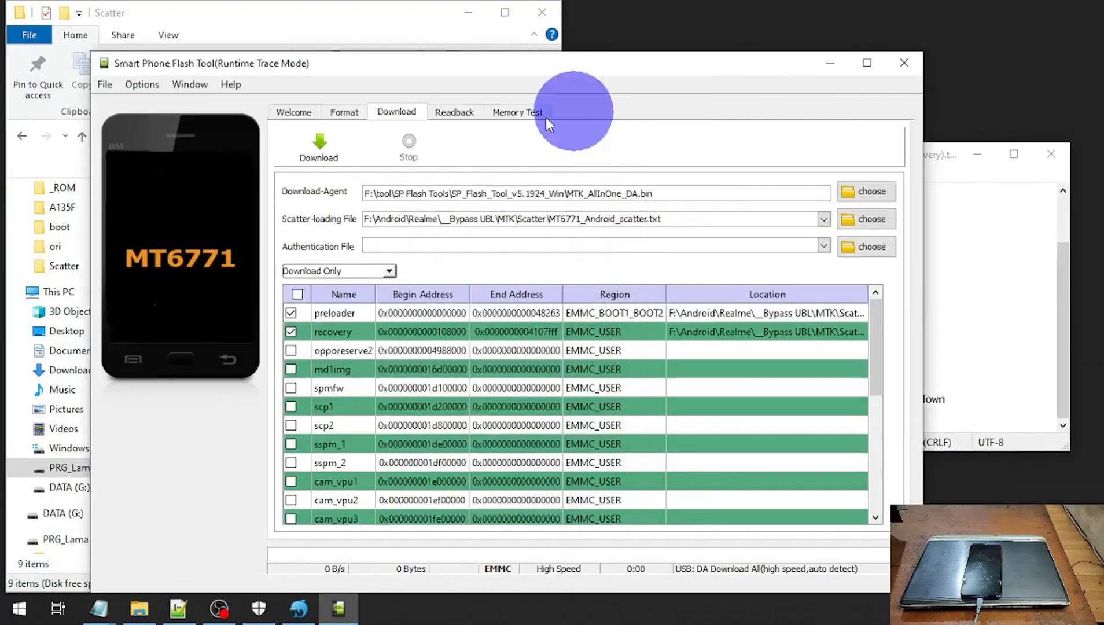
# - Set the connection to UART on the MediaTek port COM14, confirmed in Device Manager
pyautogui.click(189, 83)
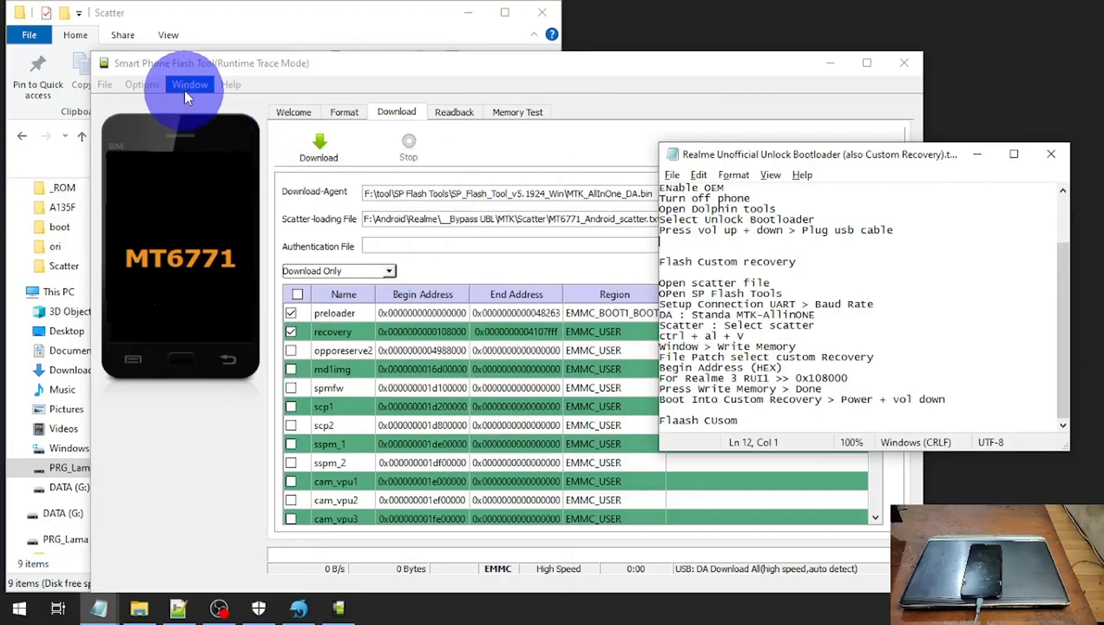
pyautogui.click(190, 83)
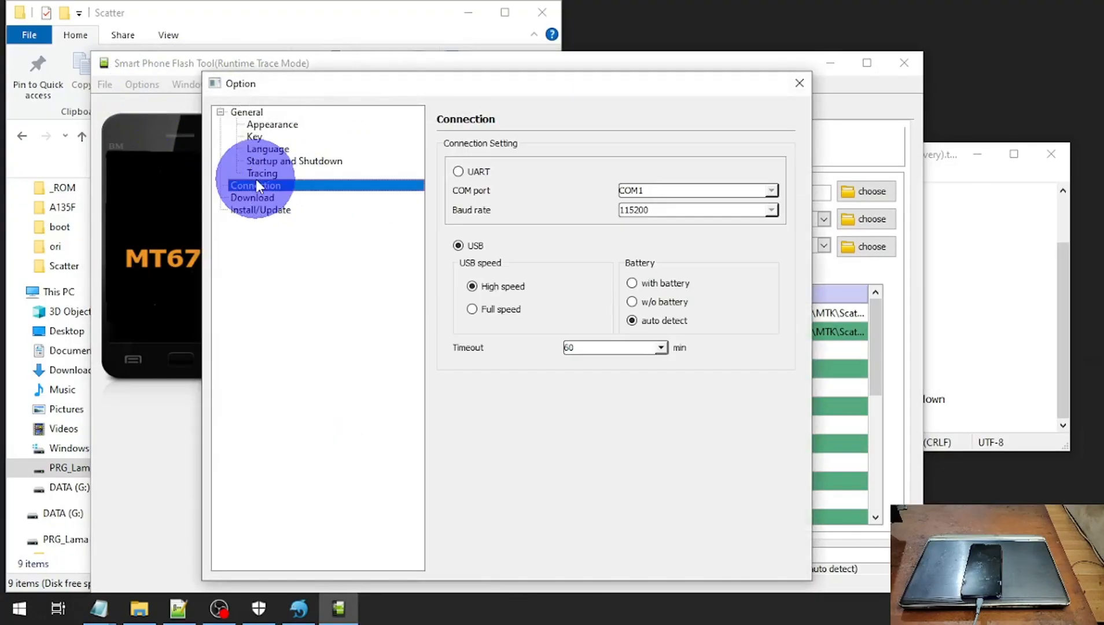
pyautogui.click(770, 190)
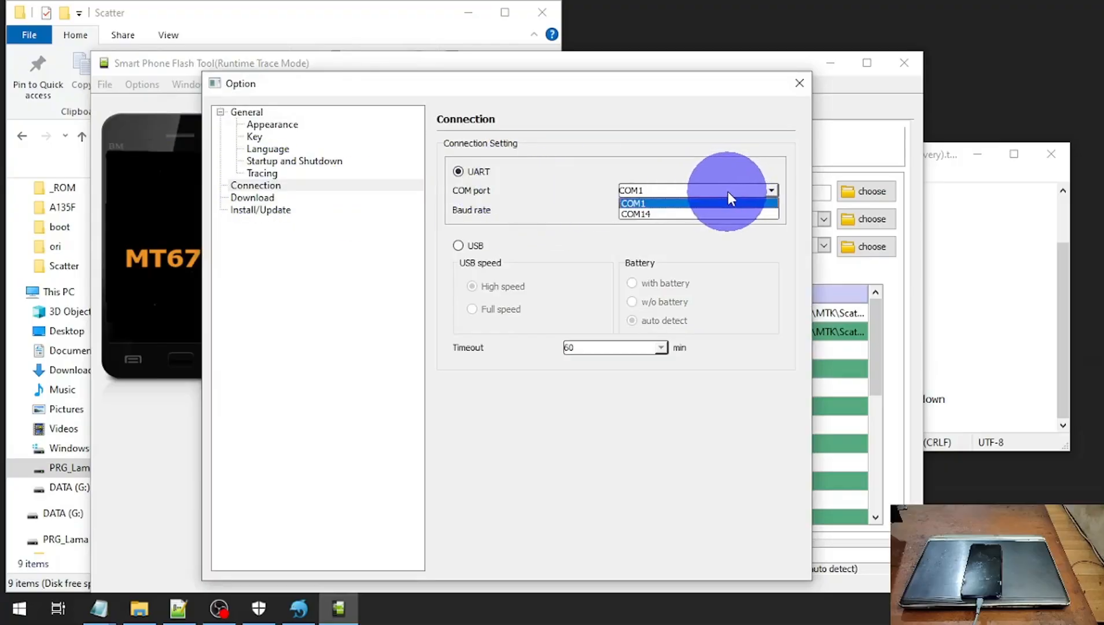
pyautogui.click(631, 202)
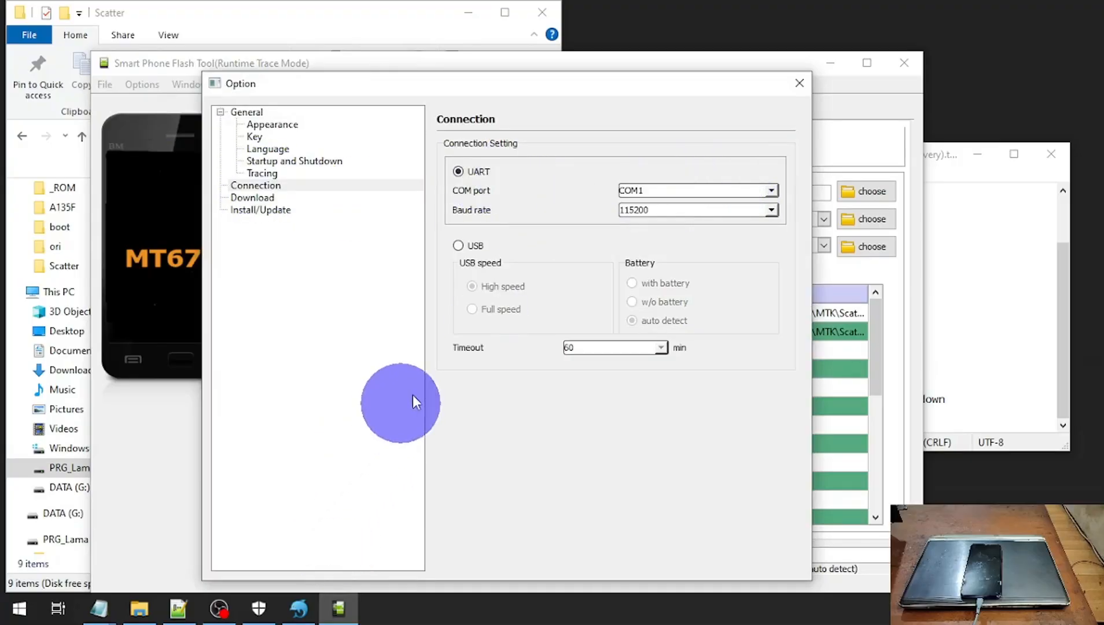
pyautogui.moveTo(575, 119)
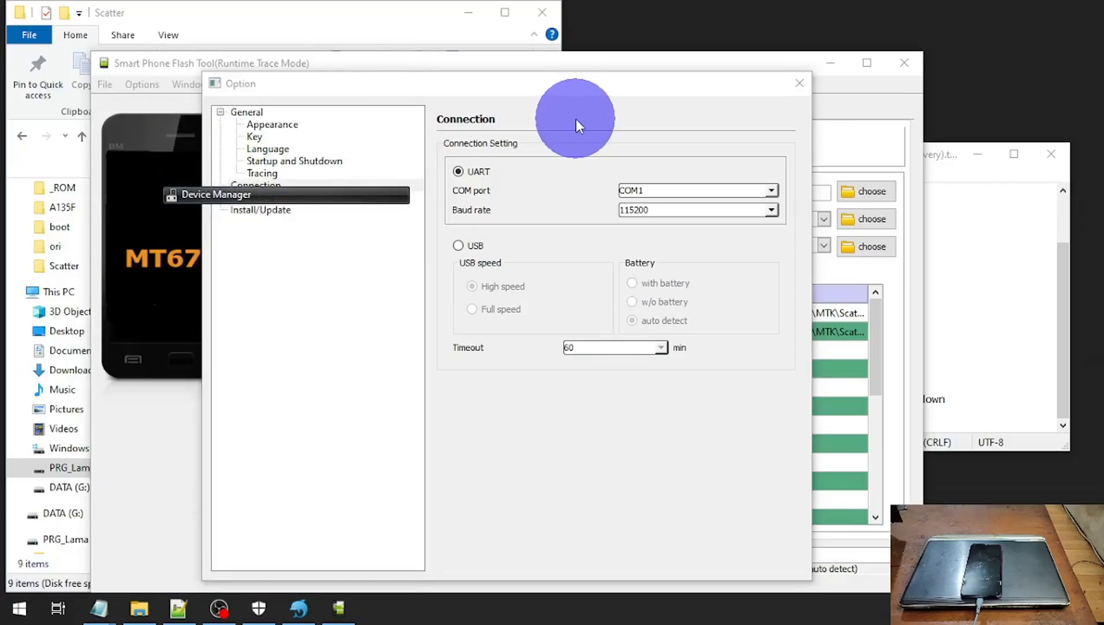
pyautogui.click(216, 194)
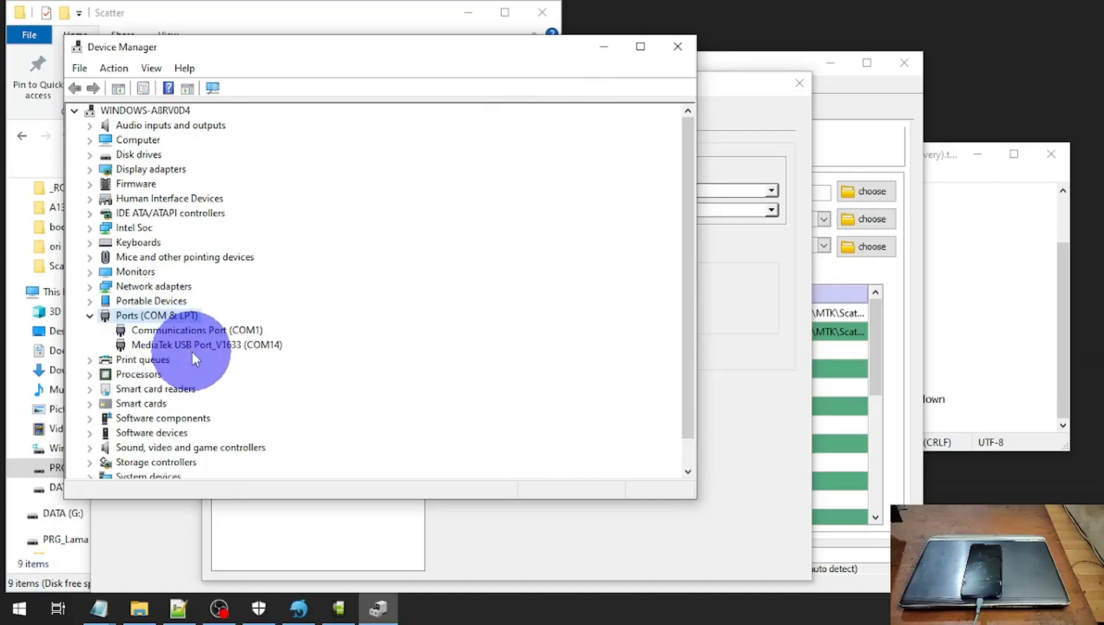
pyautogui.click(206, 344)
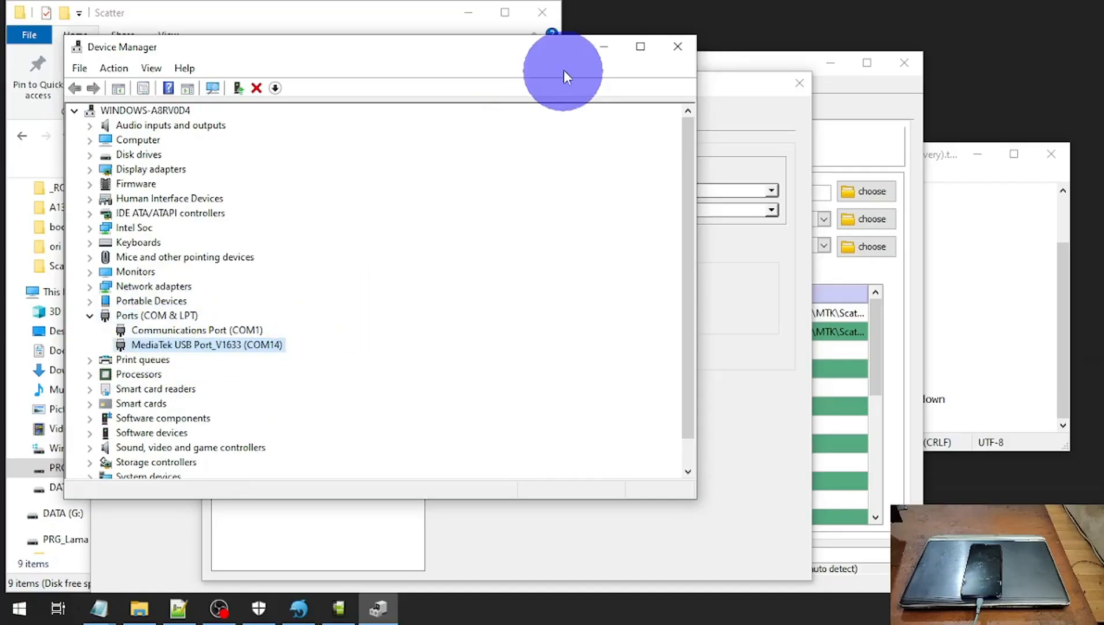
pyautogui.click(771, 189)
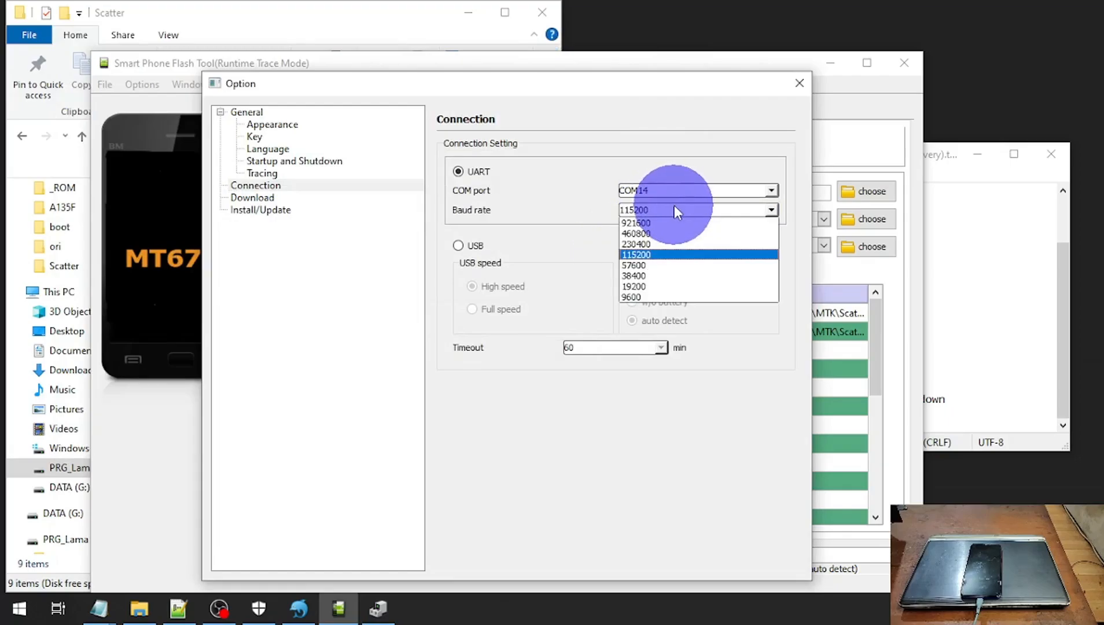
pyautogui.moveTo(693, 222)
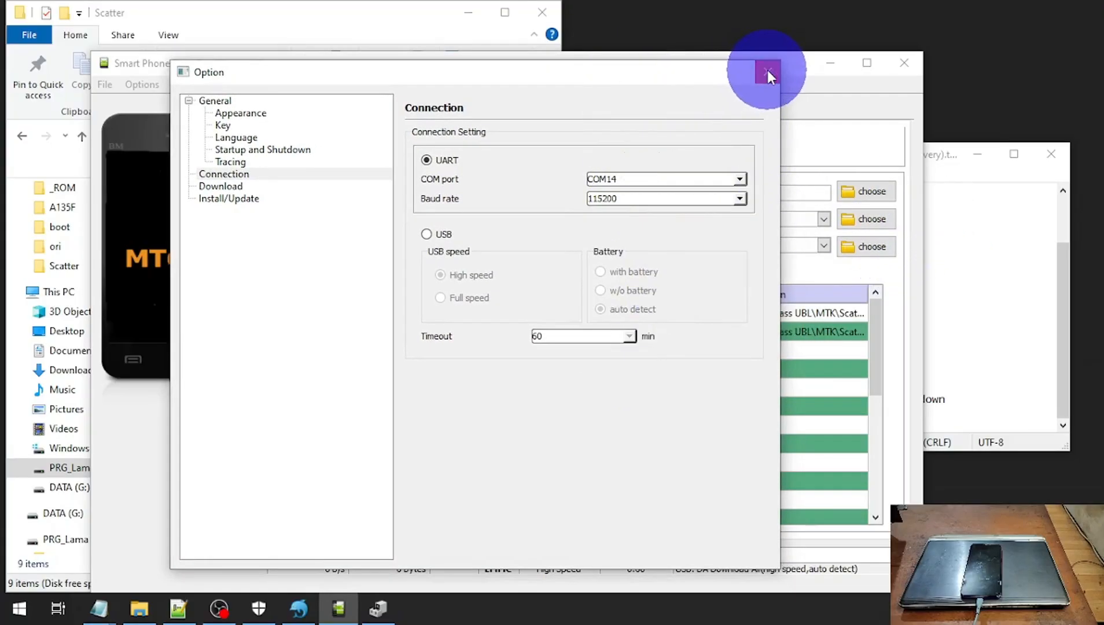
# - Enable advanced mode with Ctrl+Alt+V and switch to the Write Memory page
pyautogui.click(768, 72)
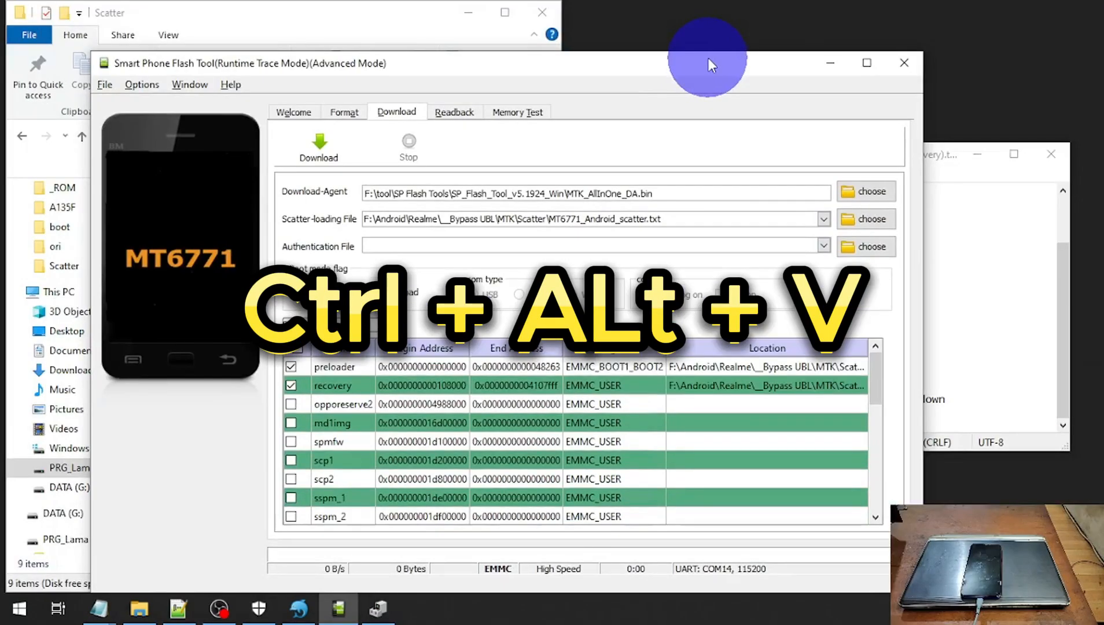
pyautogui.press('ctrl+alt+v')
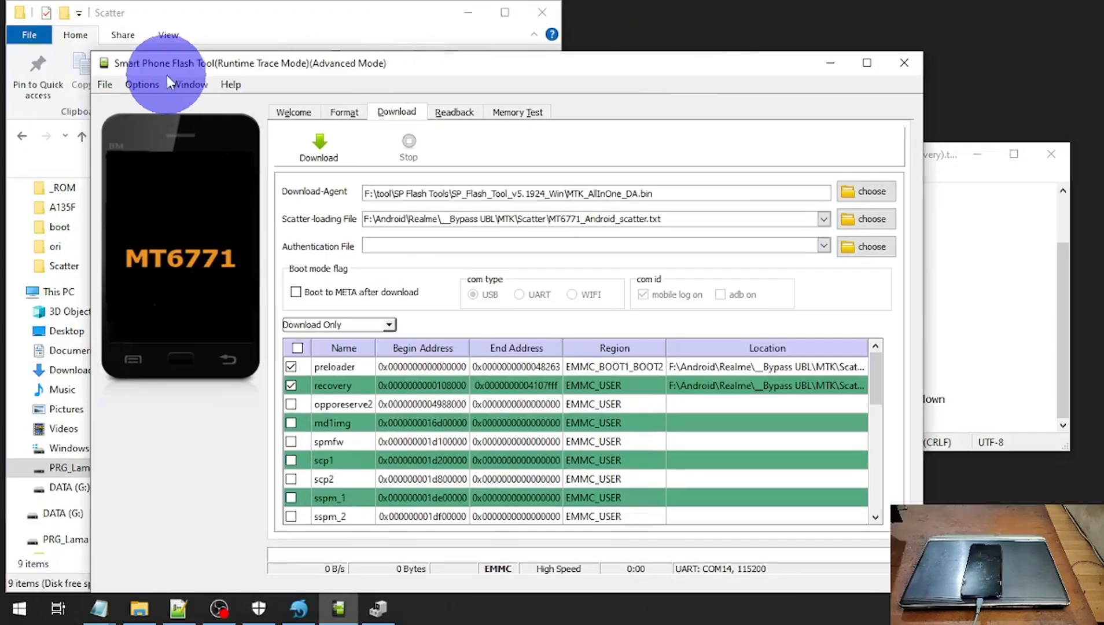
pyautogui.click(190, 84)
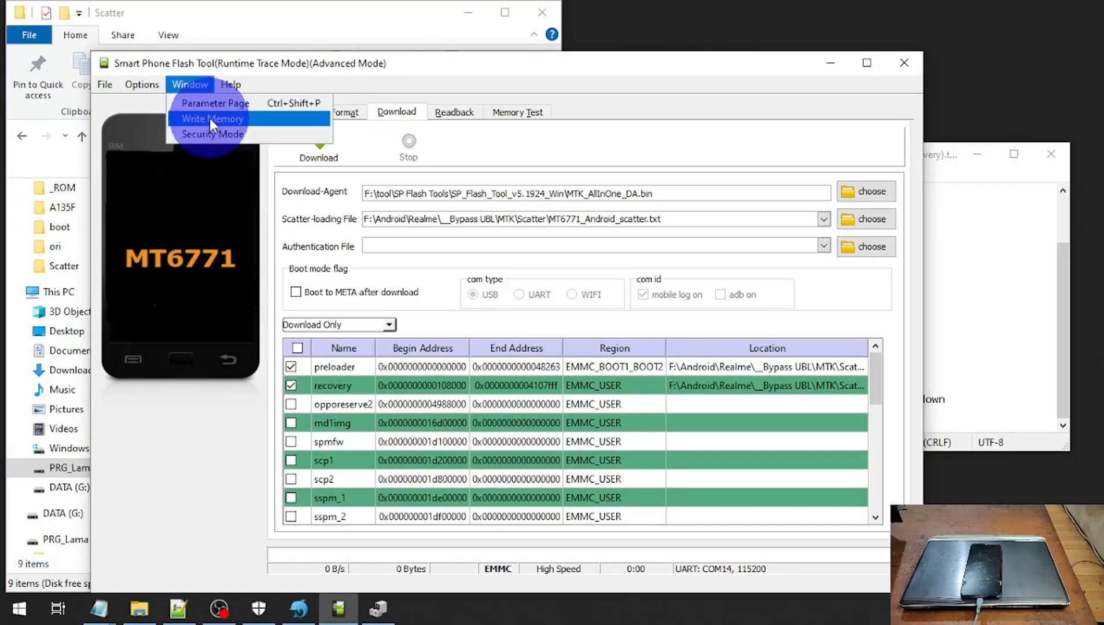
pyautogui.click(212, 118)
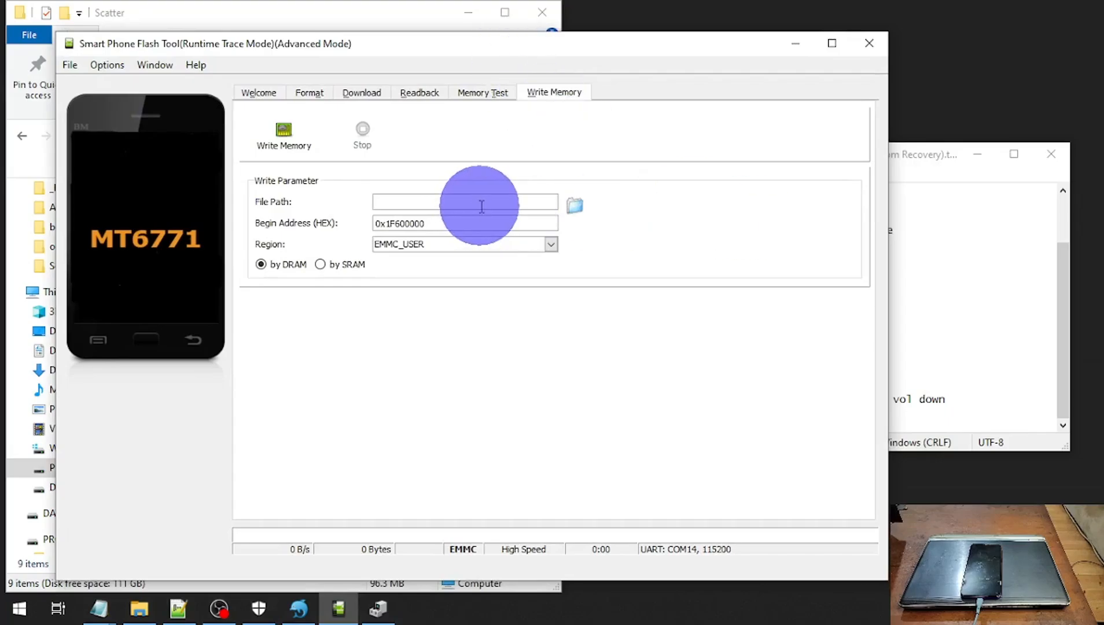
pyautogui.moveTo(660, 213)
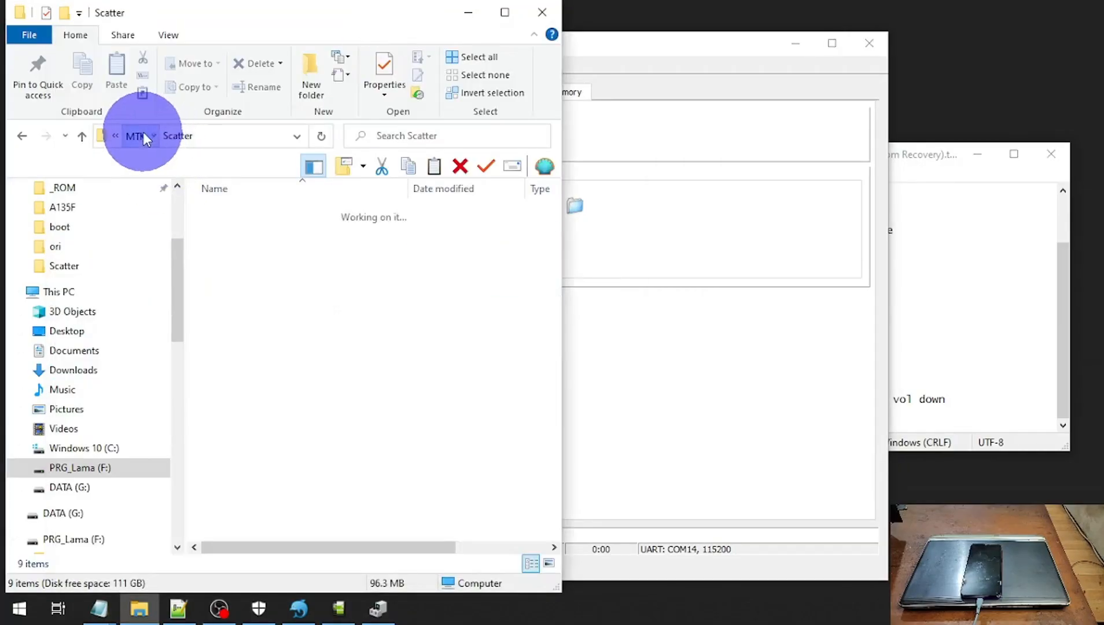
# - Choose OrangeFox-FRZY-Unofficial-RMX1821_MTP.img from the Realme 3 RMX1821 folder as the file to write
pyautogui.click(135, 136)
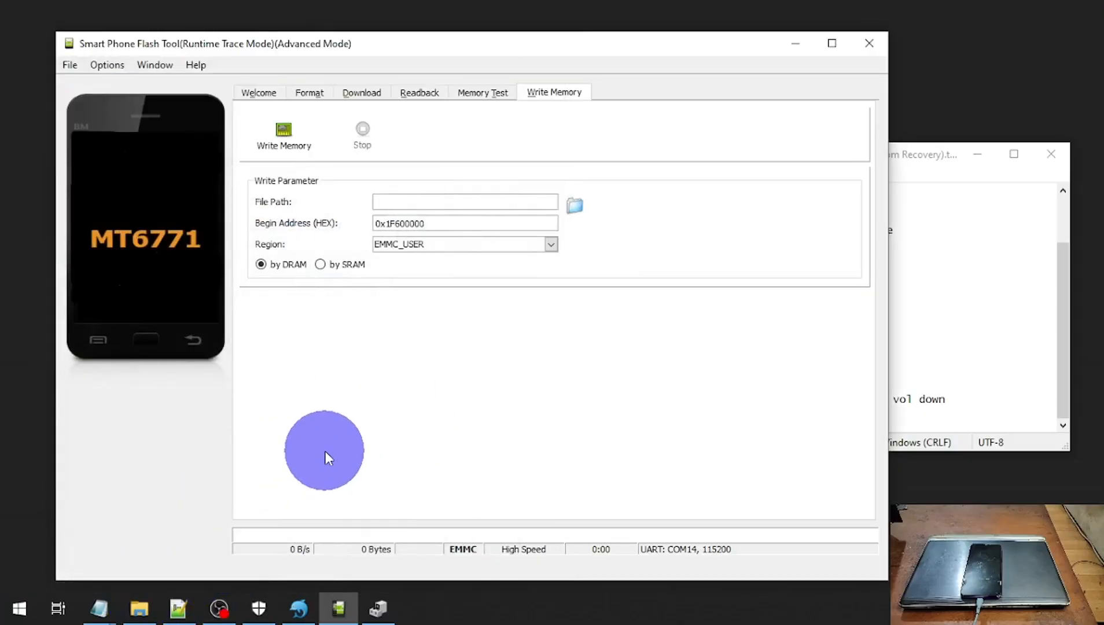
pyautogui.click(574, 205)
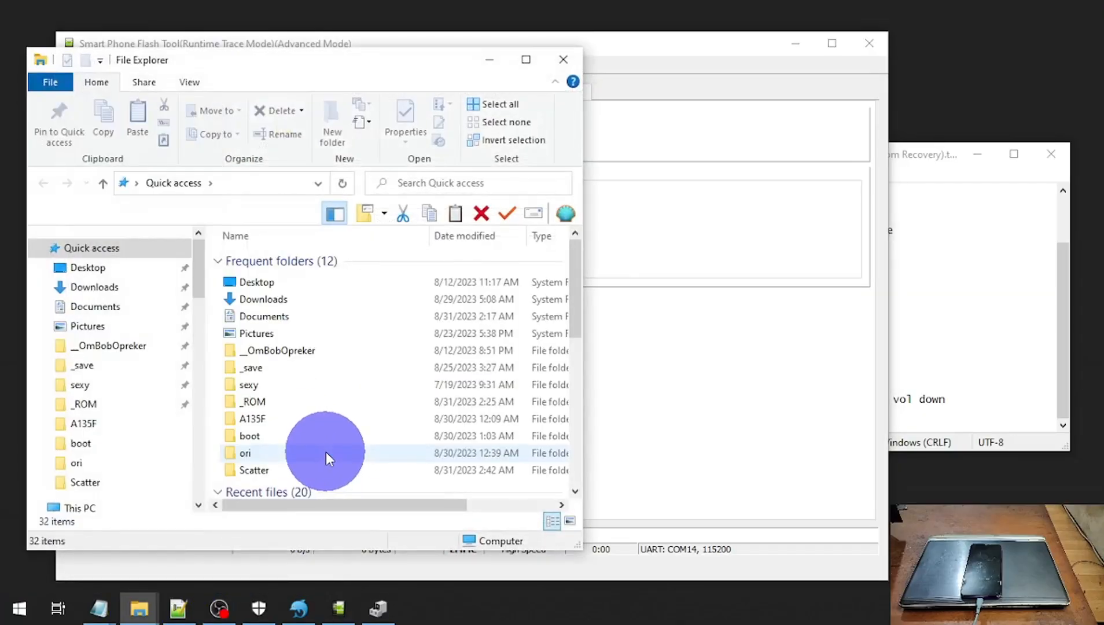
pyautogui.scroll(-3)
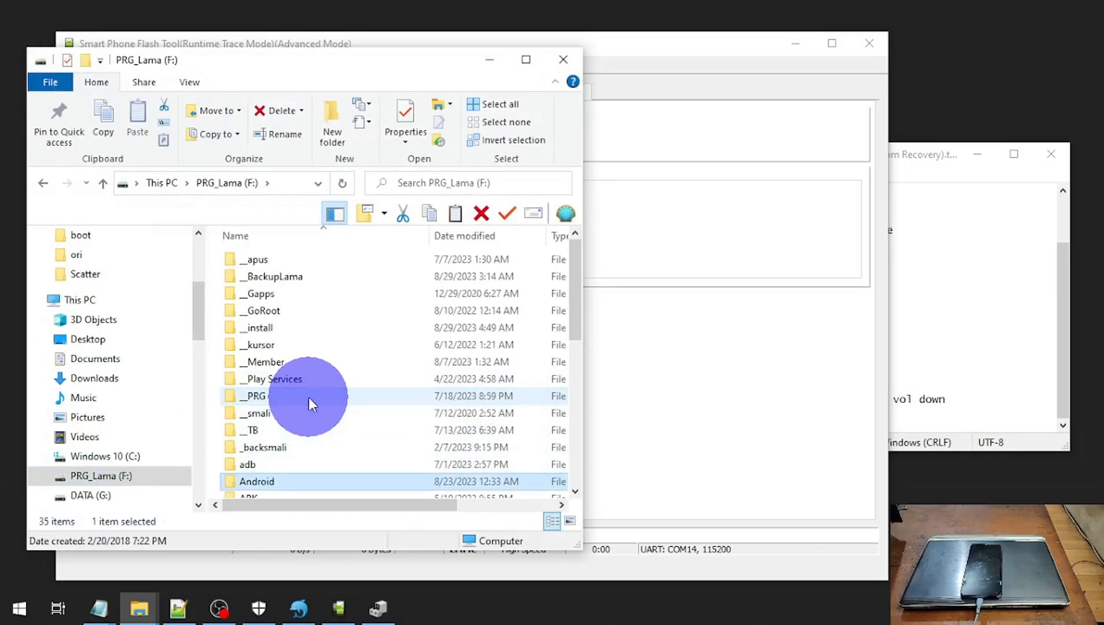
pyautogui.doubleClick(256, 482)
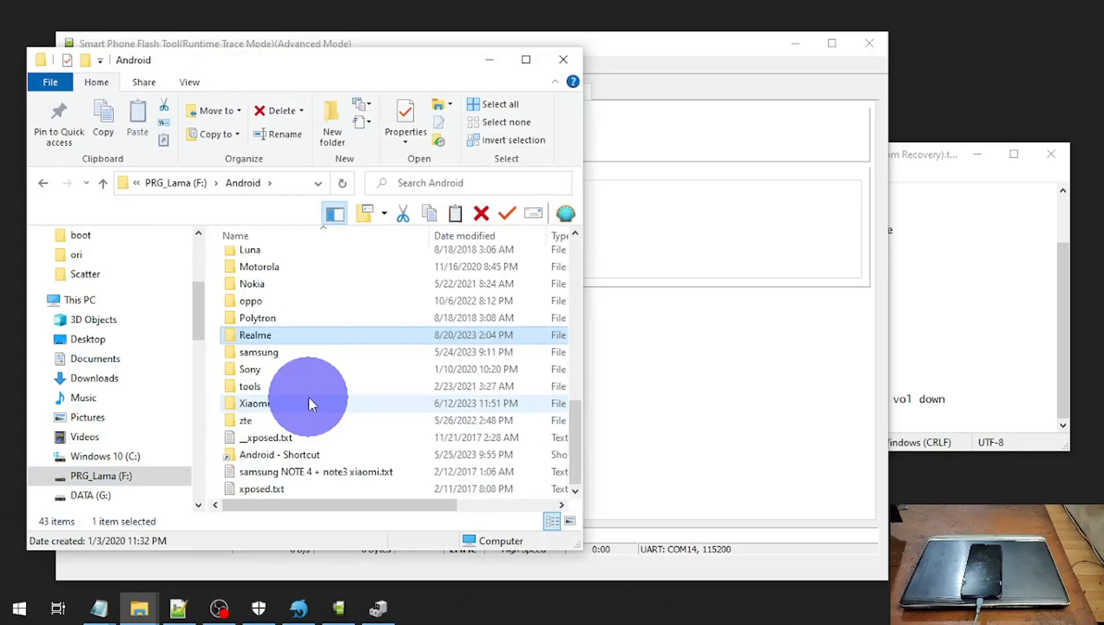
pyautogui.doubleClick(254, 335)
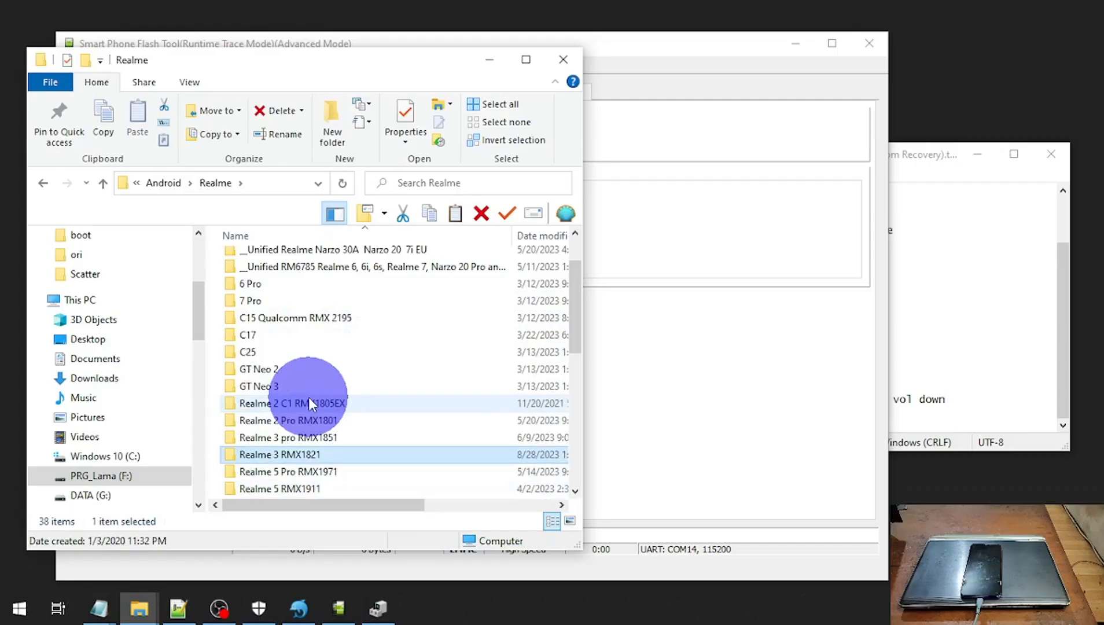
pyautogui.doubleClick(280, 453)
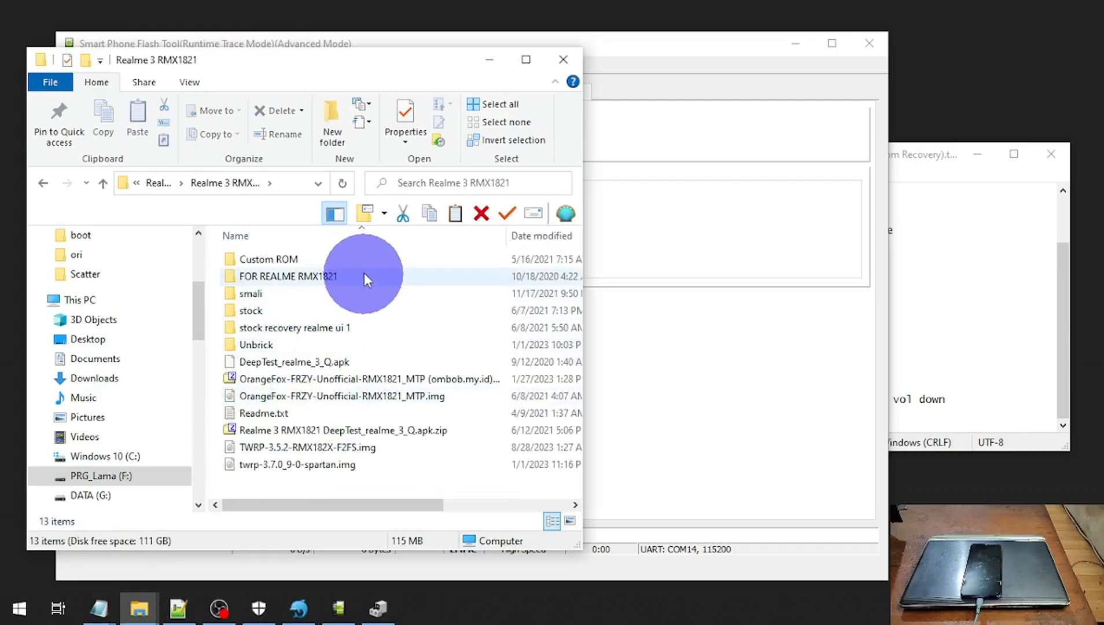
pyautogui.click(343, 396)
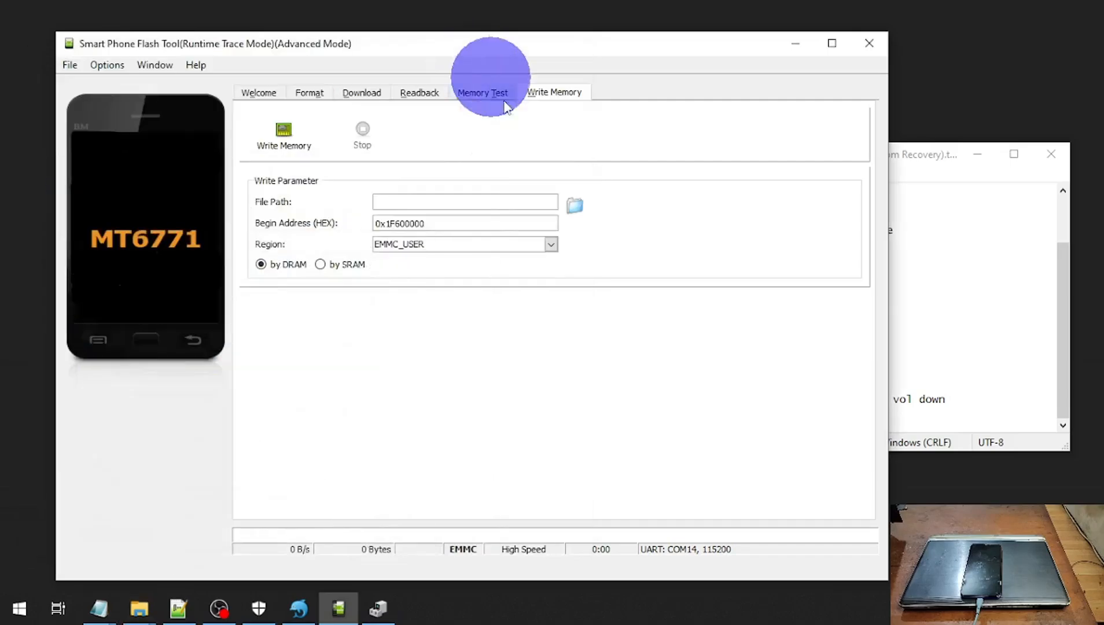
pyautogui.click(573, 204)
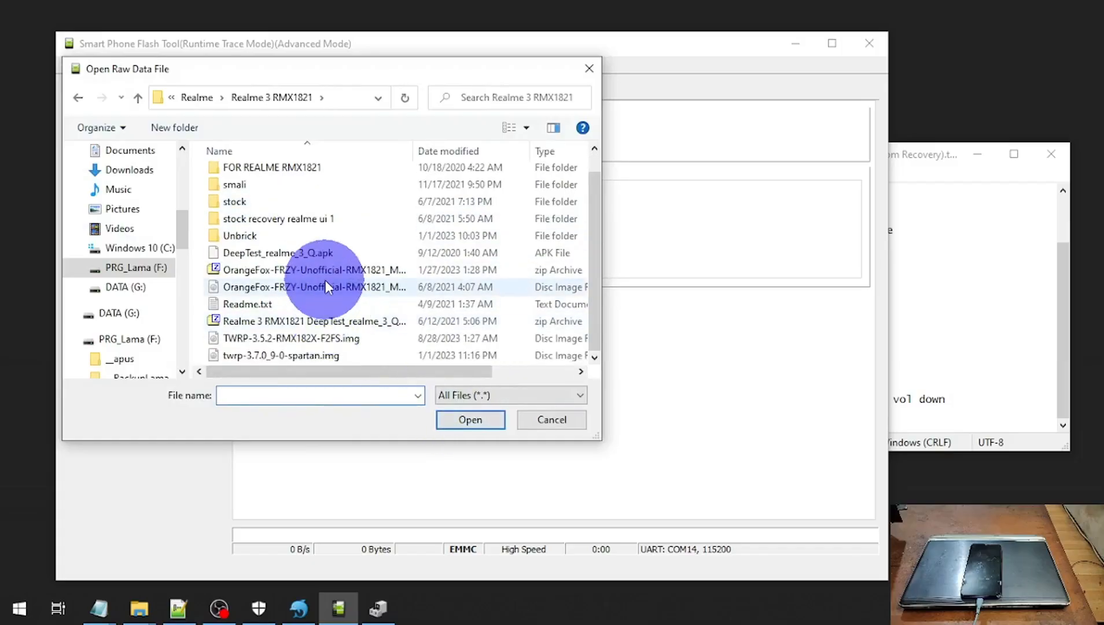
pyautogui.click(470, 419)
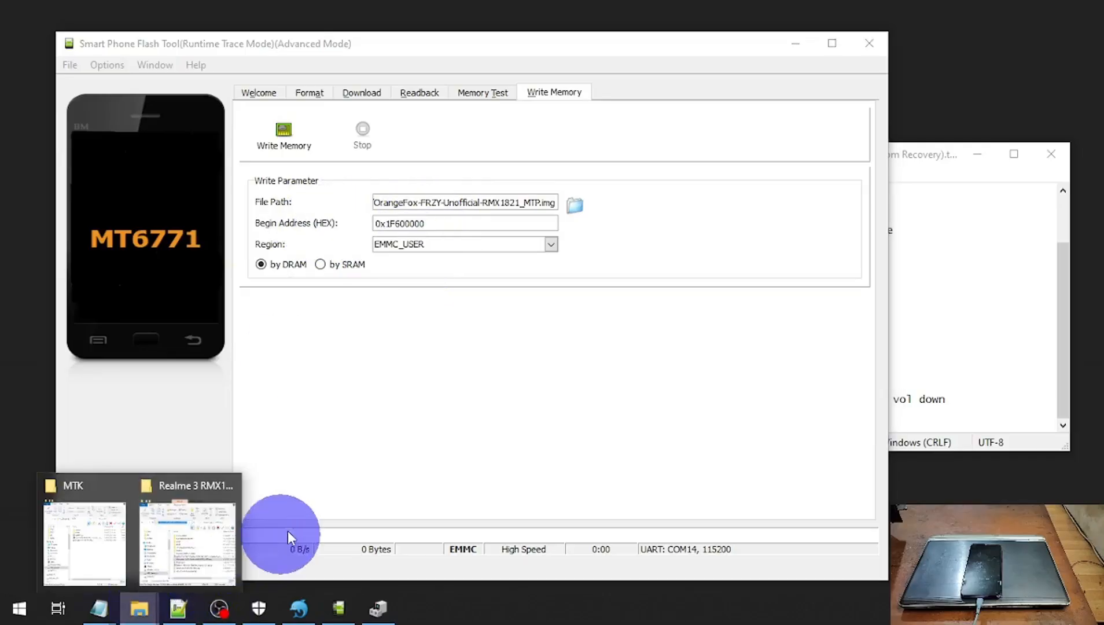
# - Open MT6771_Android_scatter.txt from the Scatter folder in Notepad++
pyautogui.click(83, 538)
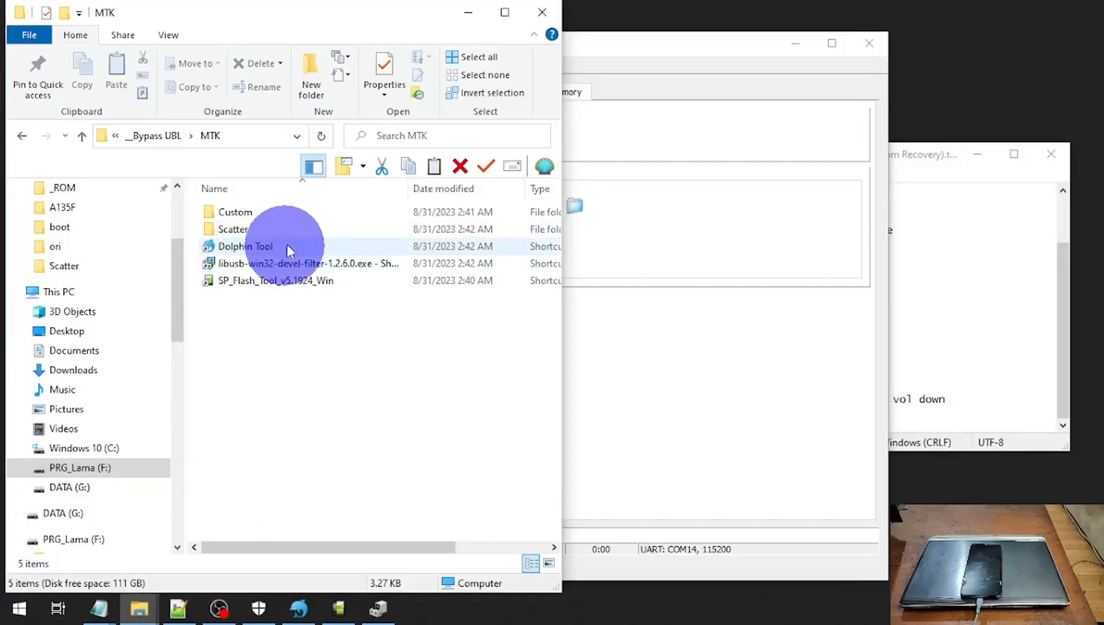
pyautogui.click(235, 211)
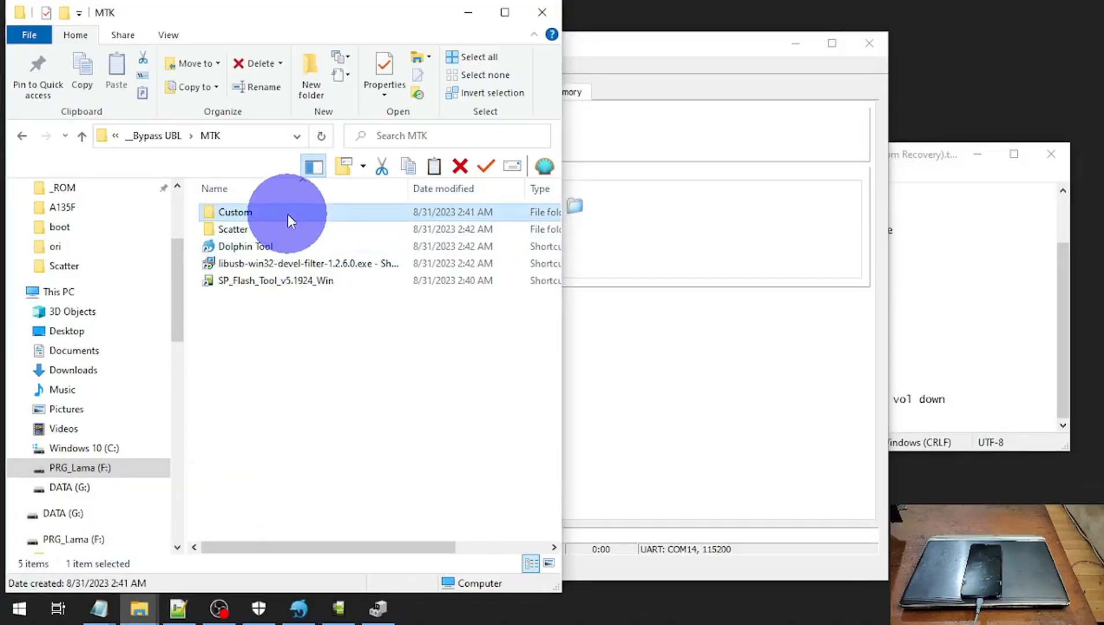
pyautogui.doubleClick(233, 229)
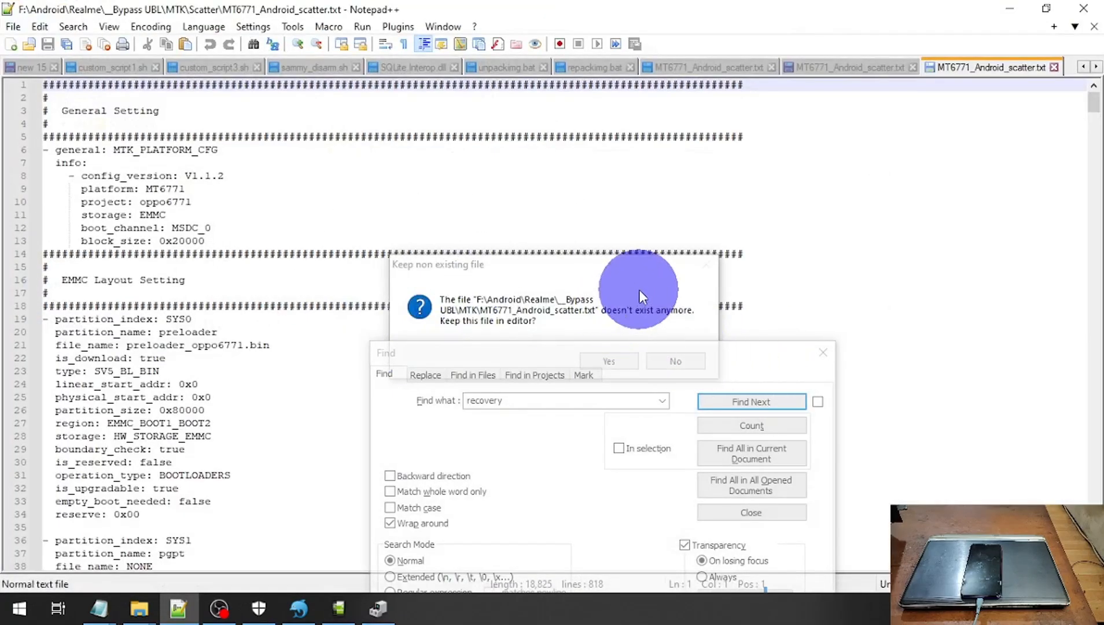
pyautogui.click(674, 360)
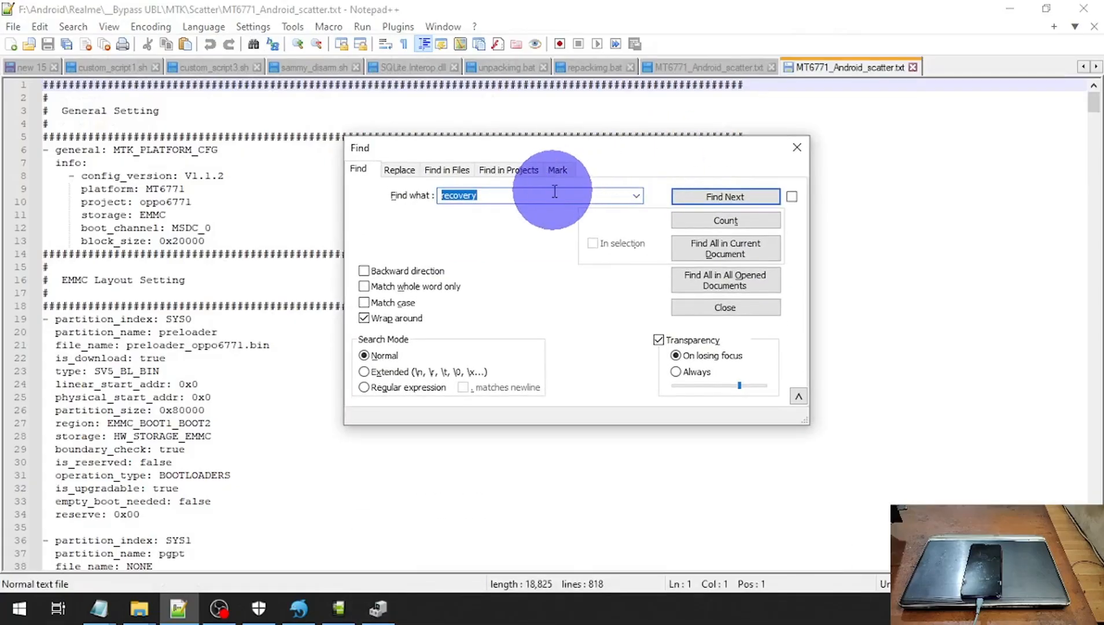
pyautogui.click(724, 306)
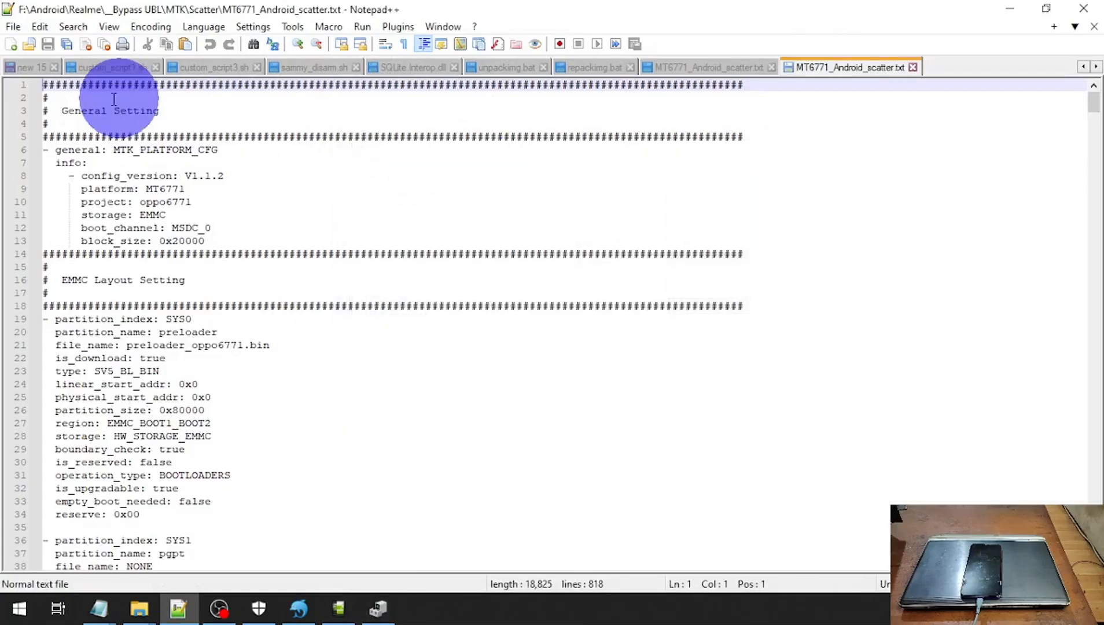
# - Find the recovery partition entry and copy its start address 0x108000
pyautogui.press('ctrl+f')
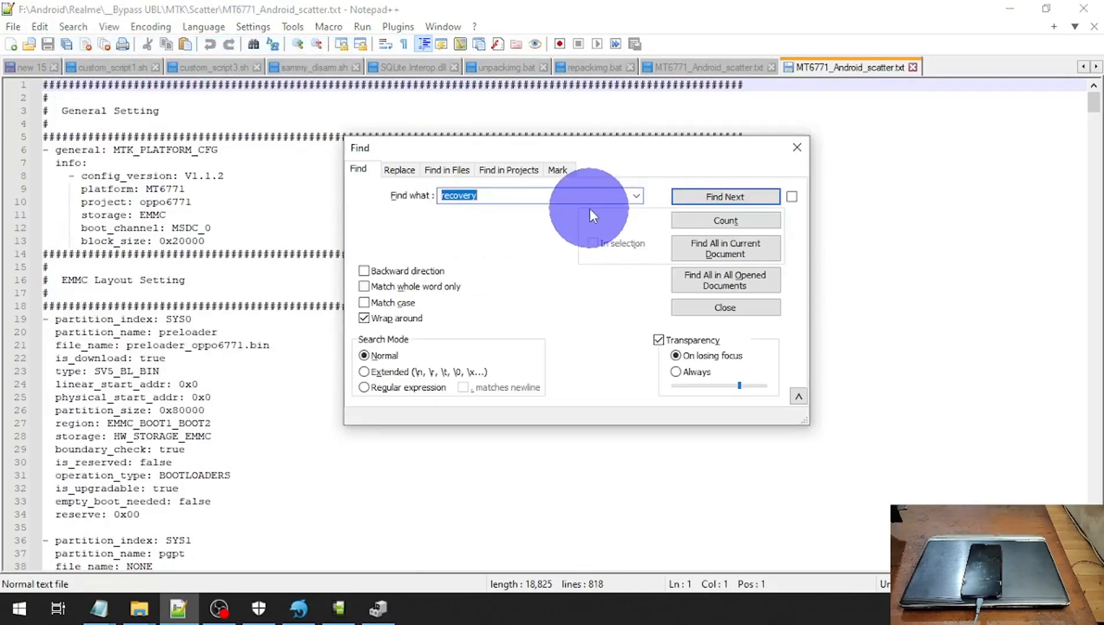
pyautogui.click(724, 197)
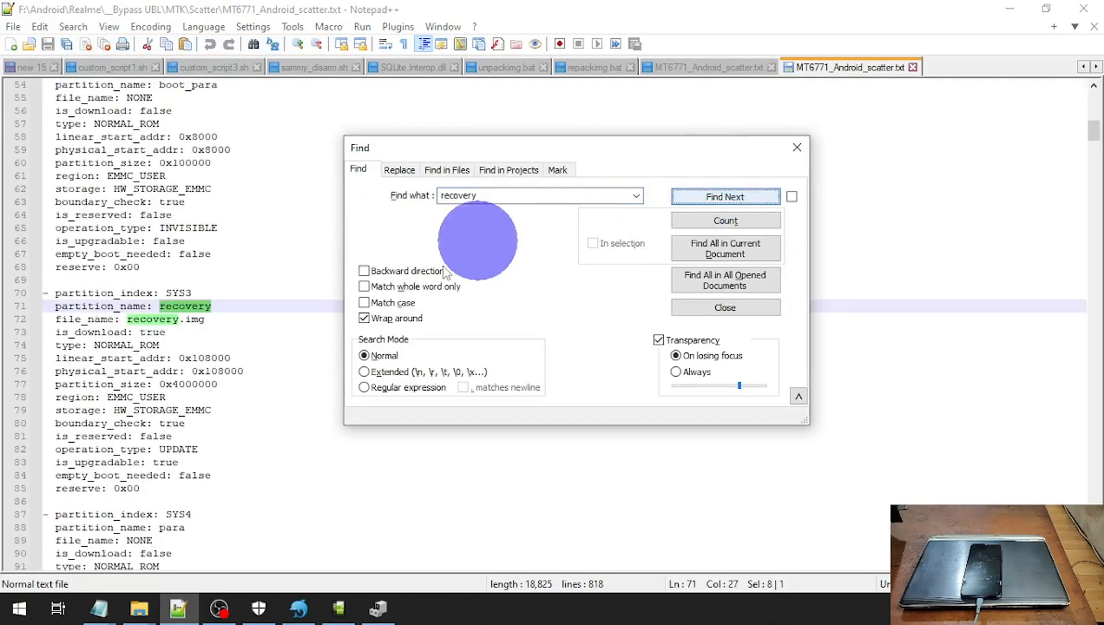
pyautogui.click(723, 306)
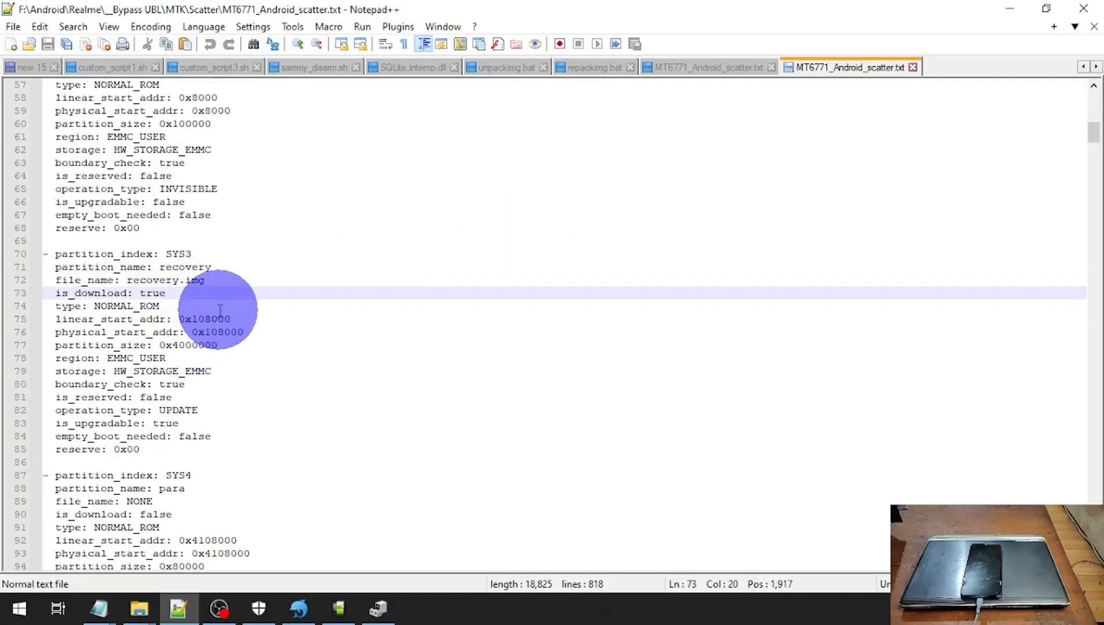
pyautogui.click(160, 305)
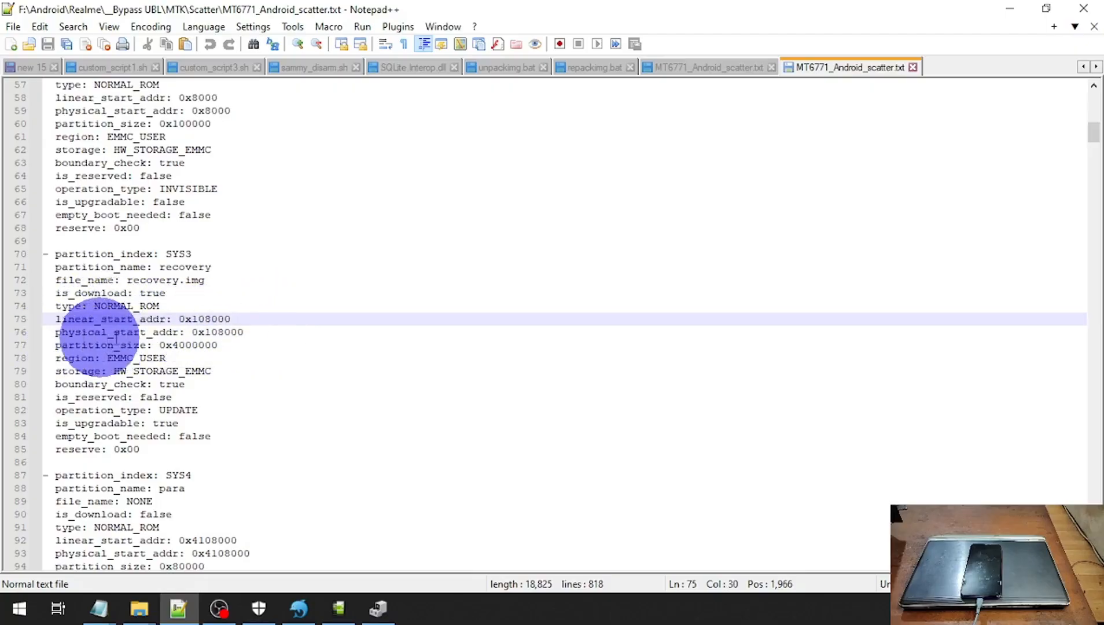
pyautogui.rightClick(204, 318)
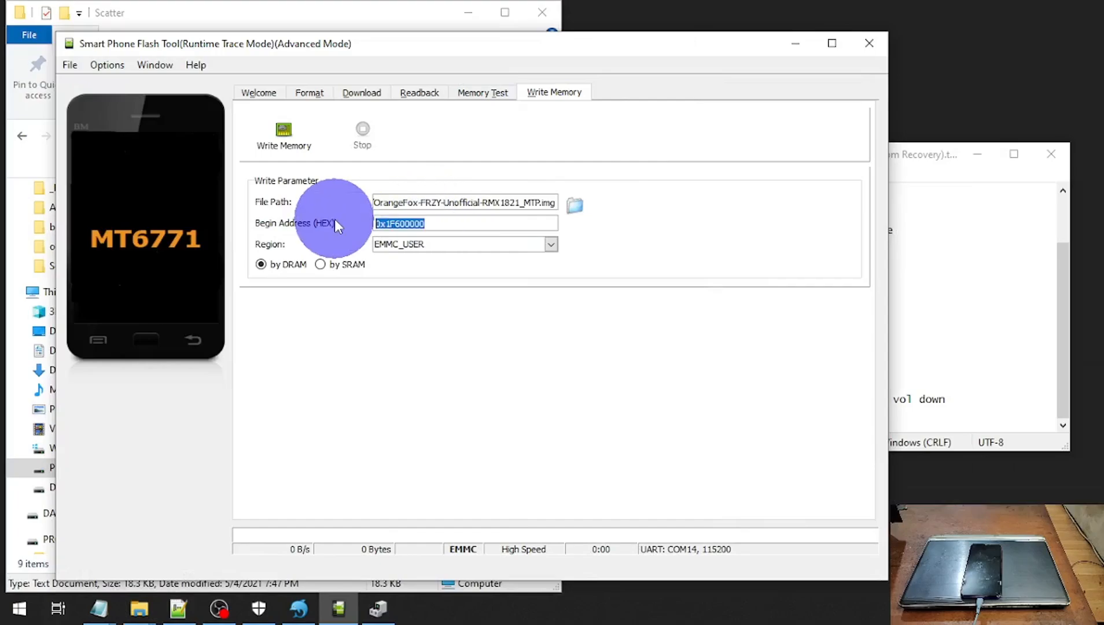
# - Write the OrangeFox image to the phone at begin address 0x108000 and confirm Write Memory OK
pyautogui.write('0x108000')
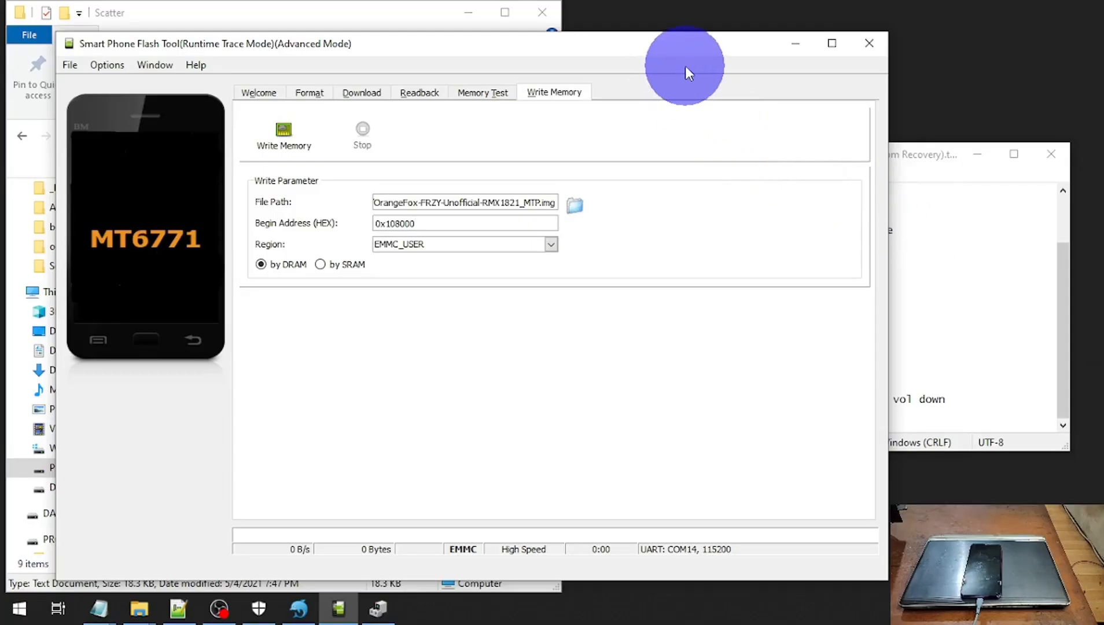
pyautogui.click(464, 224)
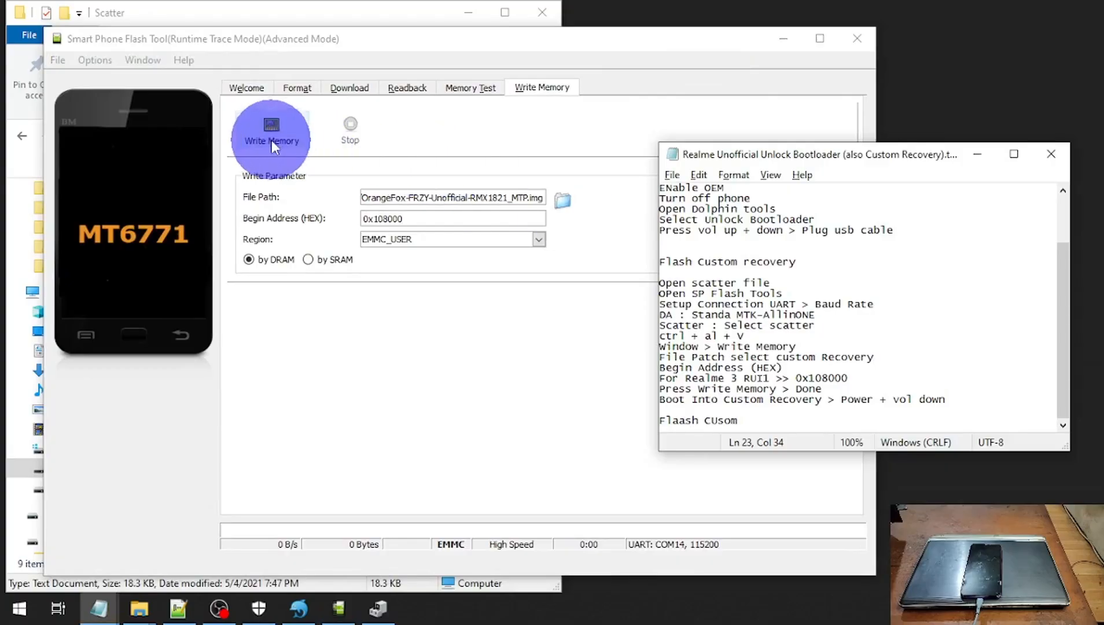
pyautogui.click(271, 130)
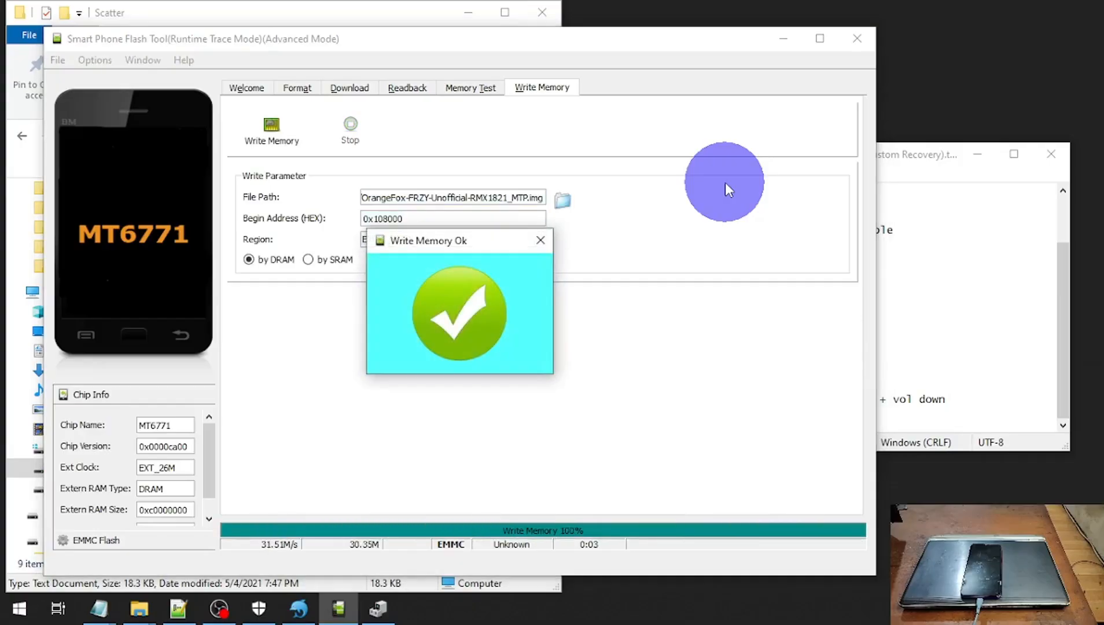
pyautogui.moveTo(551, 311)
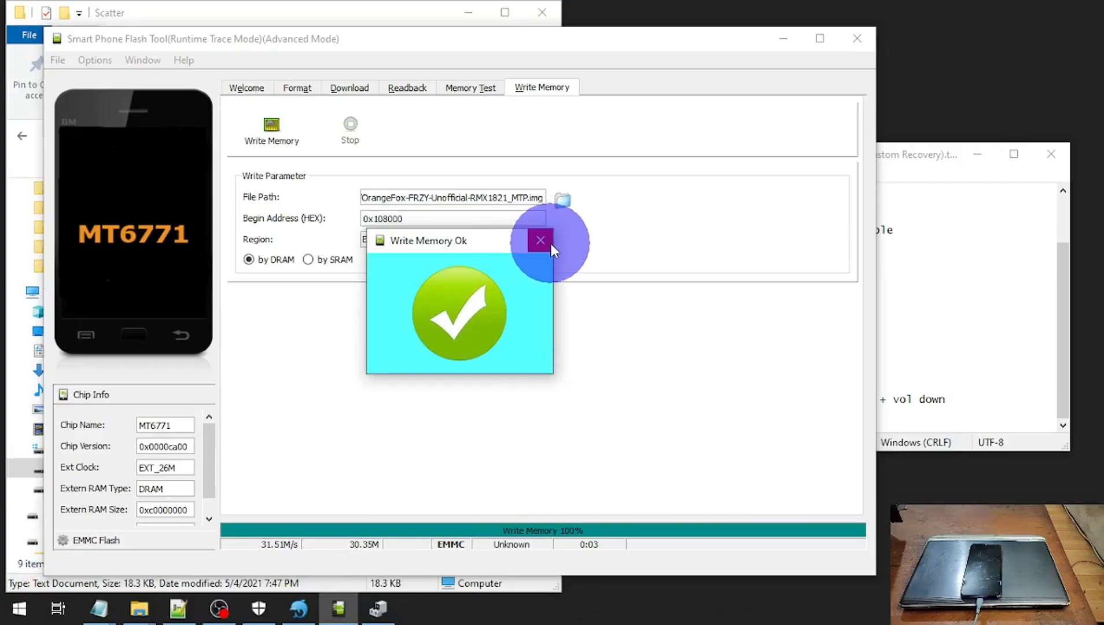
pyautogui.click(541, 240)
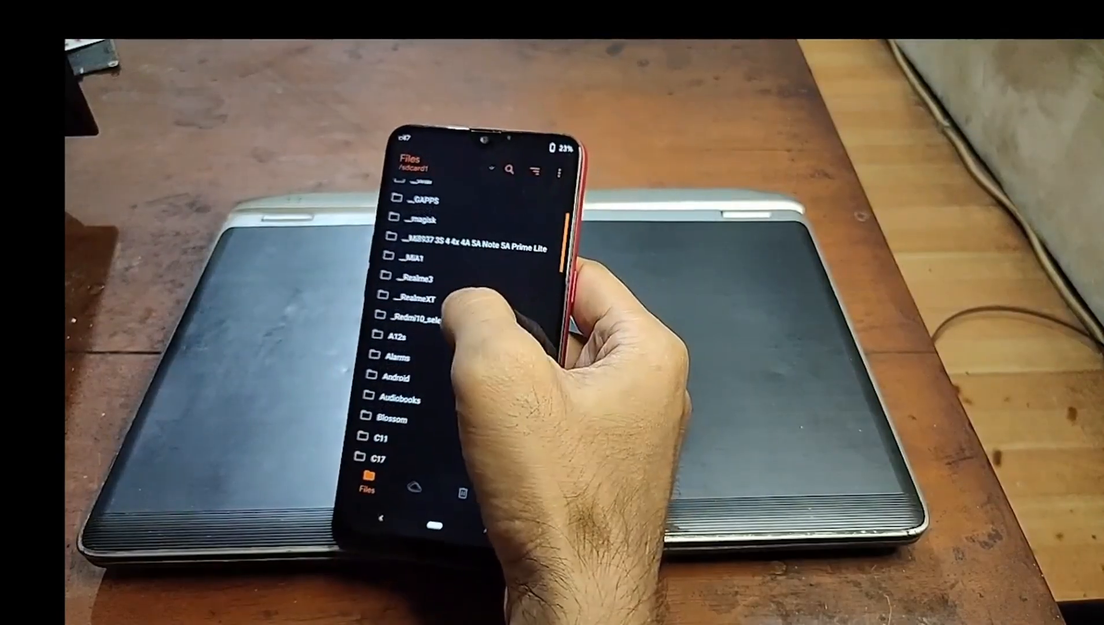
# - Browse the ROM folder in OrangeFox Files, then go to Wipe > Format Data
pyautogui.click(408, 276)
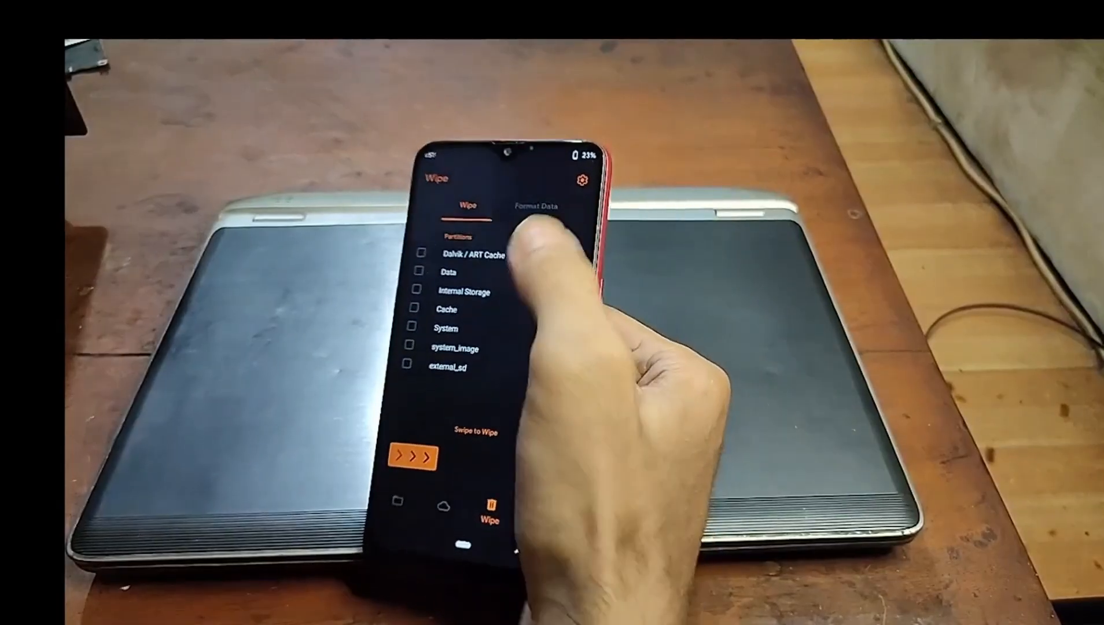
pyautogui.click(534, 206)
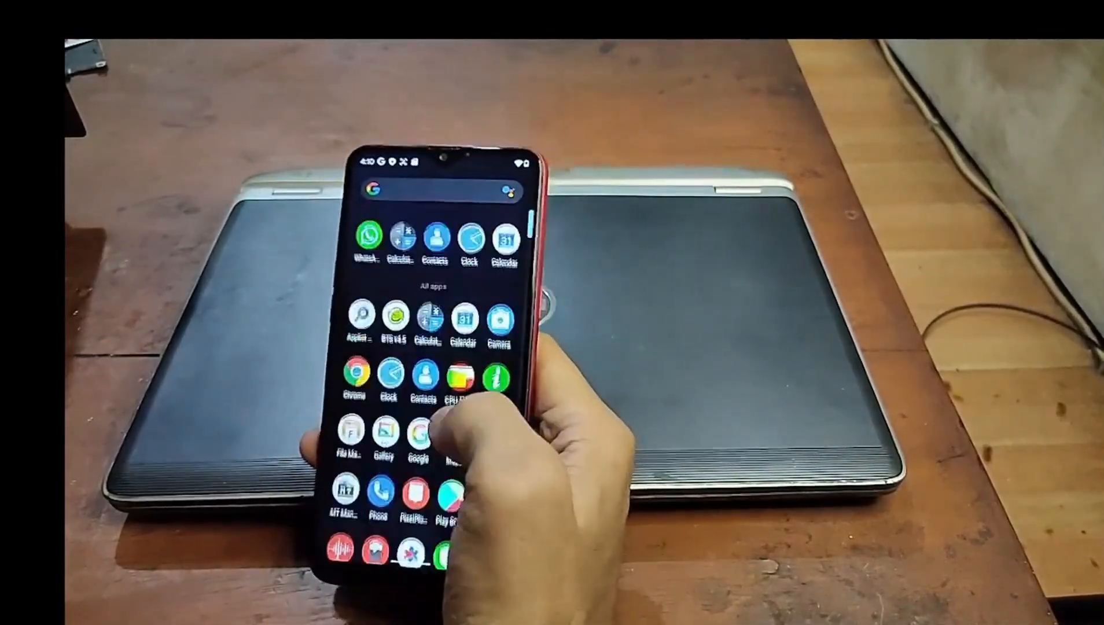
# - Review DevCheck's Hardware and System pages confirming the realme 3 with Helio P60
pyautogui.scroll(-3)
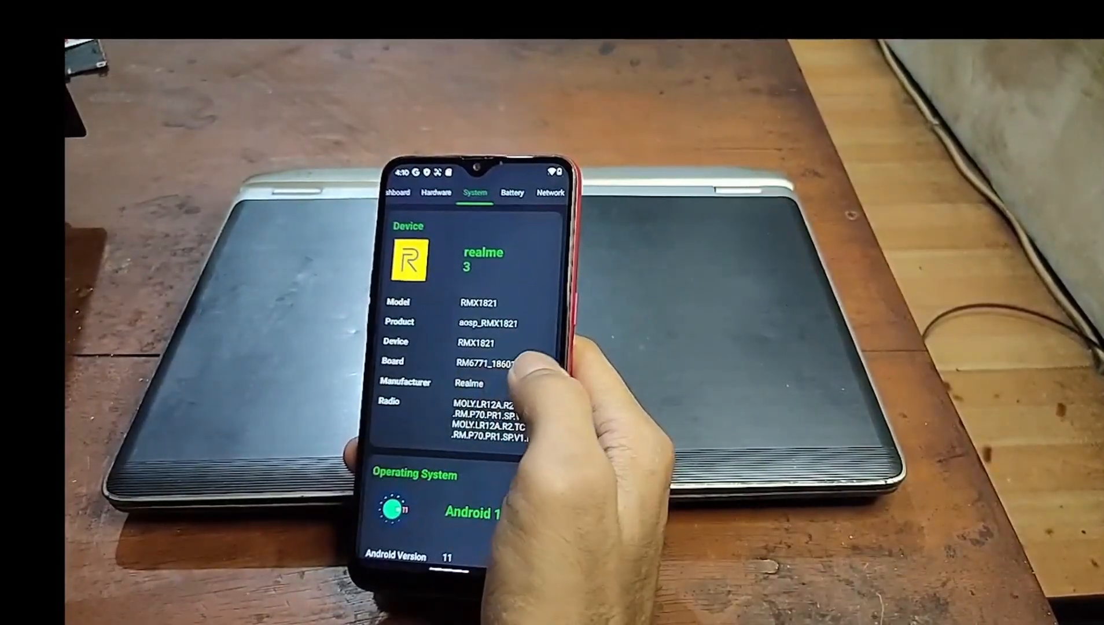
pyautogui.click(452, 192)
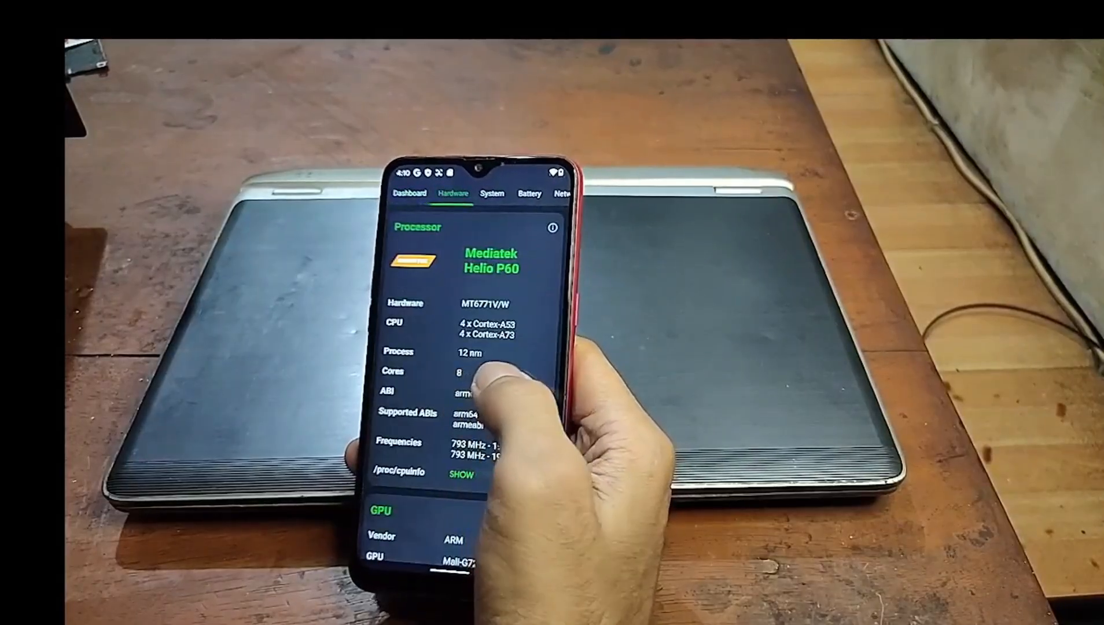
pyautogui.click(492, 193)
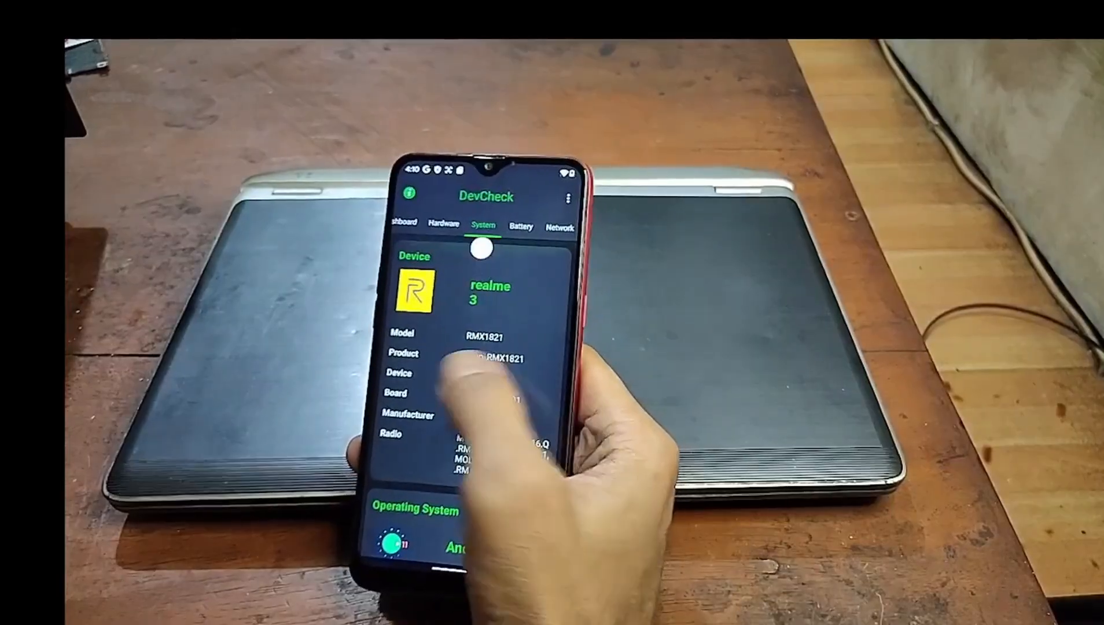
pyautogui.click(437, 226)
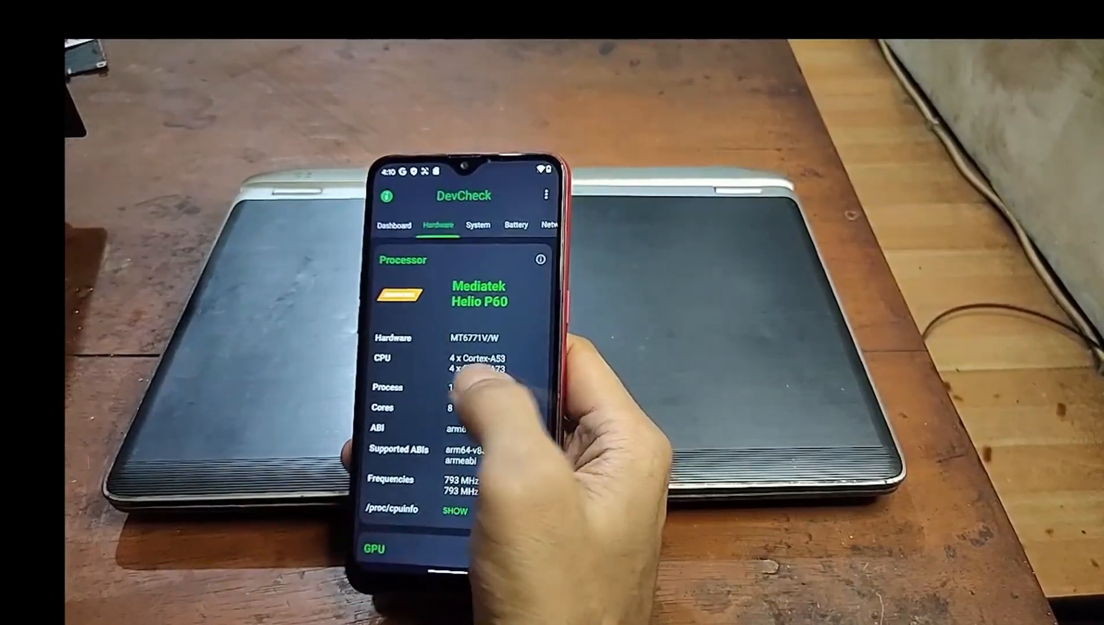
pyautogui.click(398, 227)
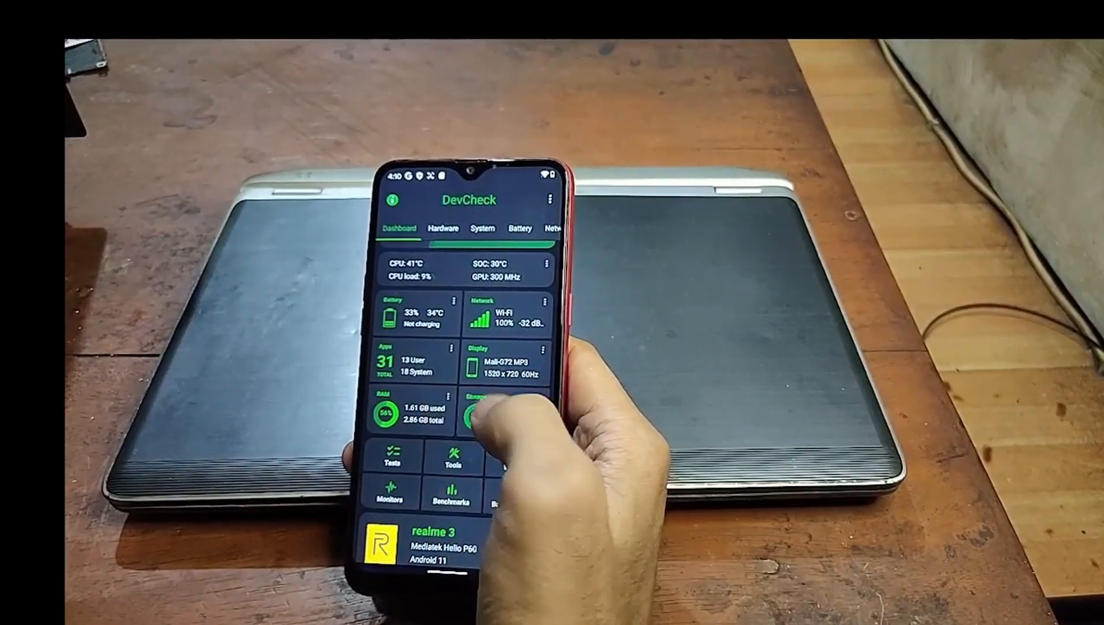
pyautogui.click(443, 230)
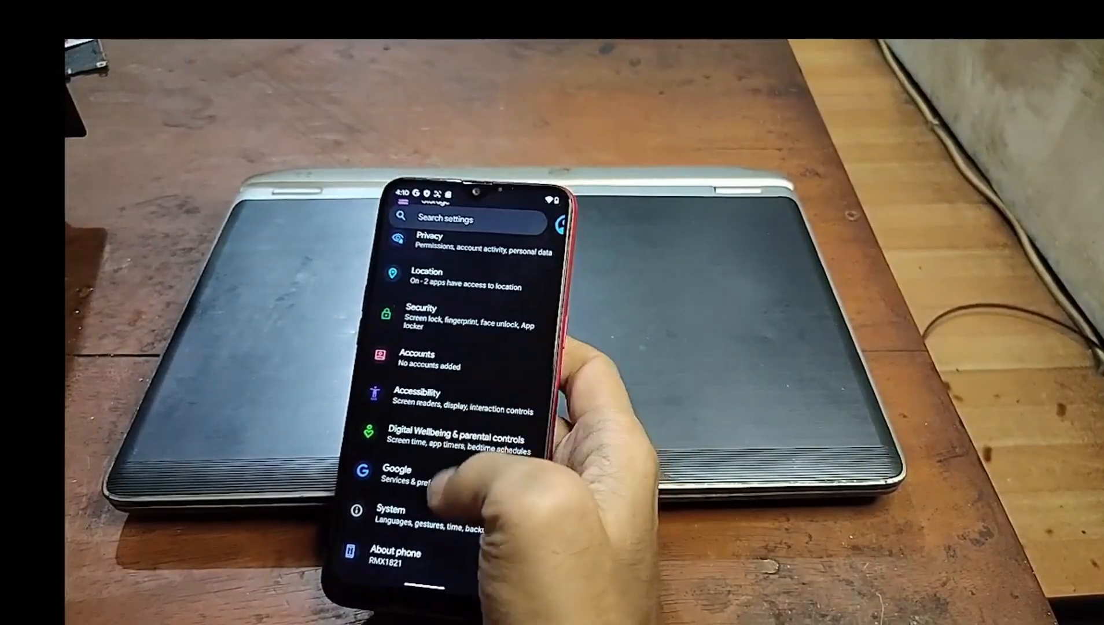
# - View About phone and the Android version page reporting Android 11
pyautogui.click(396, 553)
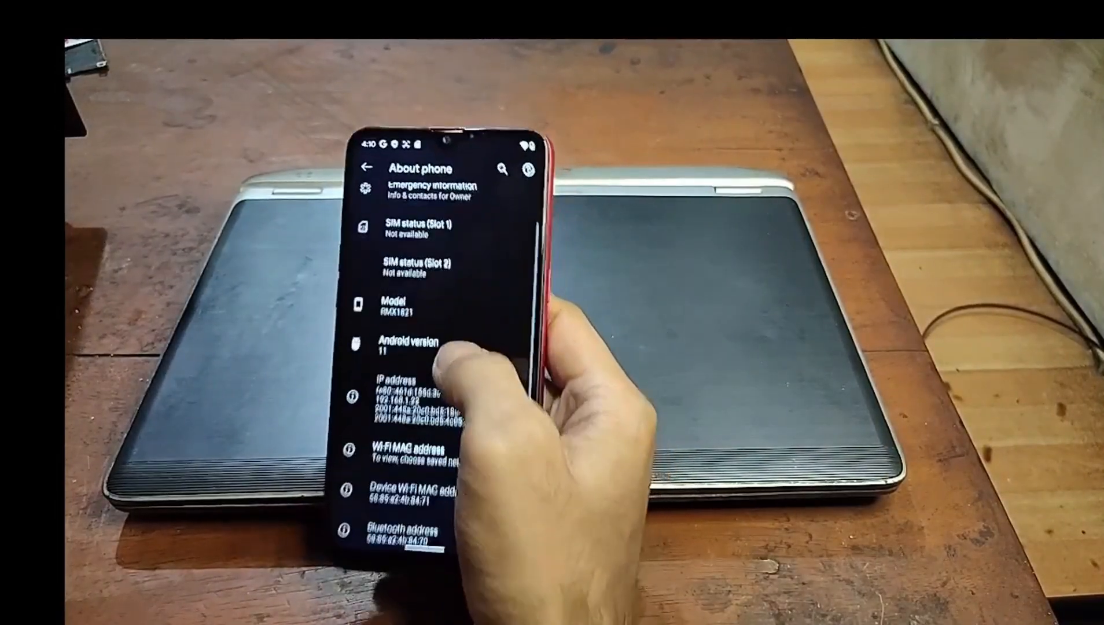
pyautogui.click(412, 345)
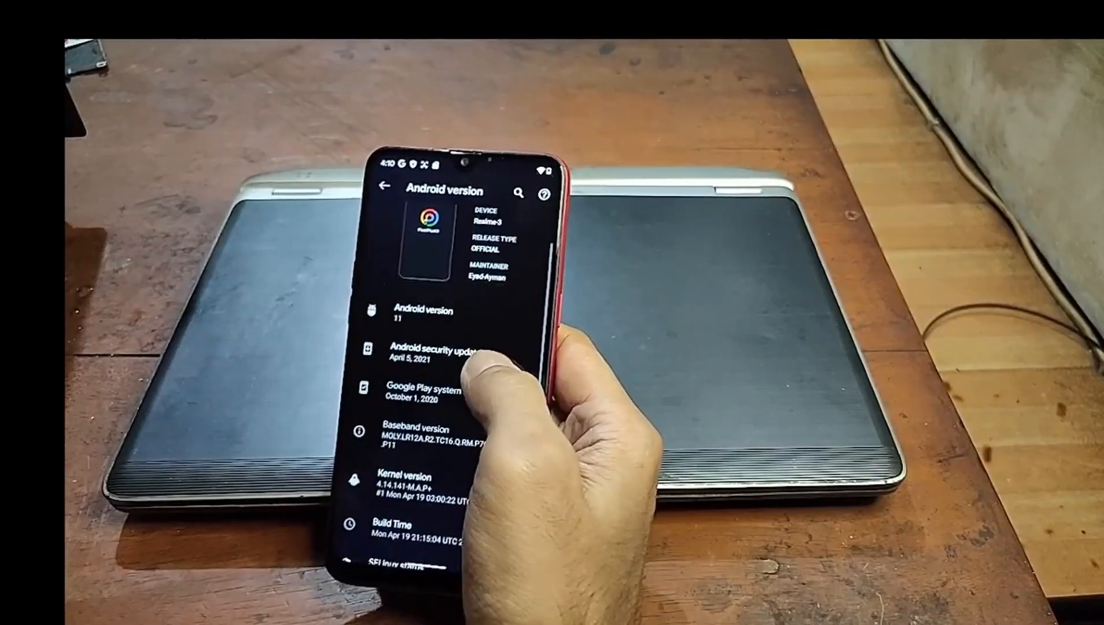